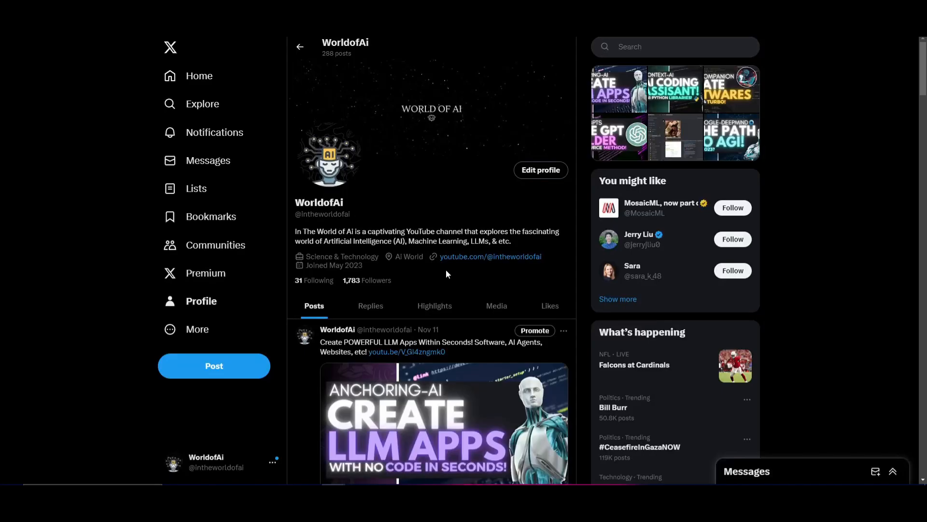
pyautogui.moveTo(433, 307)
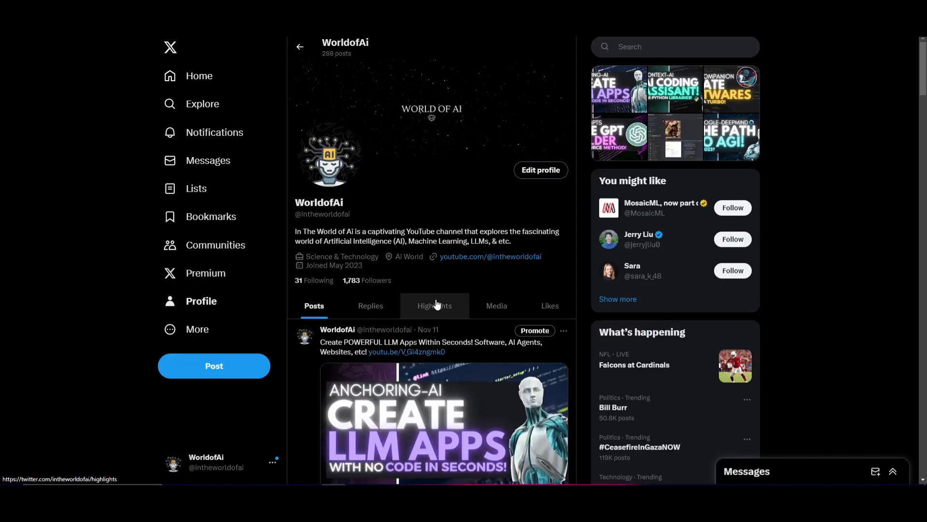
# Step: Scroll down the World of AI YouTube channel's videos page
pyautogui.scroll(-3)
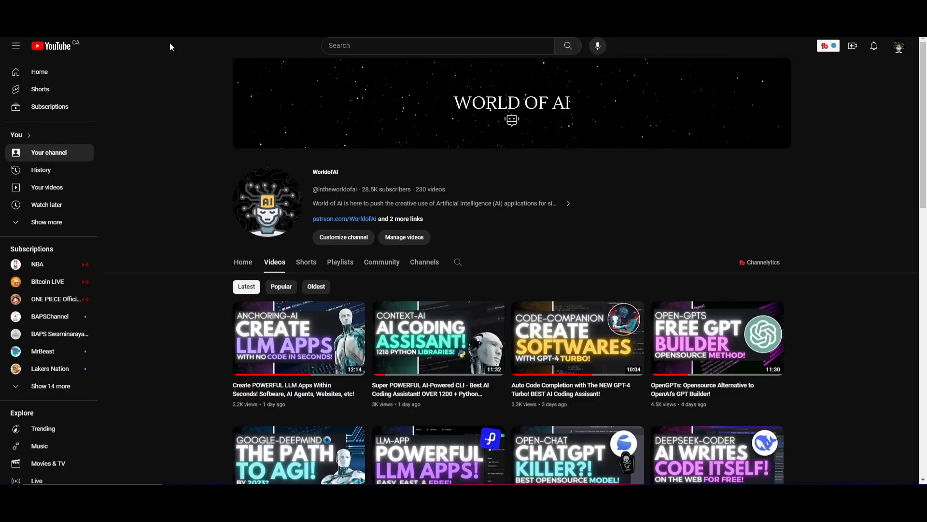
pyautogui.moveTo(267, 201)
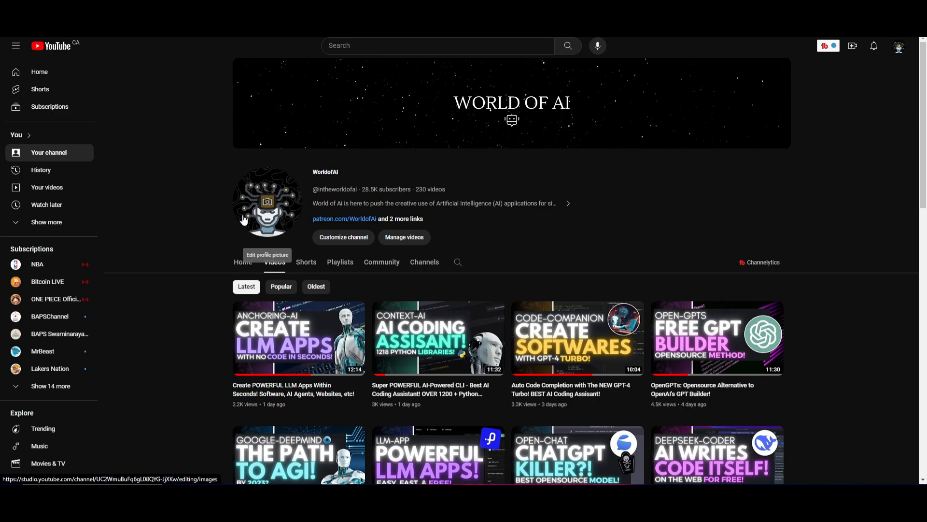
pyautogui.scroll(-3)
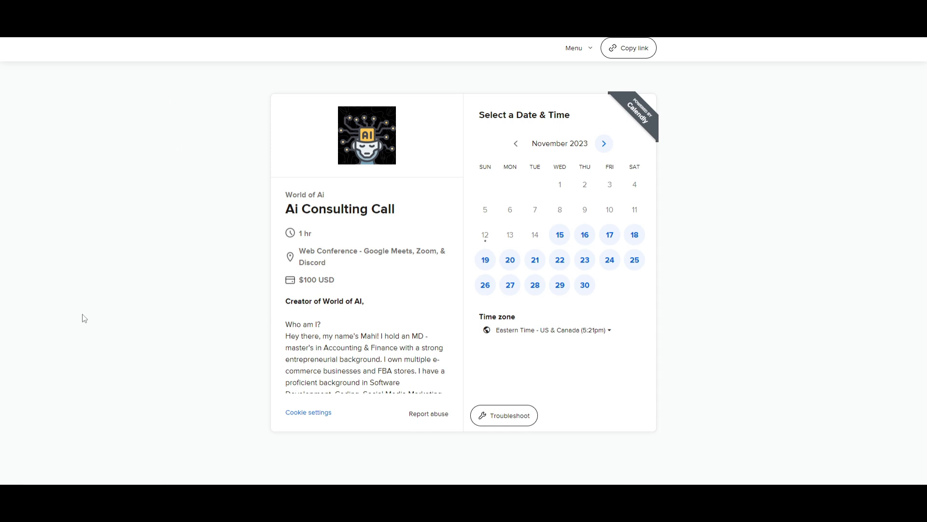
pyautogui.moveTo(111, 307)
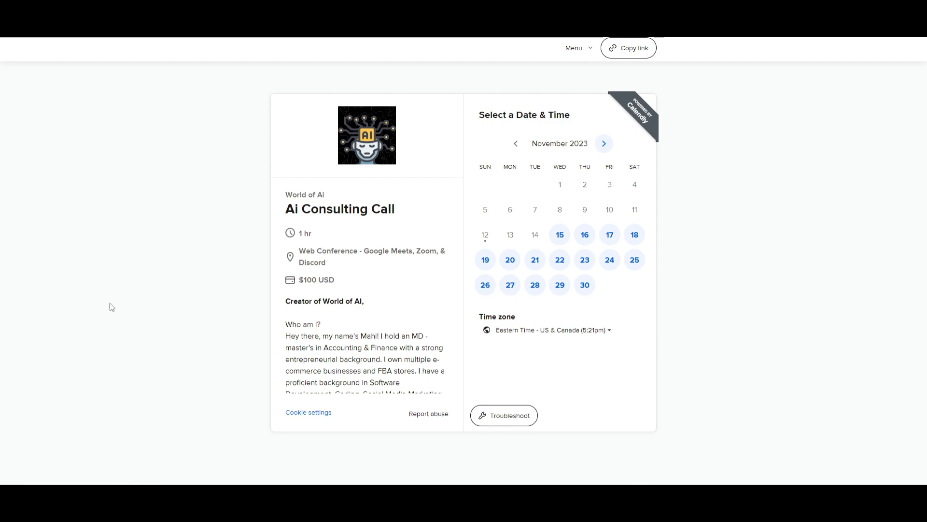
# Step: Scroll down the Calendly AI Consulting Call booking page showing November 2023 dates
pyautogui.scroll(-3)
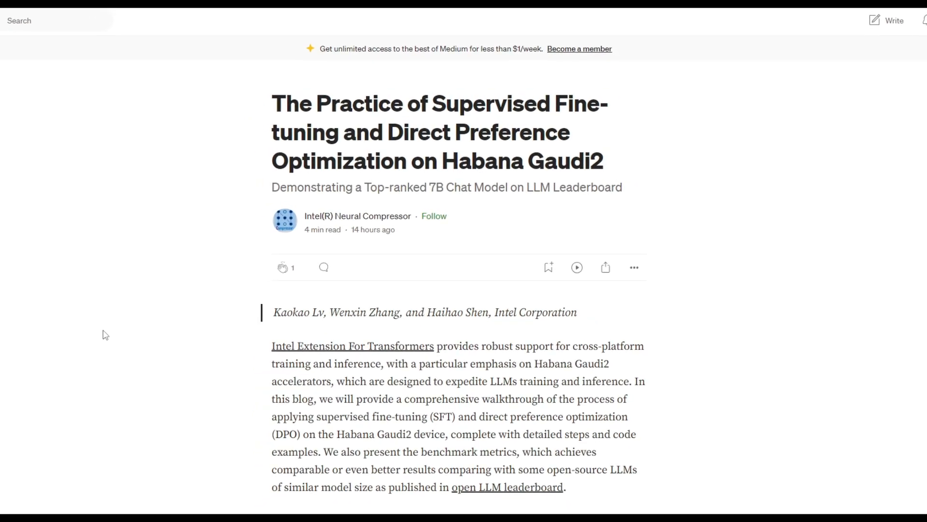
# Step: Scroll through the article's introduction past the model, dataset and codebase links to the Hardware section
pyautogui.scroll(-3)
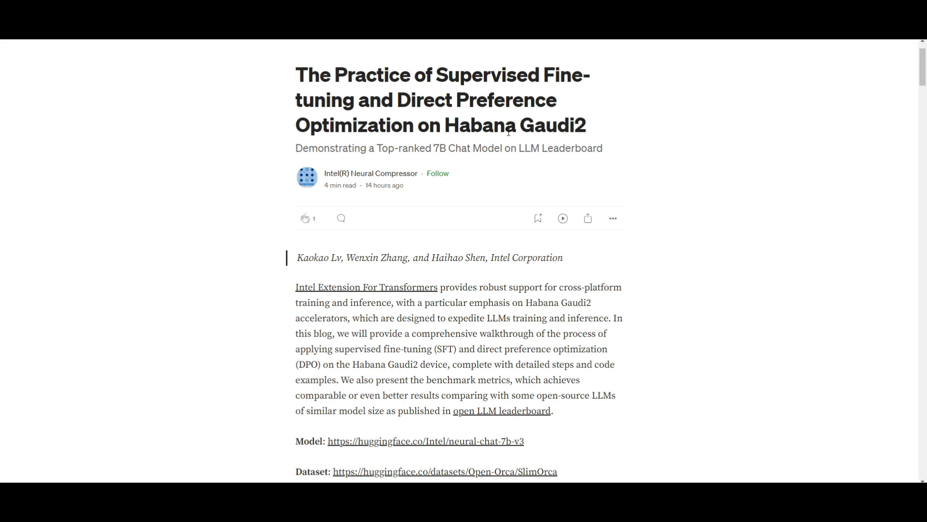
pyautogui.moveTo(126, 112)
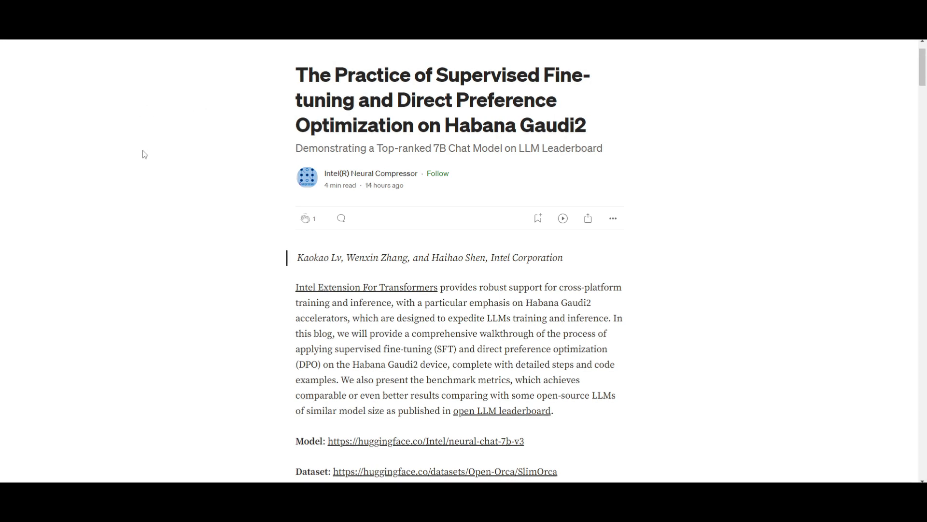
pyautogui.moveTo(114, 227)
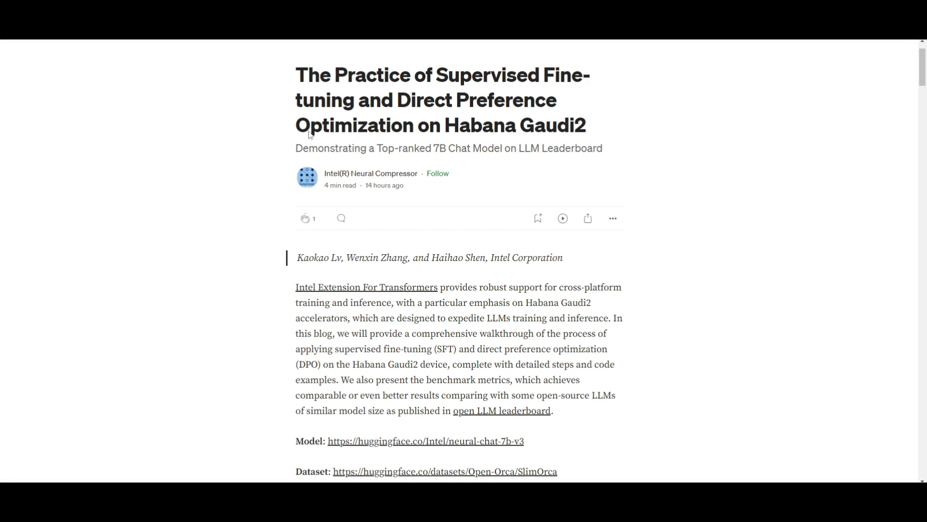
pyautogui.scroll(-3)
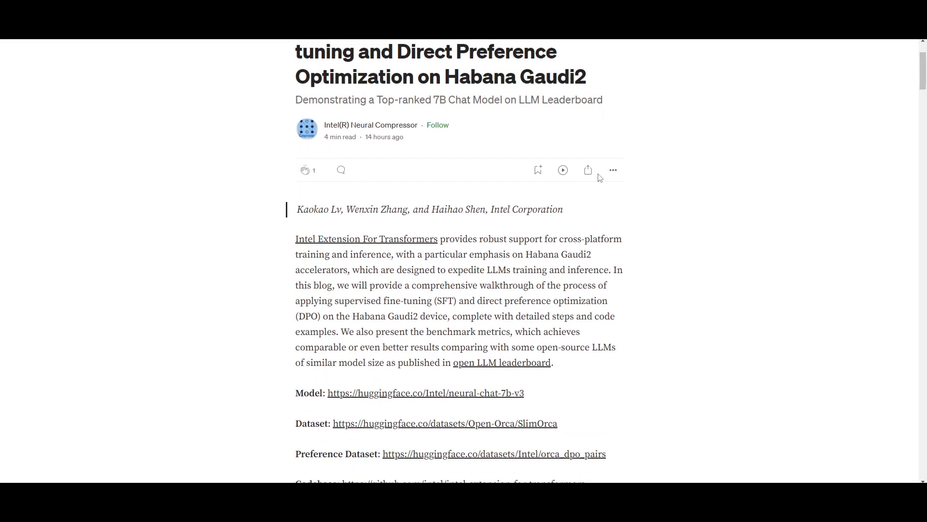
pyautogui.scroll(-3)
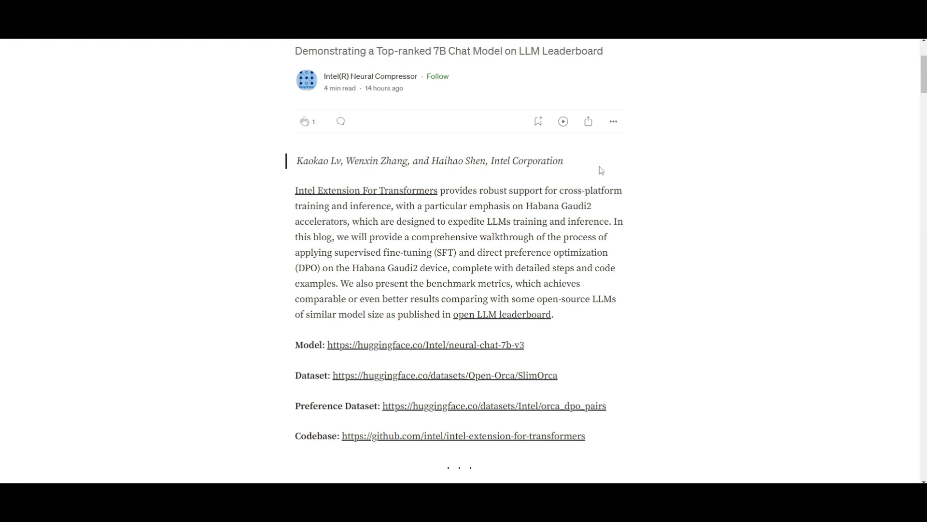
pyautogui.scroll(-3)
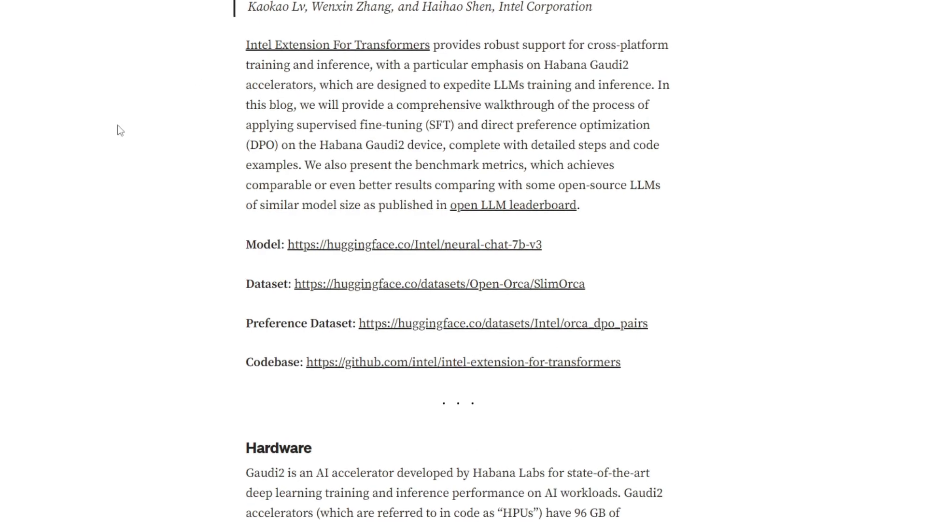
pyautogui.scroll(3)
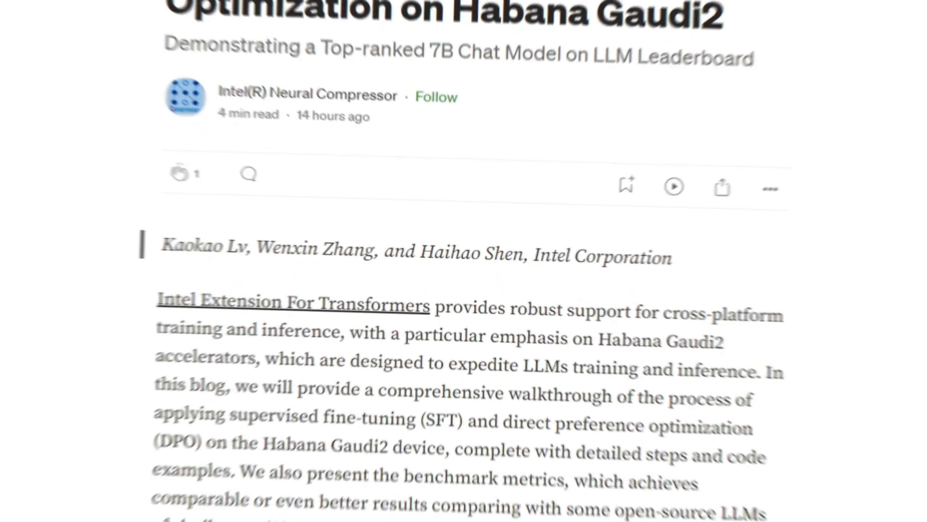
# Step: Scroll down through the Hardware, Training and Supervised Fine-tuning sections describing Gaudi2 and Mistral-7B
pyautogui.scroll(-3)
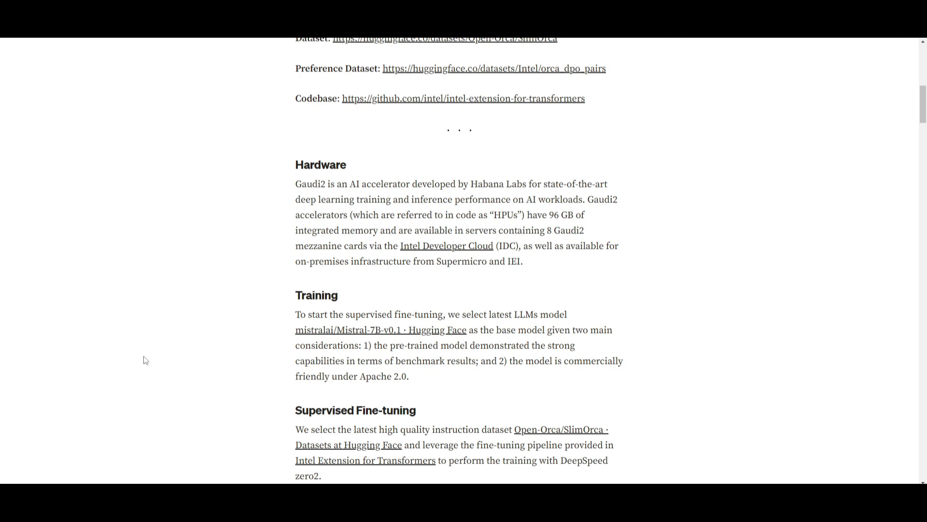
pyautogui.moveTo(468, 167)
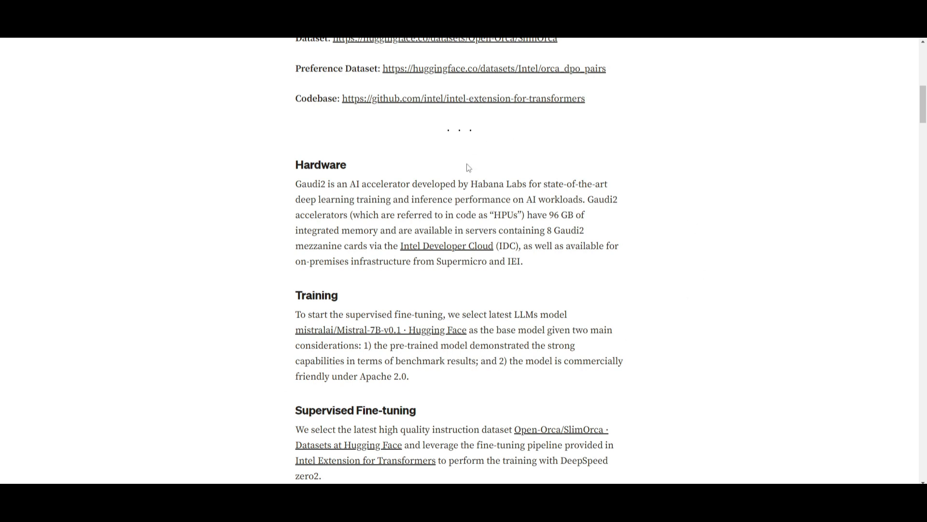
pyautogui.moveTo(568, 180)
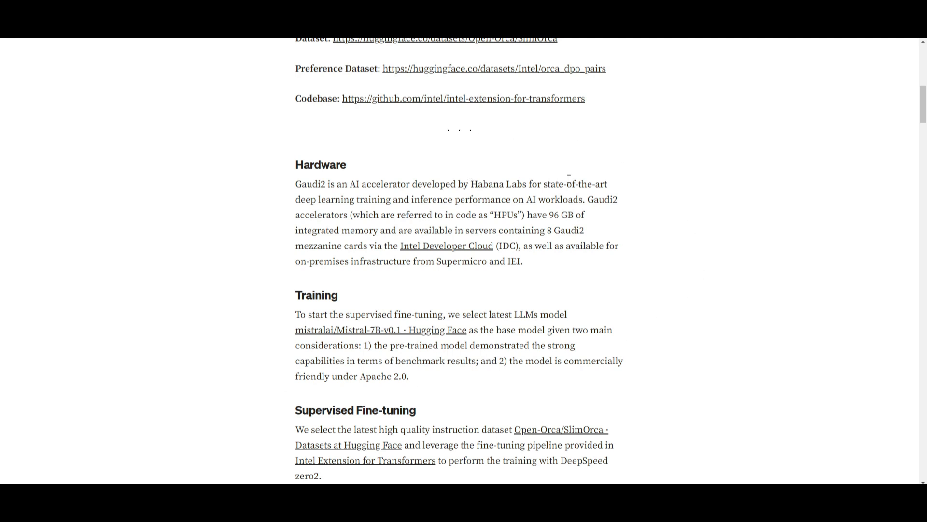
pyautogui.scroll(-3)
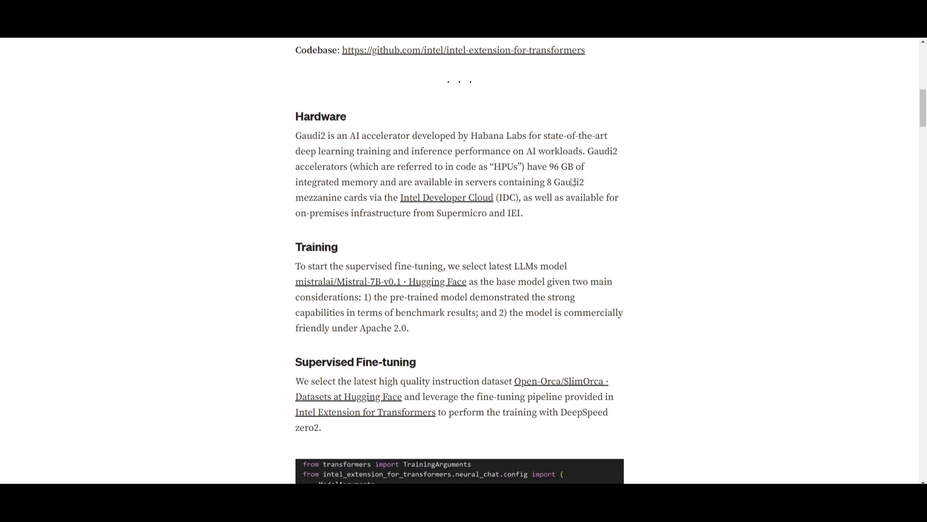
pyautogui.moveTo(570, 172)
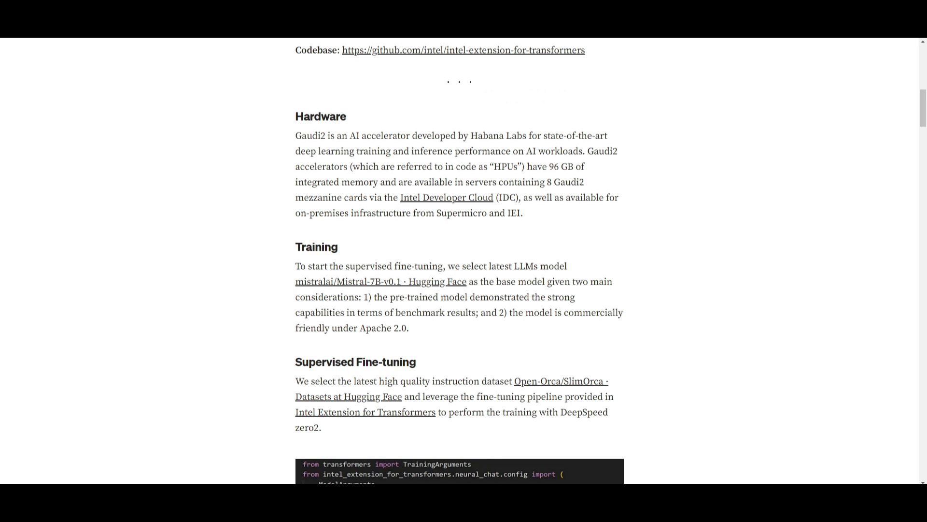
pyautogui.moveTo(674, 216)
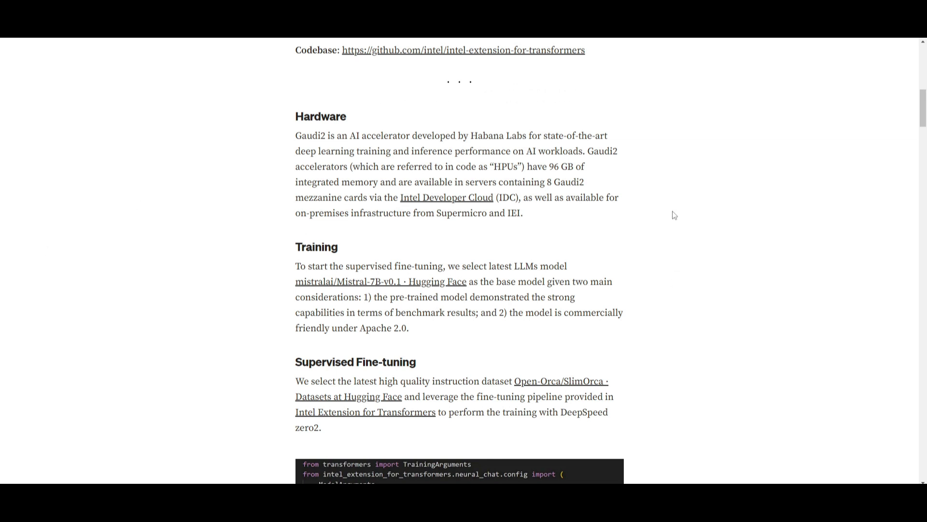
pyautogui.moveTo(688, 199)
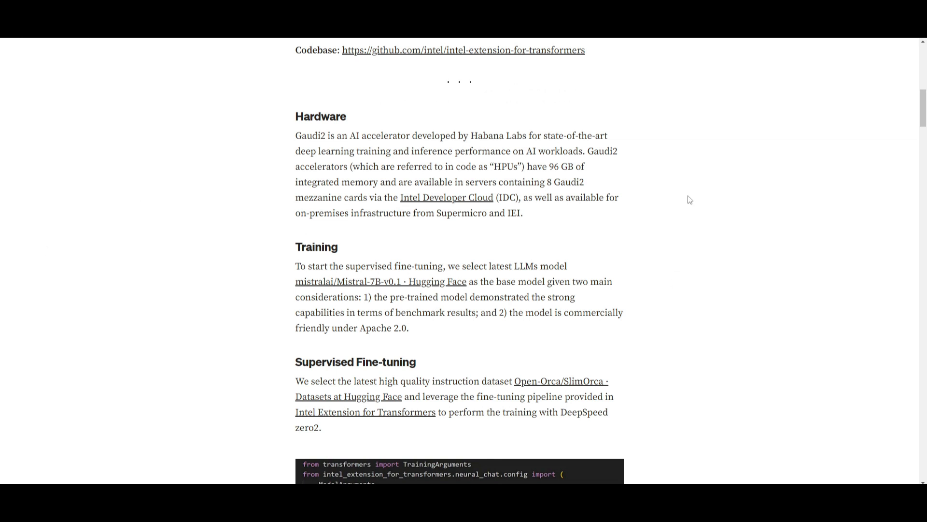
pyautogui.moveTo(559, 163)
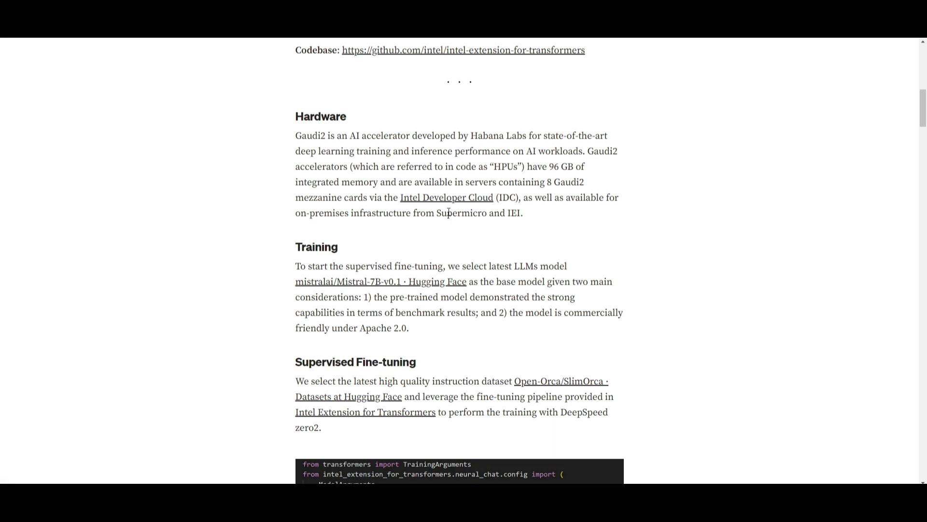
pyautogui.moveTo(607, 197)
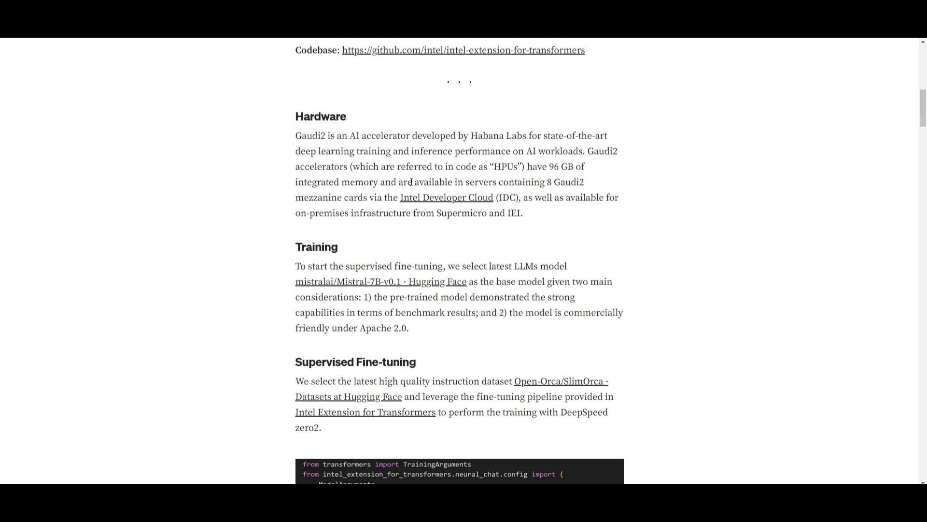
pyautogui.moveTo(452, 178)
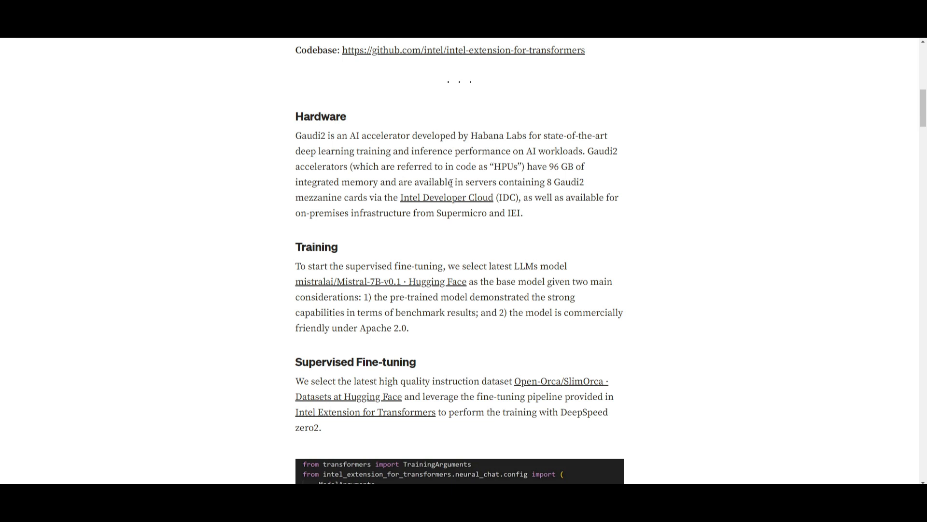
pyautogui.scroll(-3)
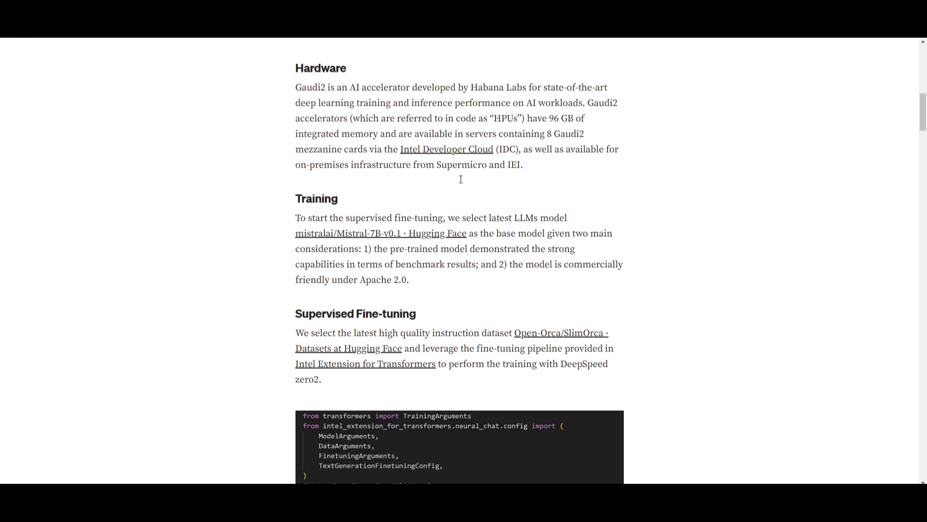
pyautogui.moveTo(464, 180)
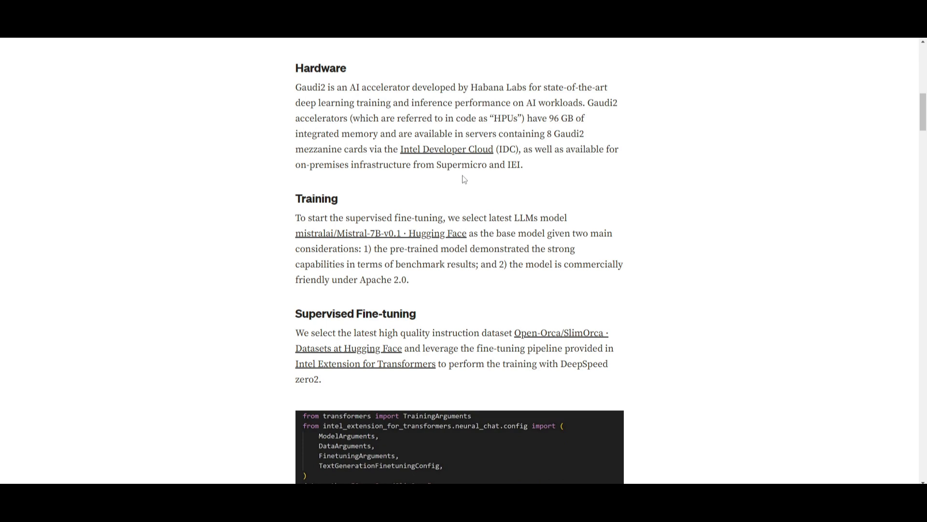
pyautogui.moveTo(531, 168)
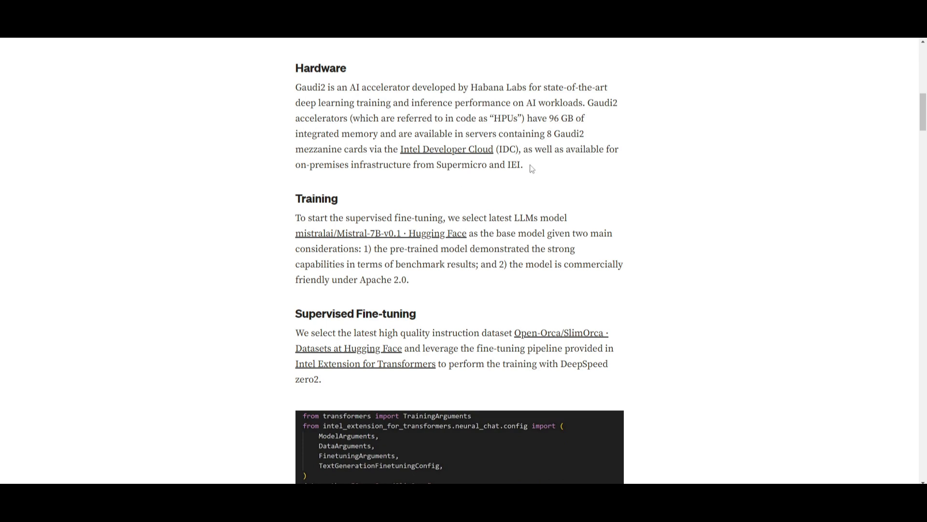
pyautogui.moveTo(642, 162)
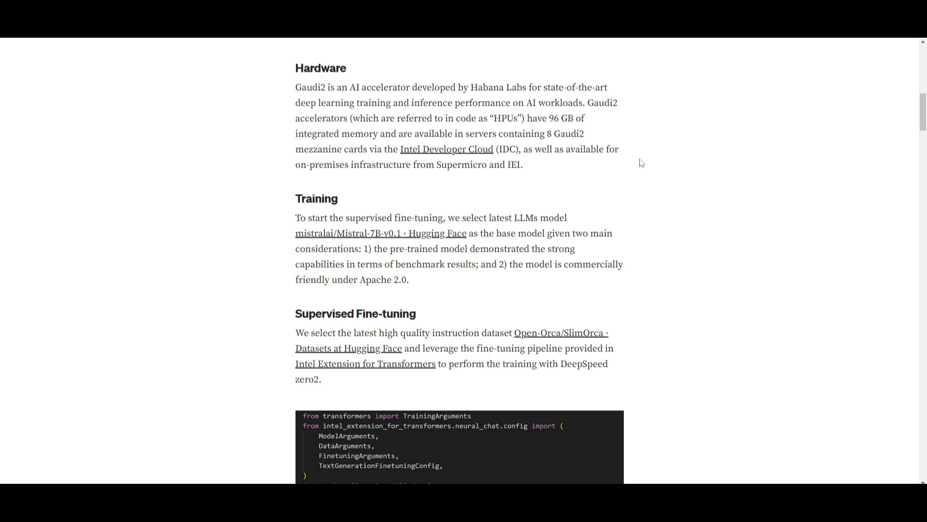
pyautogui.moveTo(259, 223)
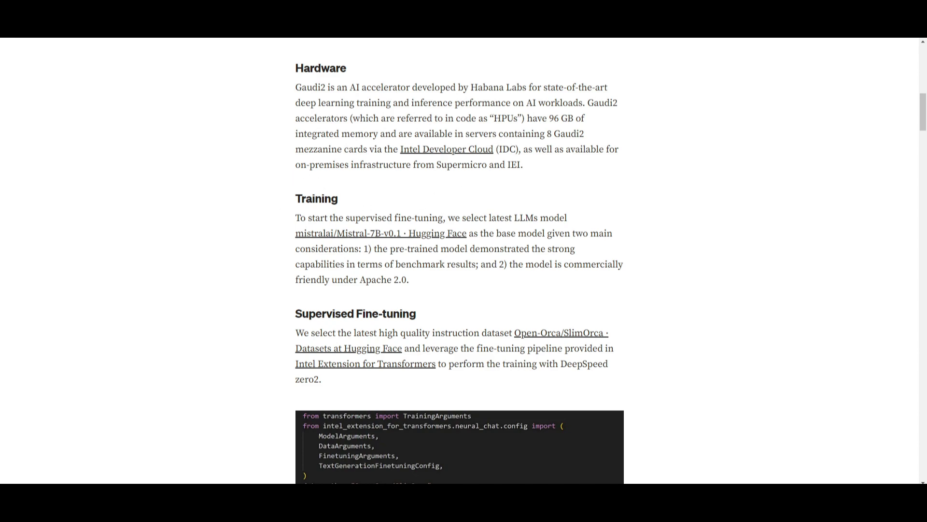
pyautogui.scroll(-3)
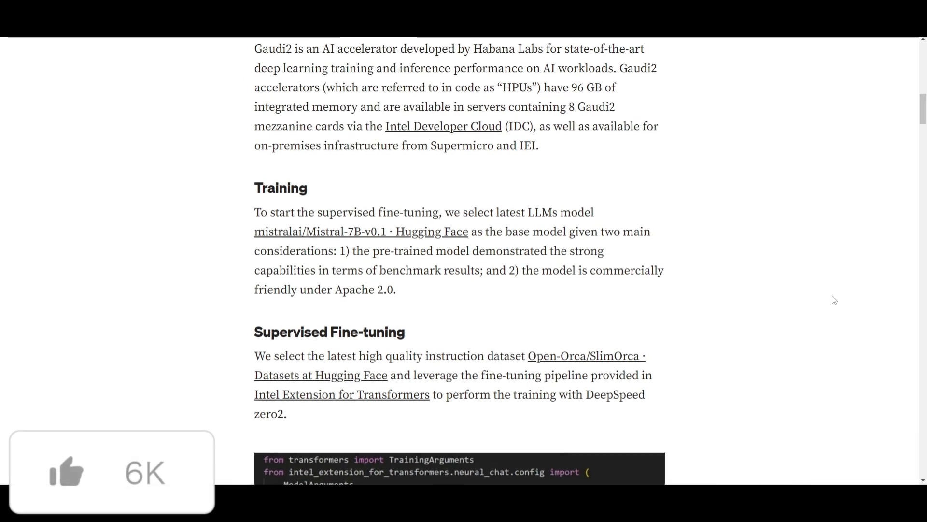
# Step: Check the Training section's Hugging Face links and scroll to the SlimOrca/Mistral-7B fine-tuning code
pyautogui.click(66, 471)
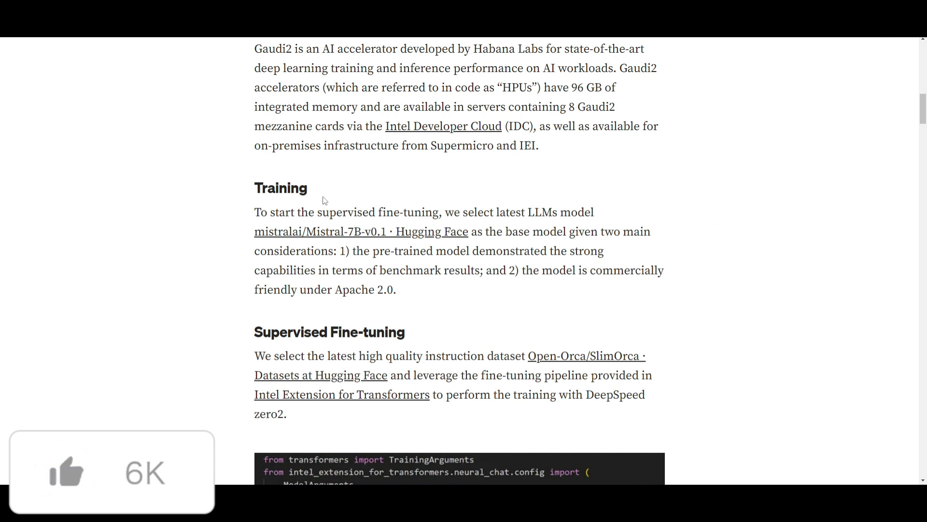
pyautogui.click(66, 472)
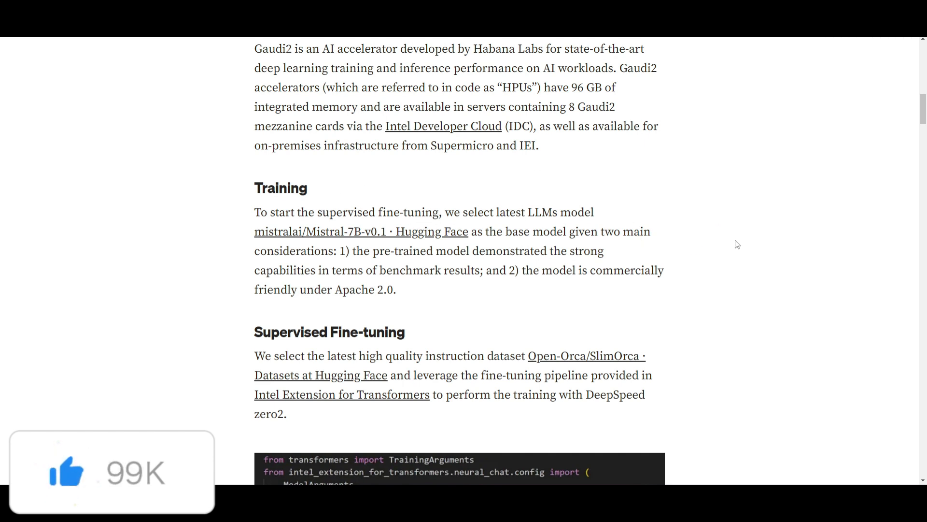
pyautogui.moveTo(355, 231)
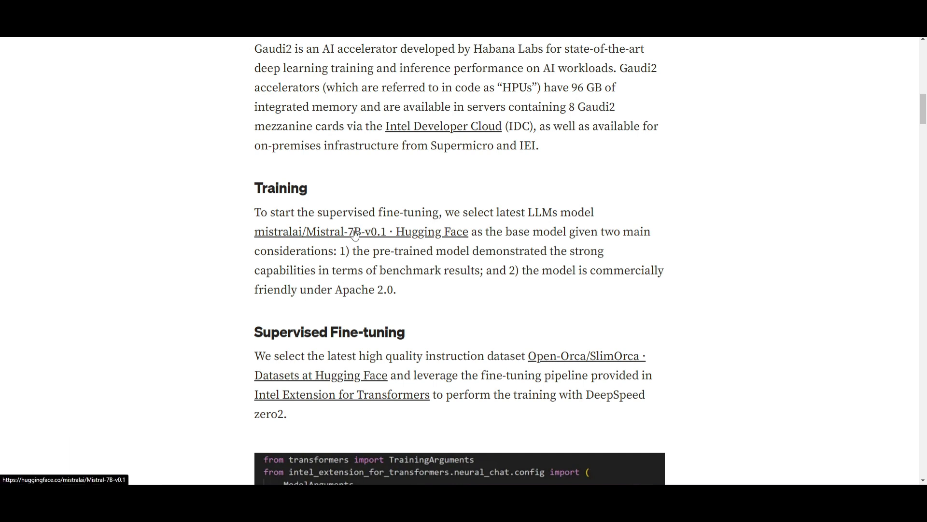
pyautogui.moveTo(352, 328)
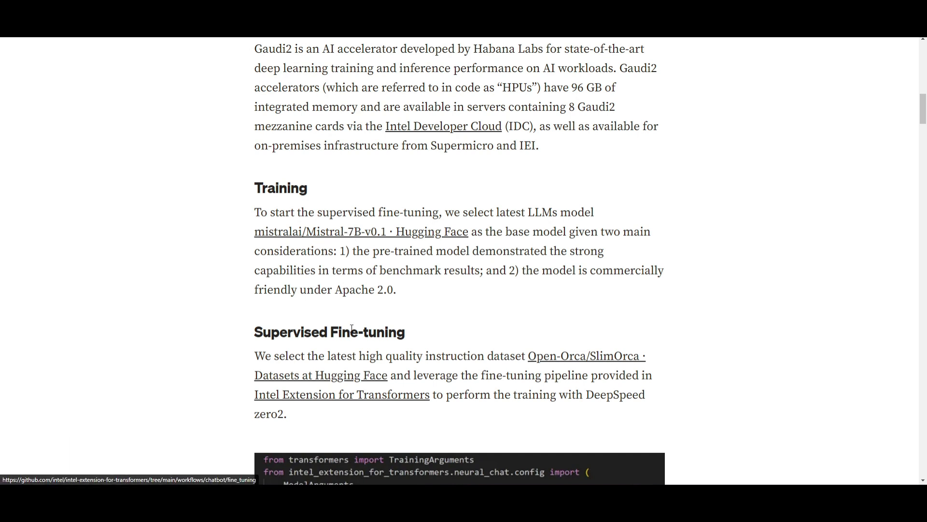
pyautogui.moveTo(340, 212)
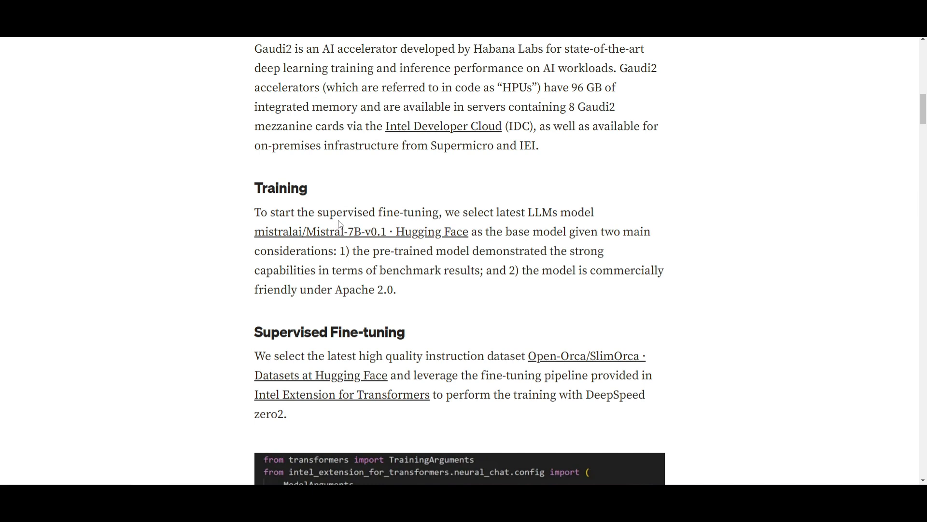
pyautogui.moveTo(355, 236)
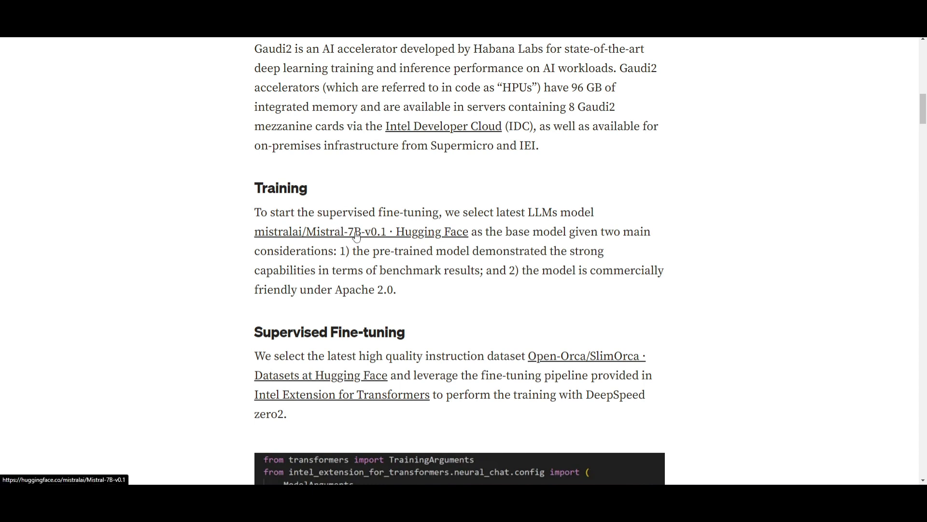
pyautogui.moveTo(372, 230)
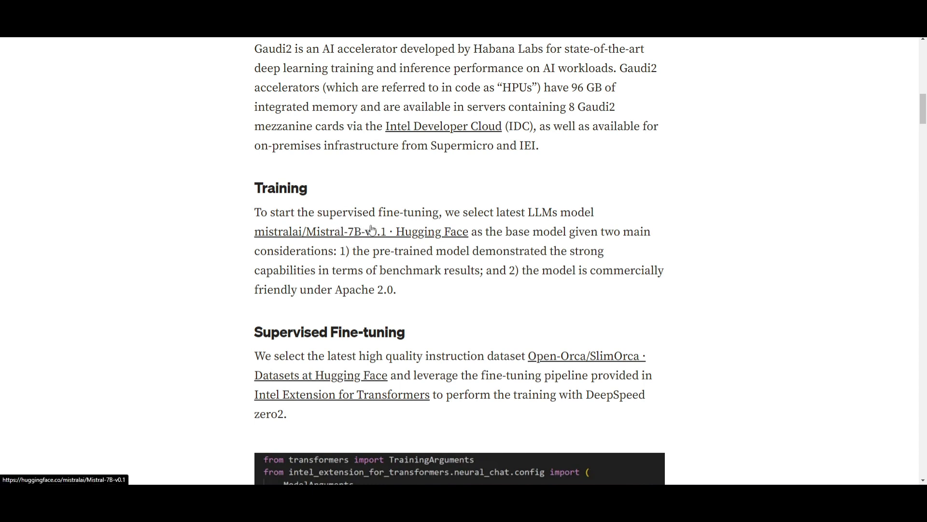
pyautogui.moveTo(432, 228)
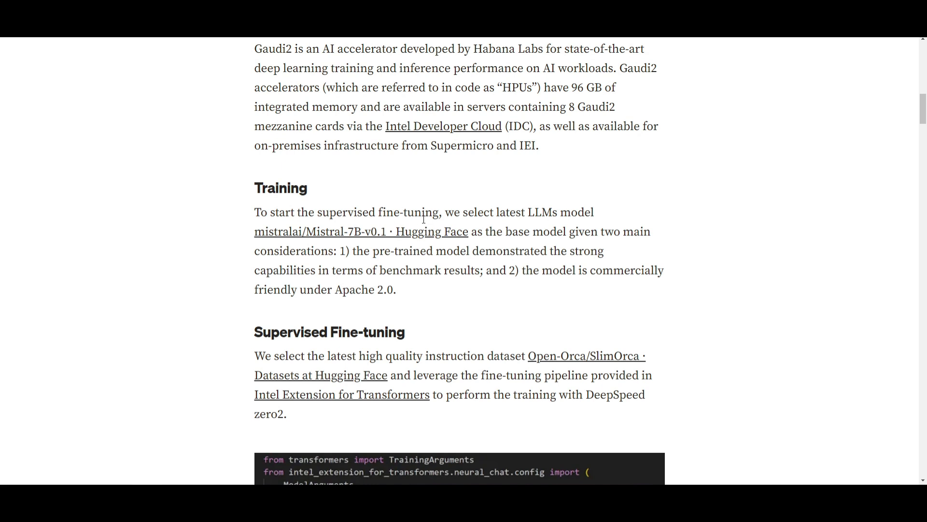
pyautogui.moveTo(417, 207)
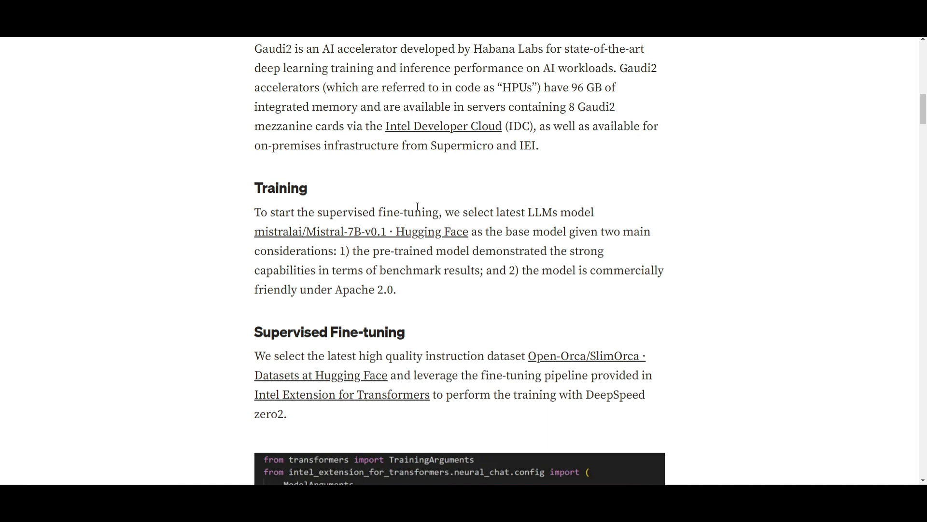
pyautogui.moveTo(408, 215)
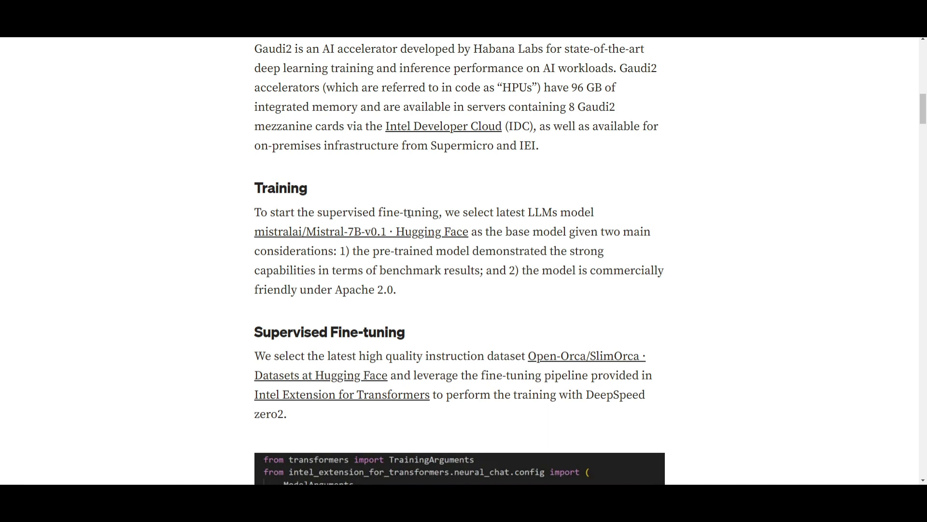
pyautogui.moveTo(532, 229)
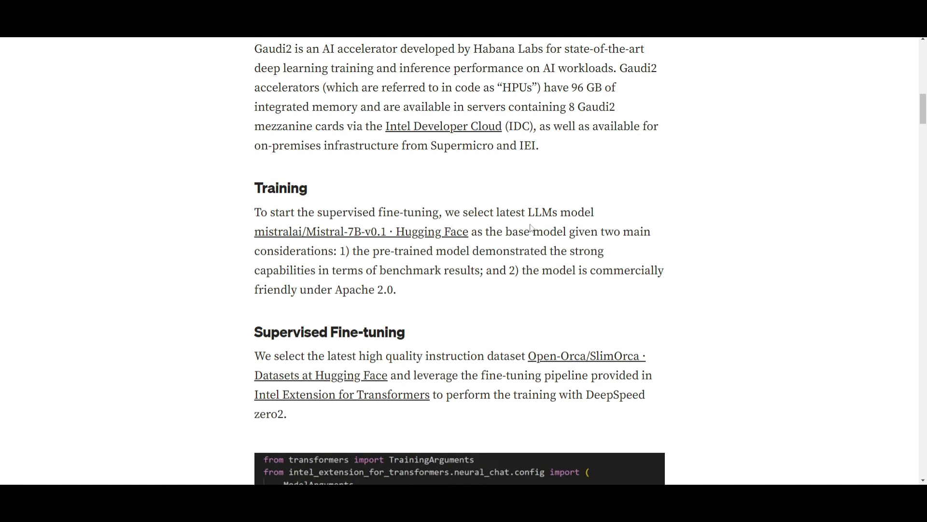
pyautogui.moveTo(919, 301)
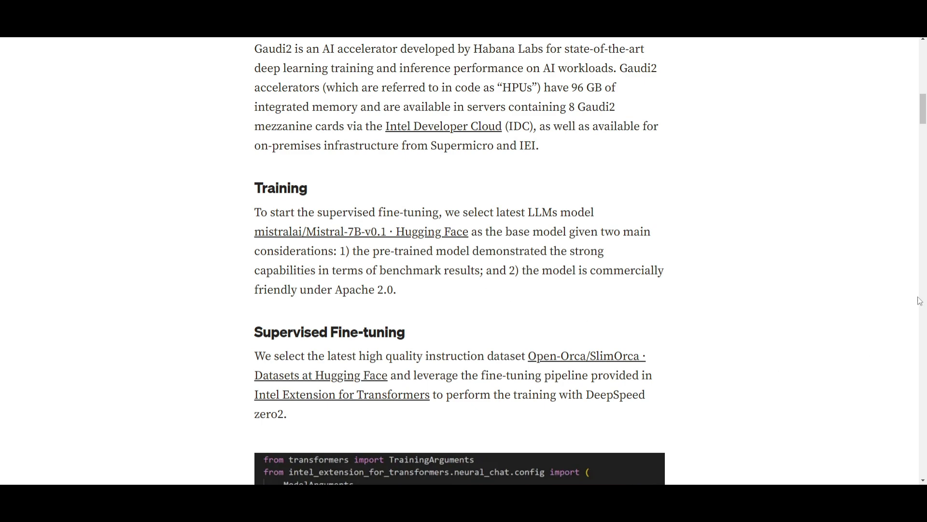
pyautogui.moveTo(331, 231)
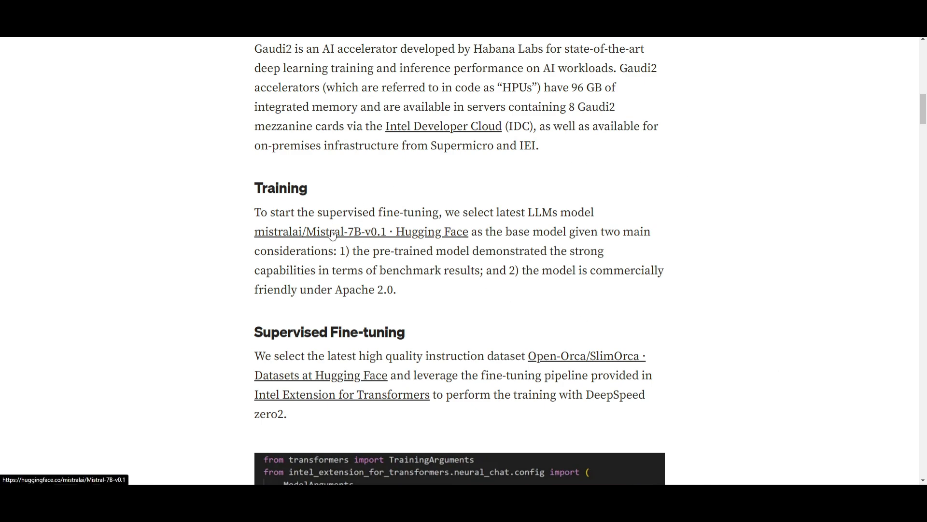
pyautogui.scroll(-3)
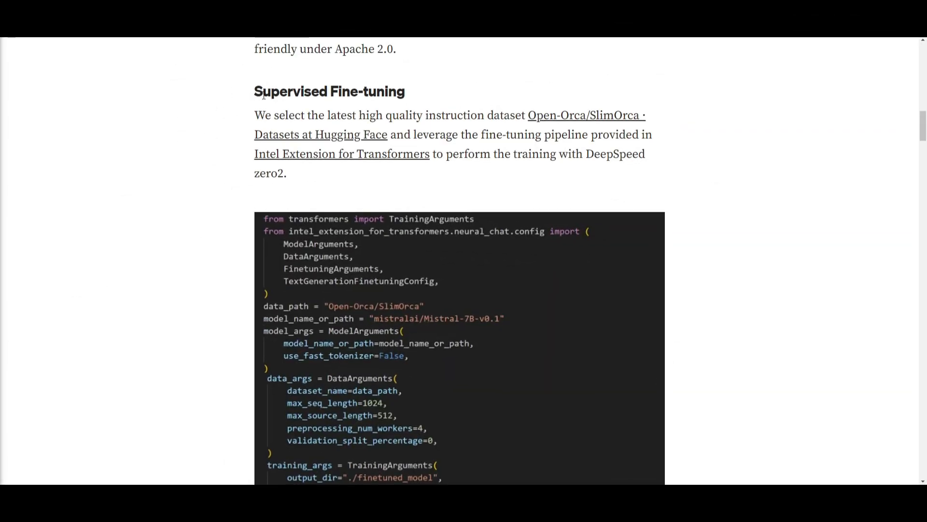
pyautogui.moveTo(416, 113)
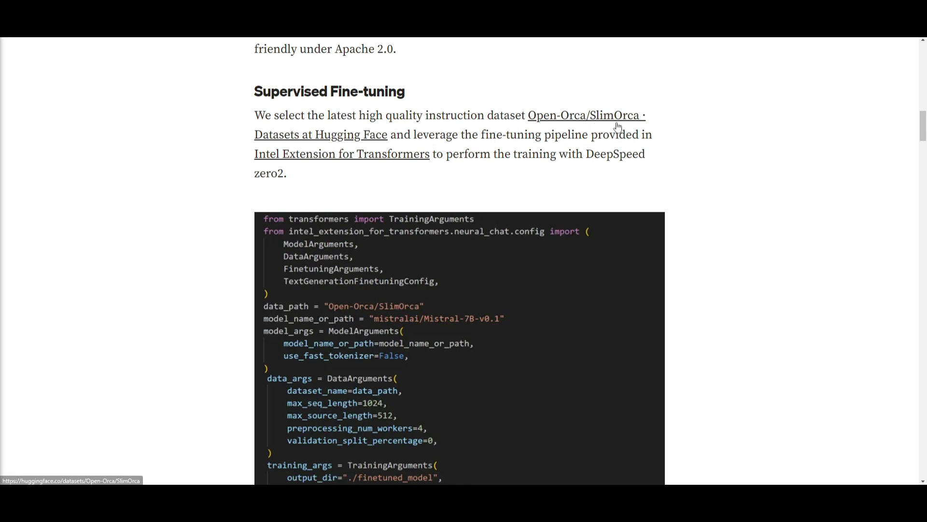
pyautogui.moveTo(538, 208)
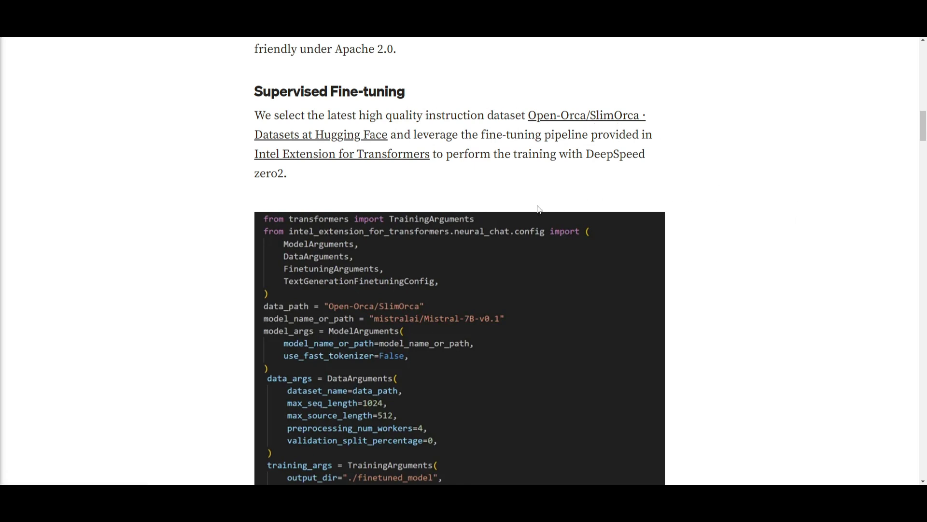
pyautogui.moveTo(304, 172)
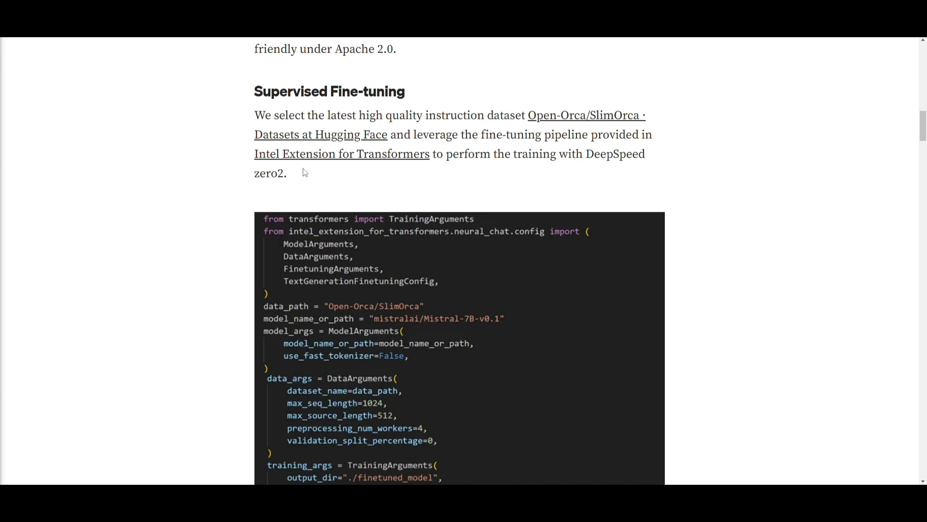
pyautogui.moveTo(356, 157)
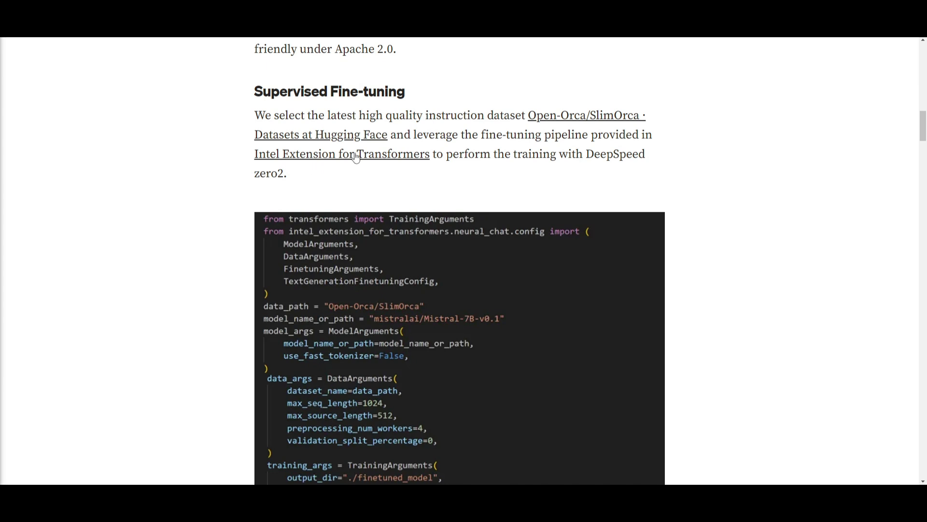
pyautogui.moveTo(393, 149)
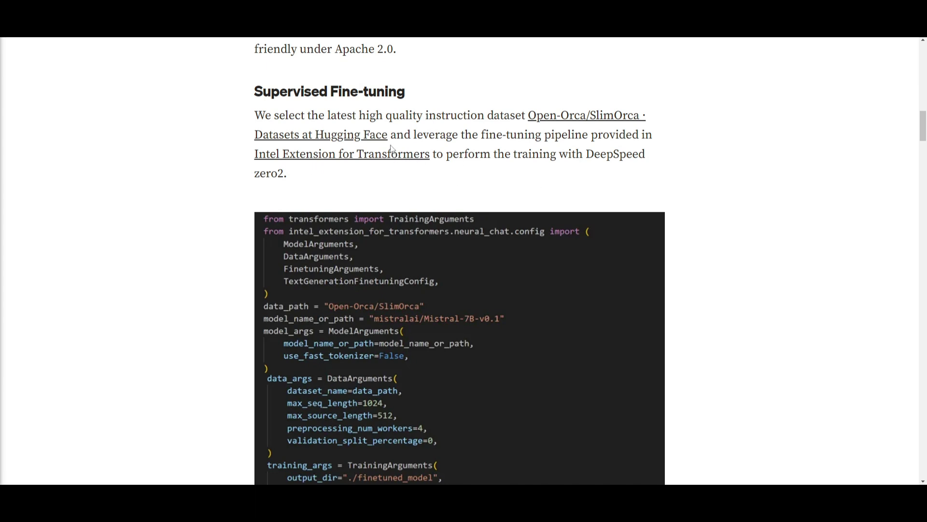
pyautogui.moveTo(455, 132)
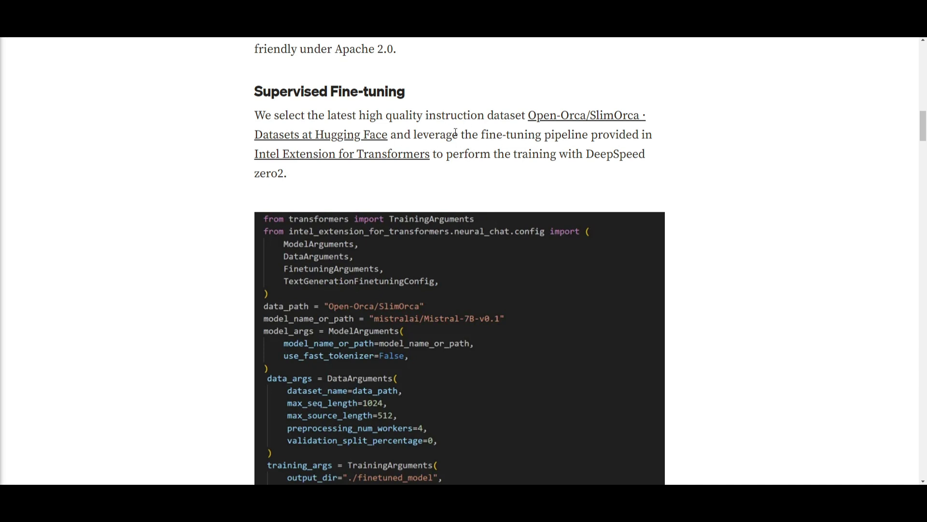
pyautogui.moveTo(538, 151)
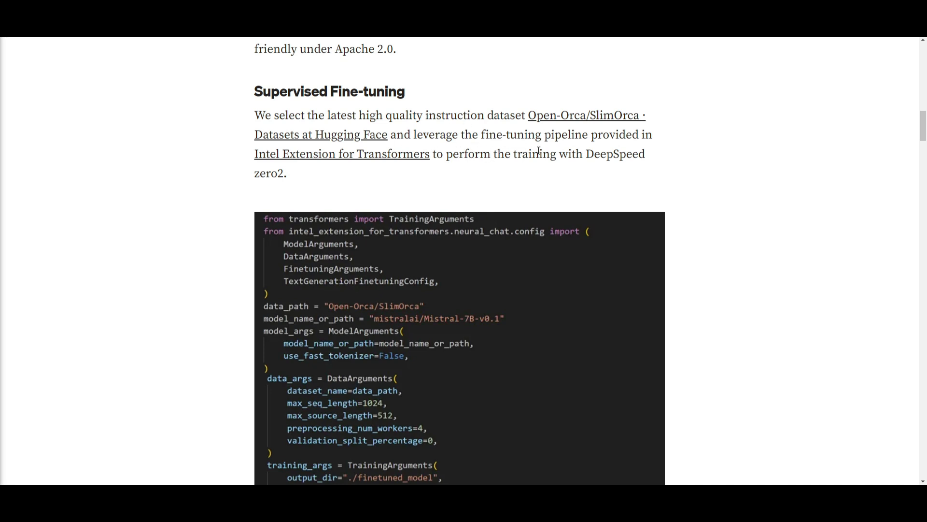
pyautogui.moveTo(550, 168)
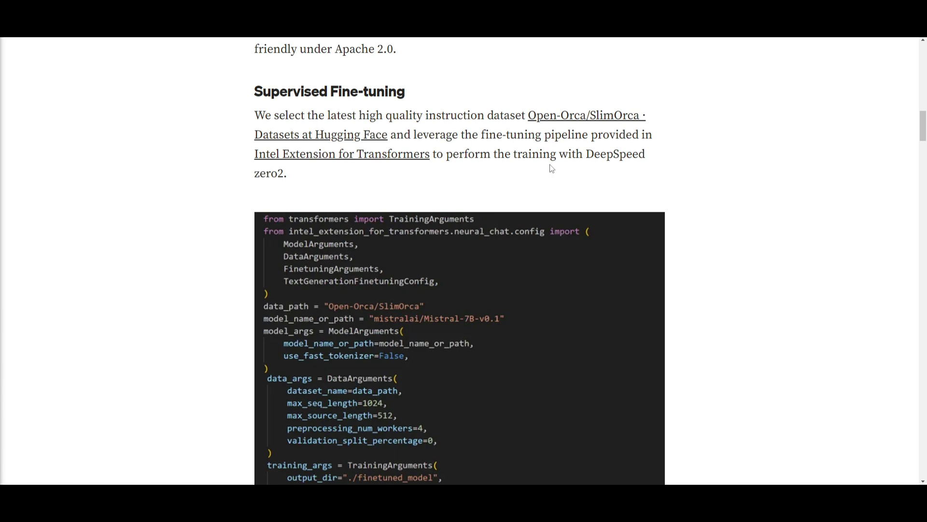
# Step: Scroll past the fine-tuning code and train/loss chart to the Direct Preference Optimization section
pyautogui.scroll(-3)
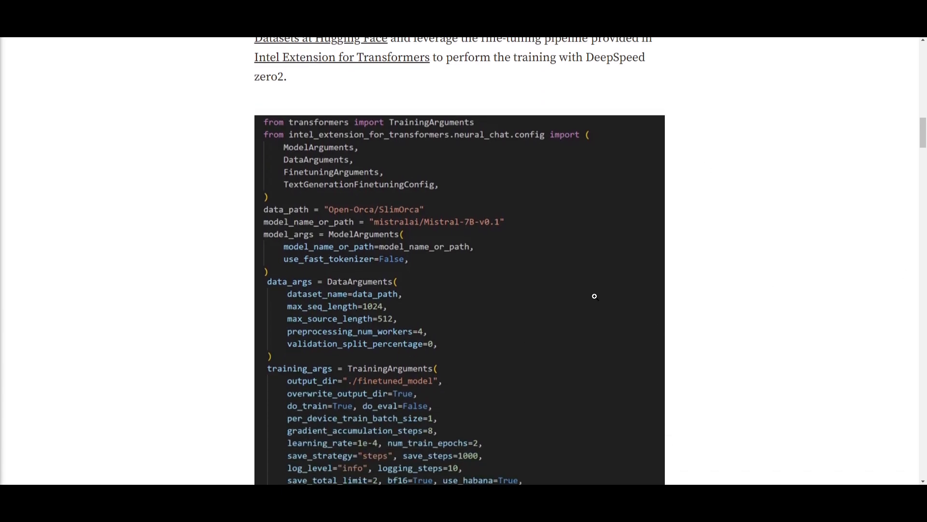
pyautogui.scroll(-3)
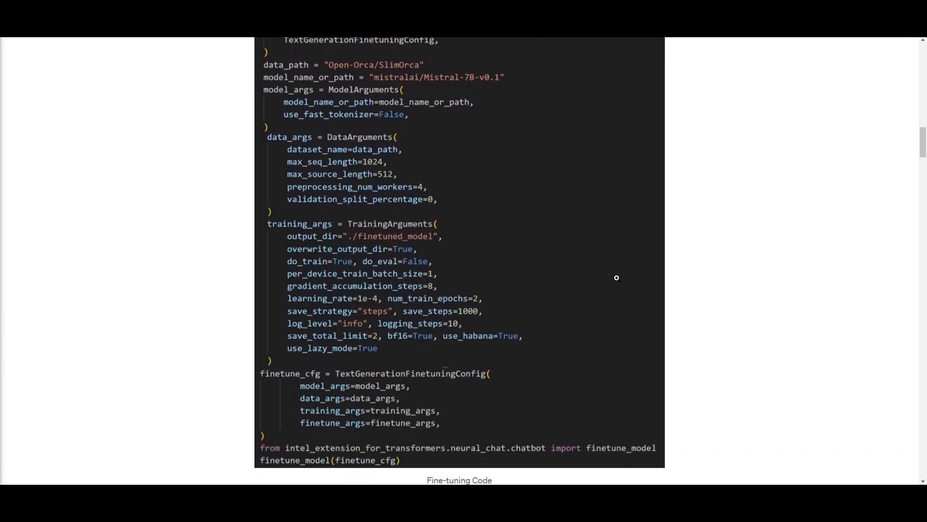
pyautogui.scroll(-3)
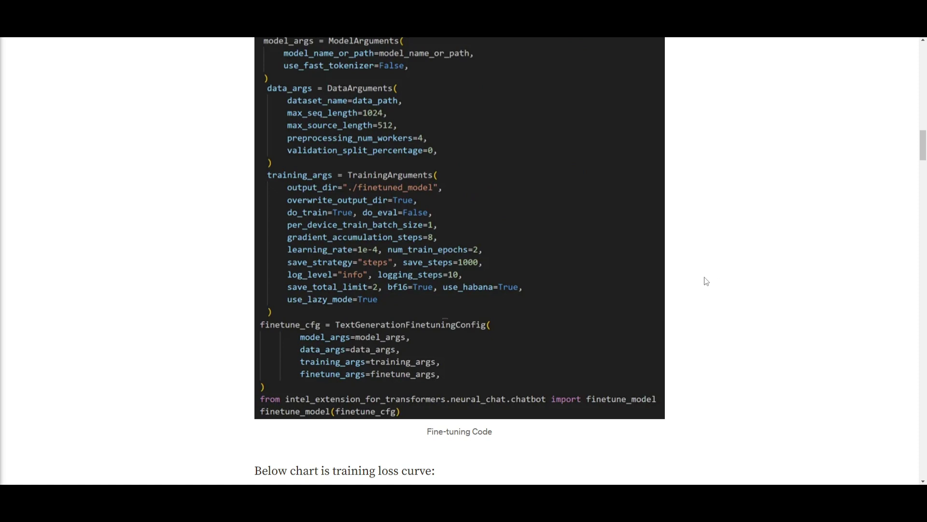
pyautogui.scroll(-3)
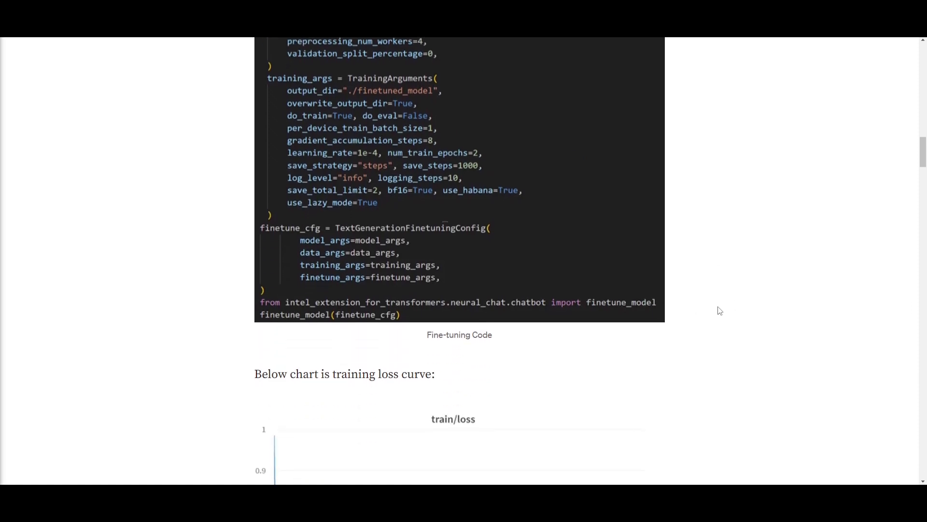
pyautogui.scroll(-3)
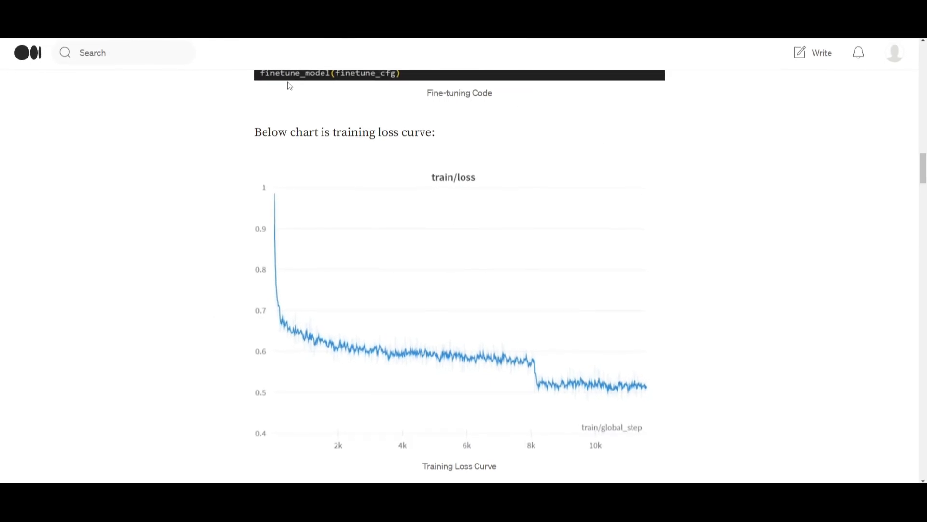
pyautogui.scroll(-3)
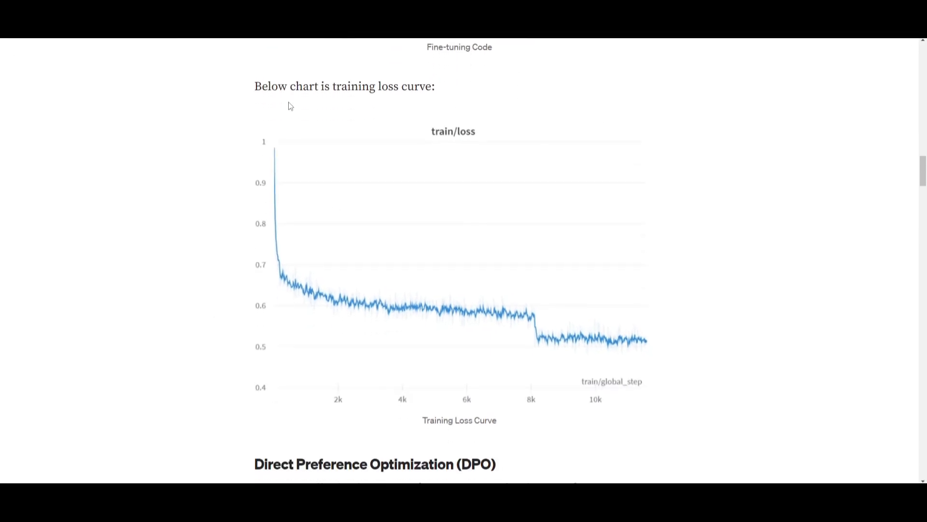
pyautogui.scroll(-3)
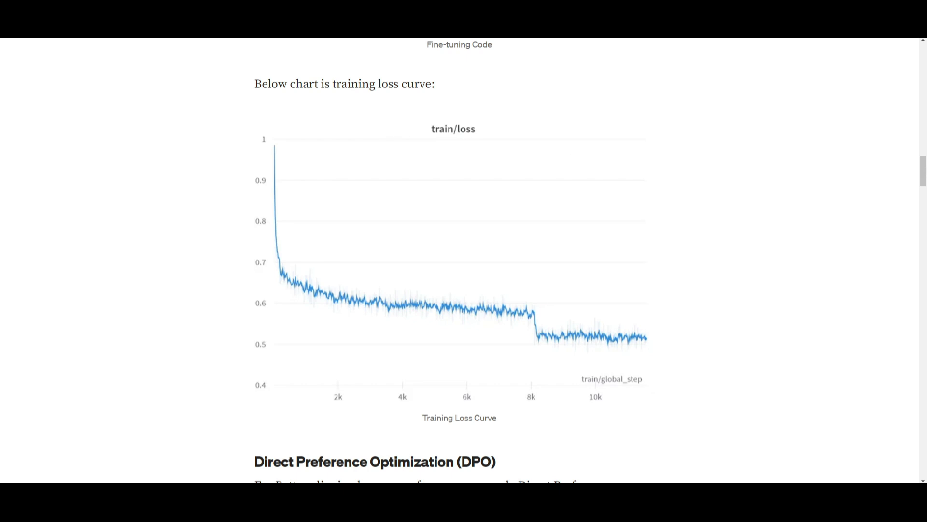
pyautogui.moveTo(820, 215)
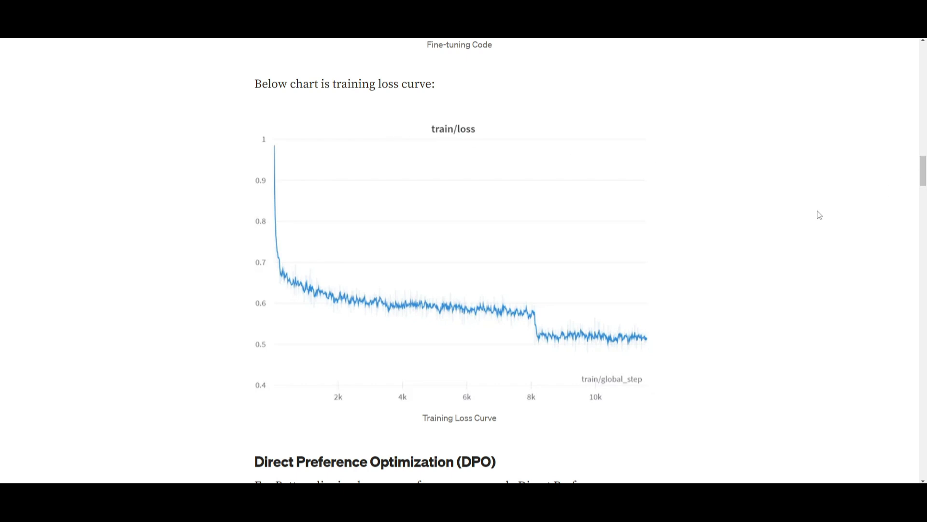
pyautogui.moveTo(463, 146)
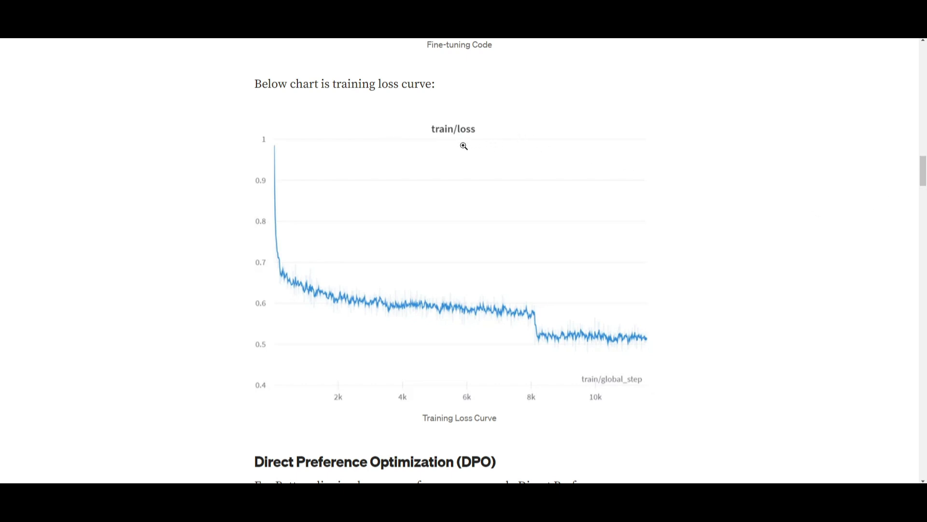
pyautogui.scroll(-3)
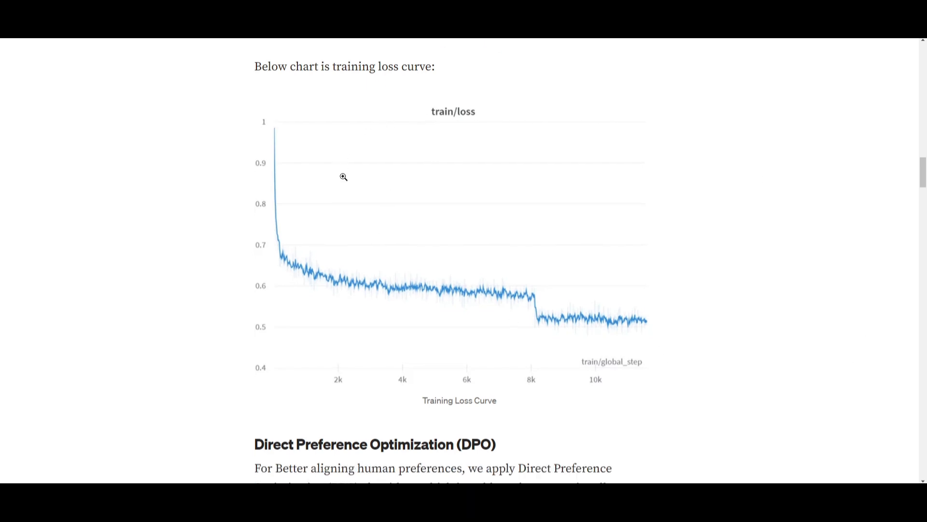
pyautogui.scroll(-3)
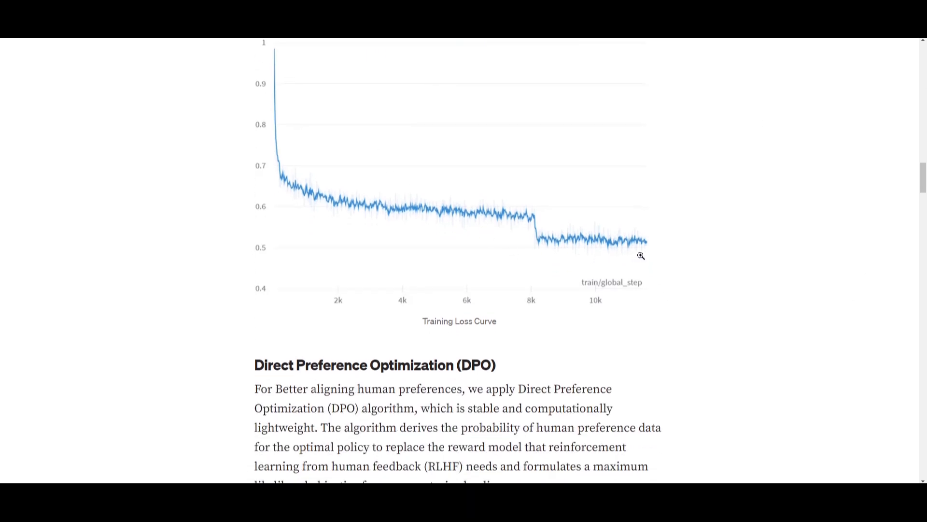
pyautogui.scroll(-3)
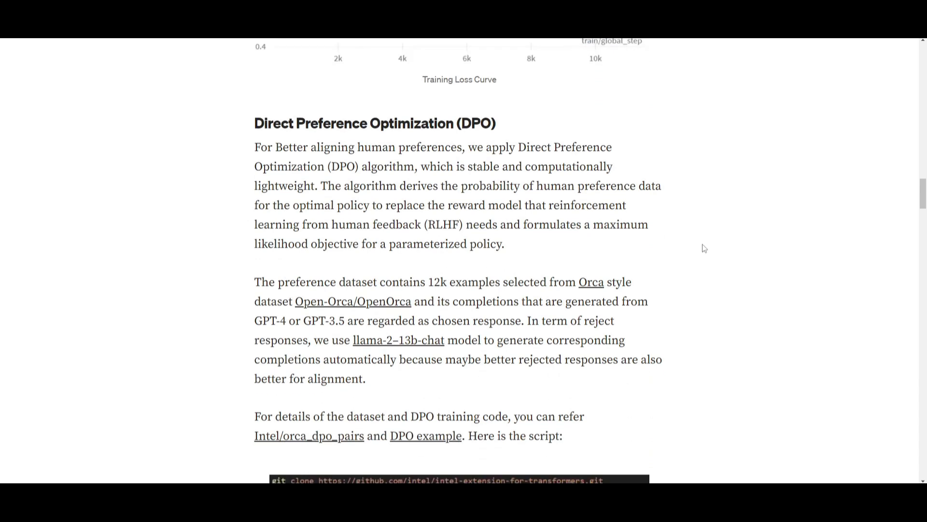
pyautogui.scroll(-3)
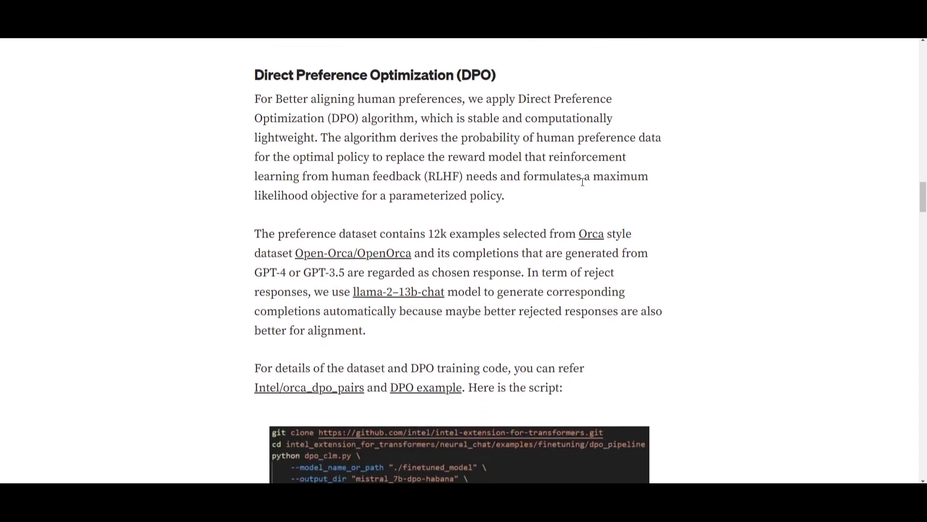
pyautogui.moveTo(415, 117)
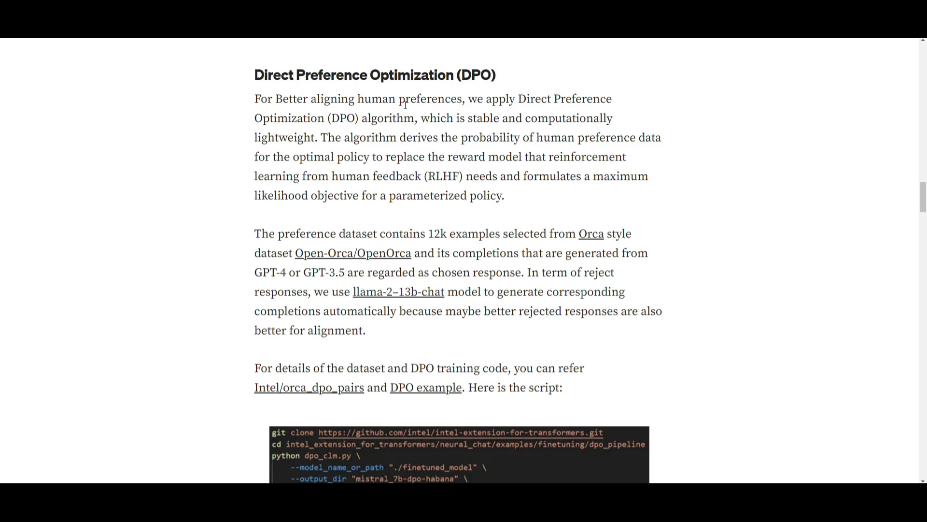
pyautogui.moveTo(408, 116)
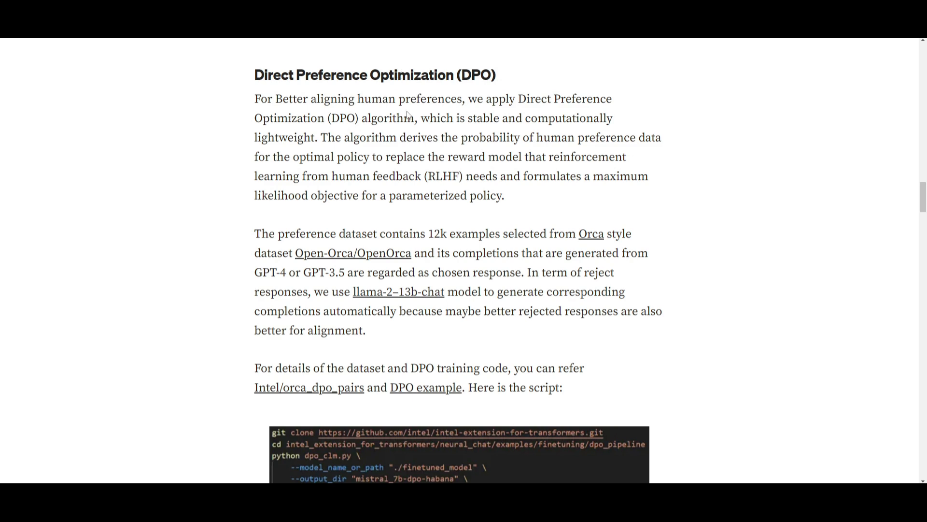
pyautogui.moveTo(499, 152)
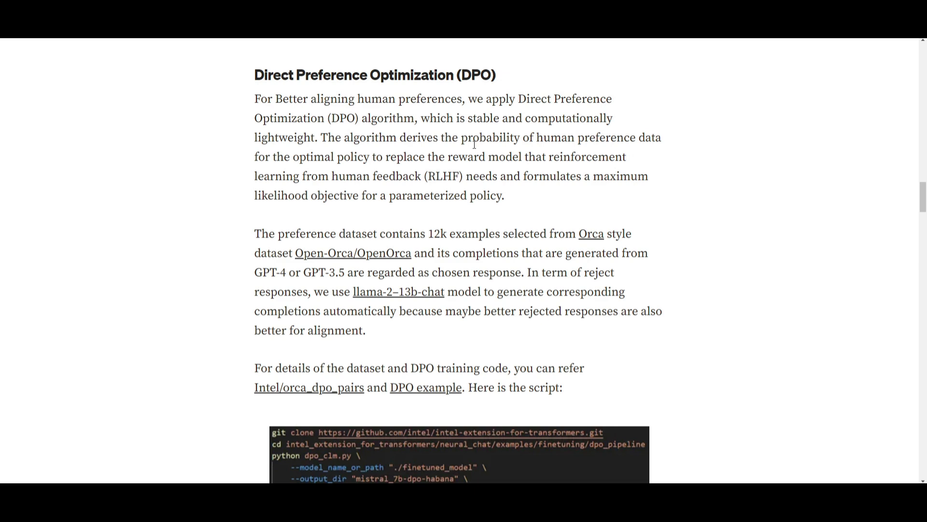
pyautogui.moveTo(413, 189)
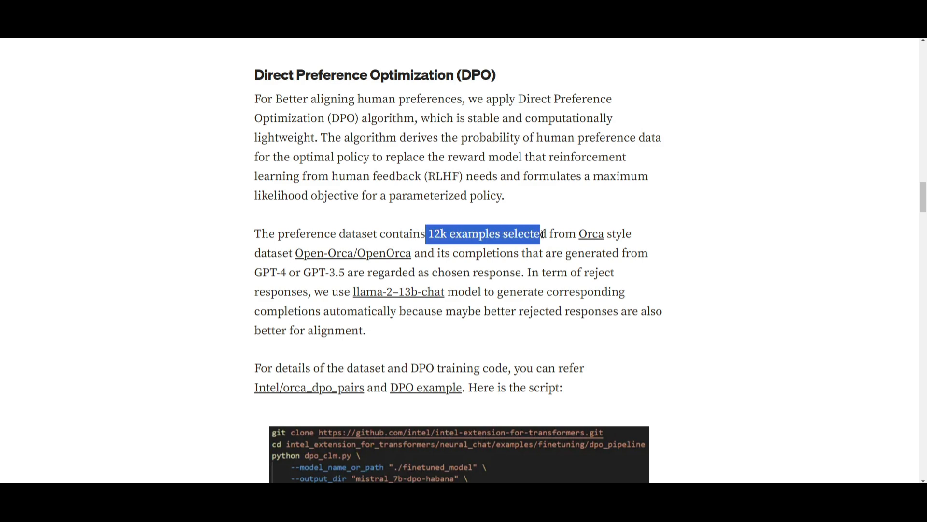
pyautogui.click(569, 231)
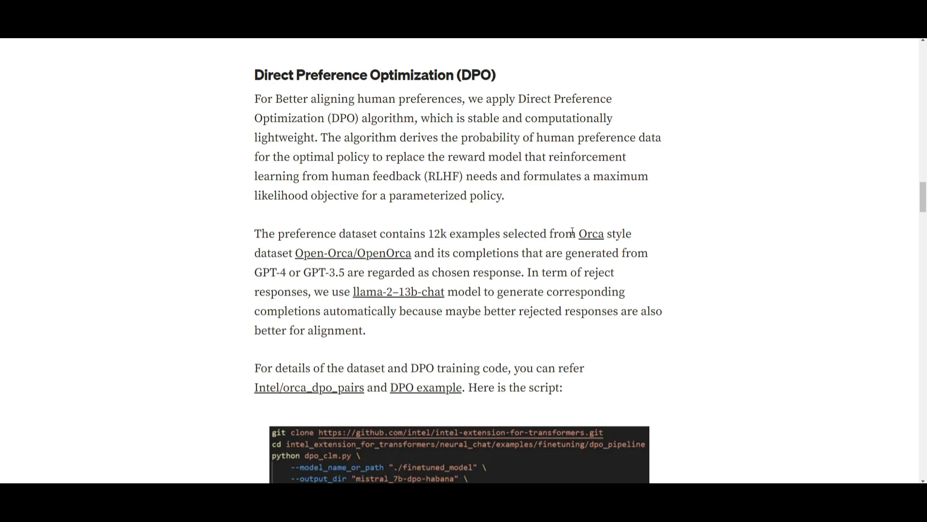
pyautogui.moveTo(331, 249)
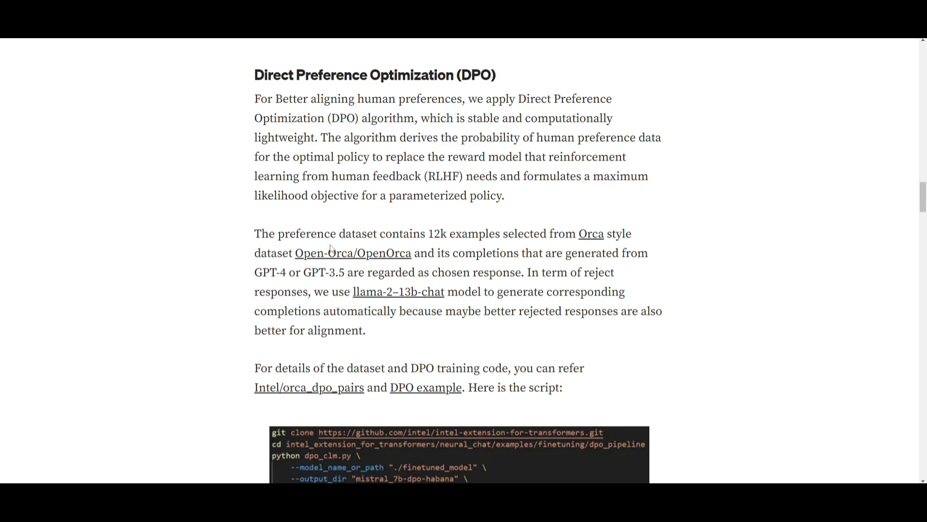
pyautogui.moveTo(354, 252)
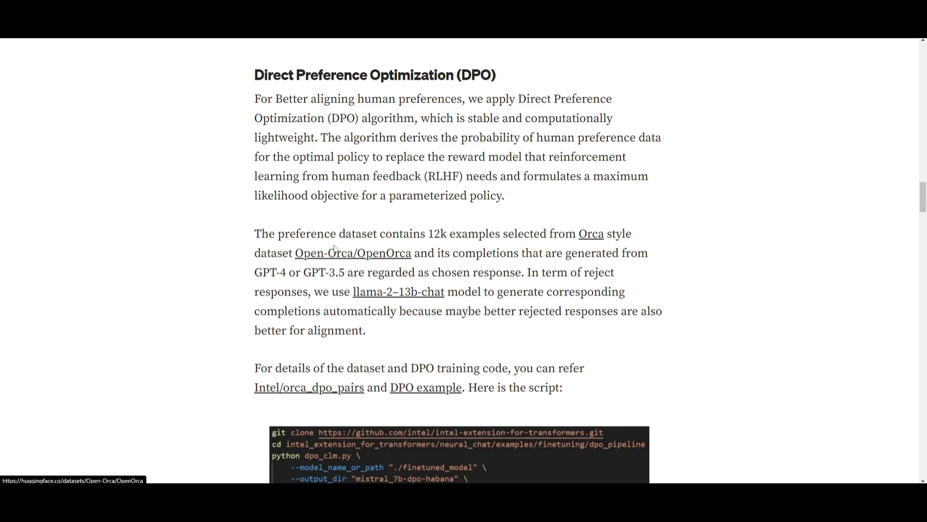
pyautogui.moveTo(418, 248)
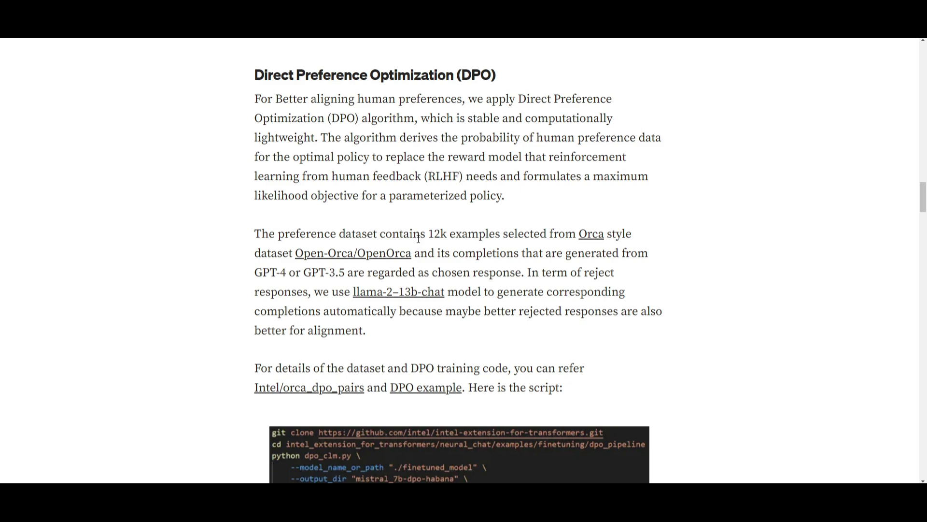
pyautogui.moveTo(404, 223)
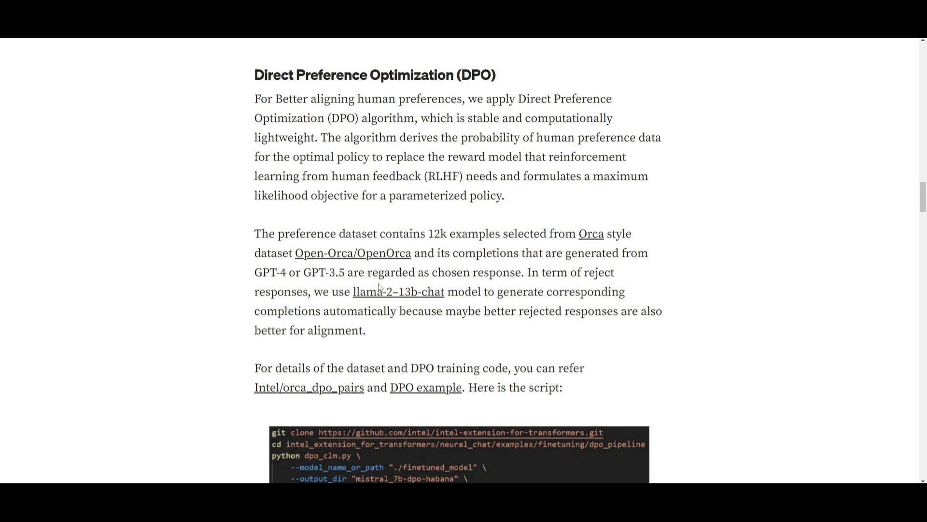
pyautogui.moveTo(422, 303)
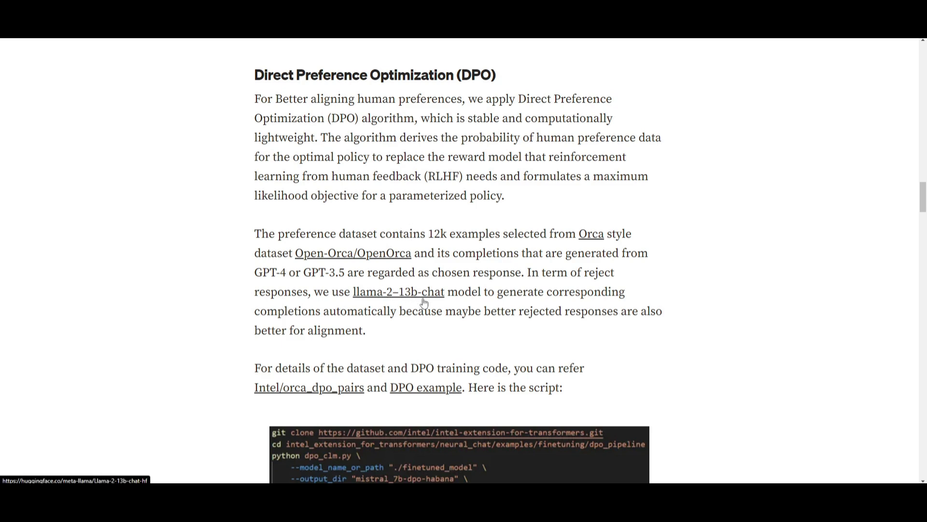
# Step: Scroll through the DPO launch script and its training settings down to the Evaluation Results heading
pyautogui.scroll(-3)
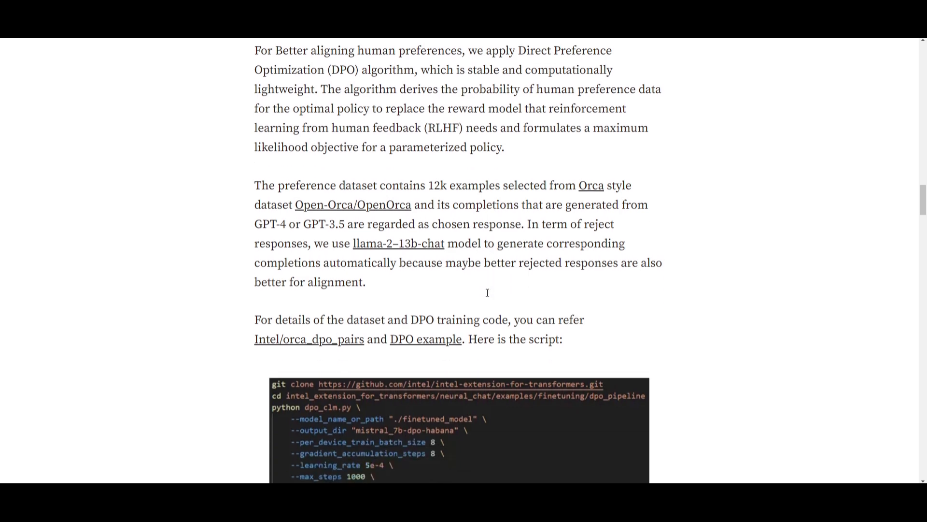
pyautogui.scroll(-3)
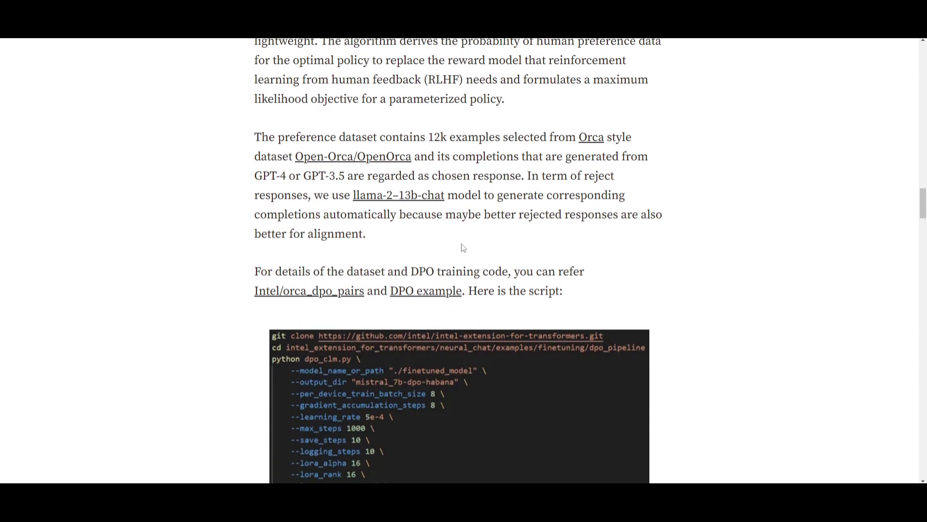
pyautogui.scroll(-3)
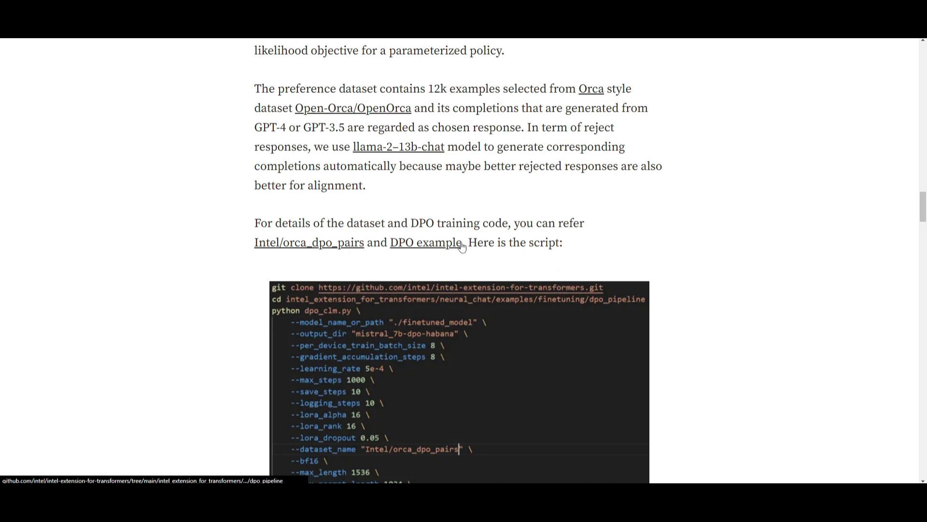
pyautogui.scroll(-3)
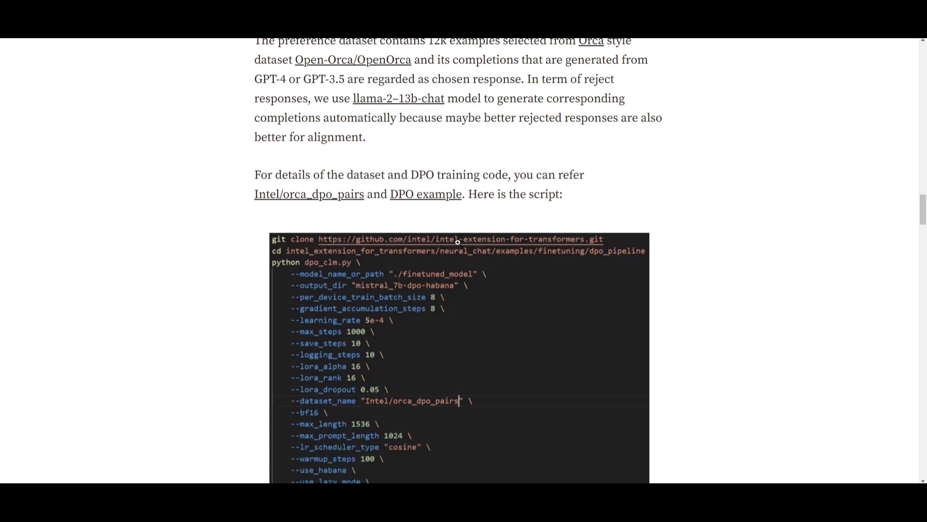
pyautogui.moveTo(452, 234)
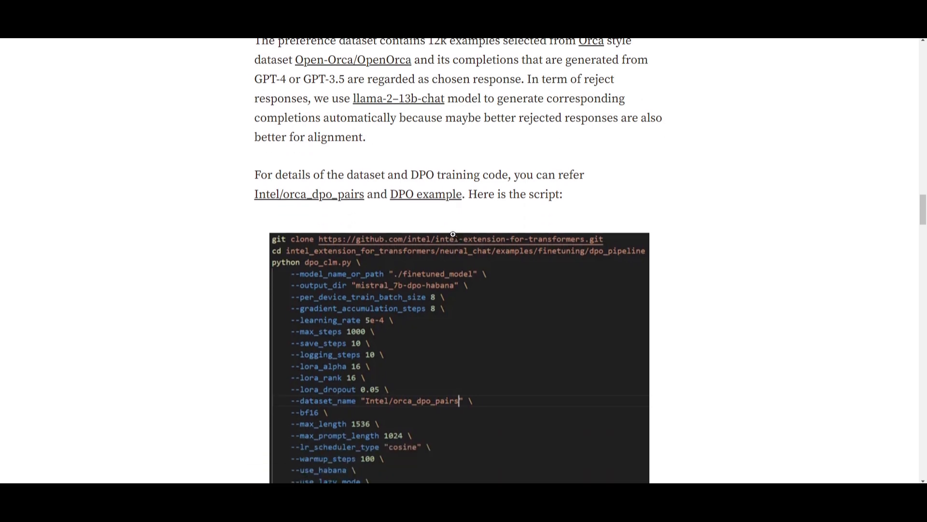
pyautogui.moveTo(505, 217)
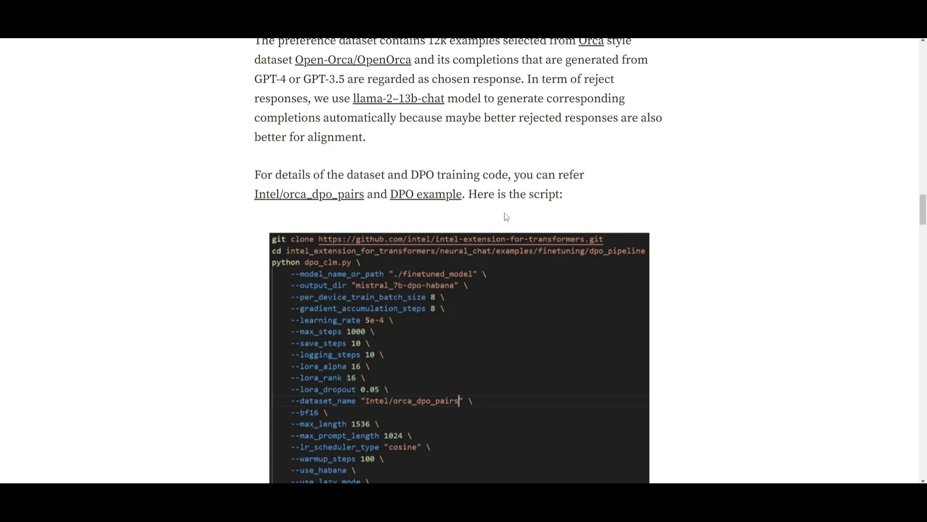
pyautogui.moveTo(470, 197)
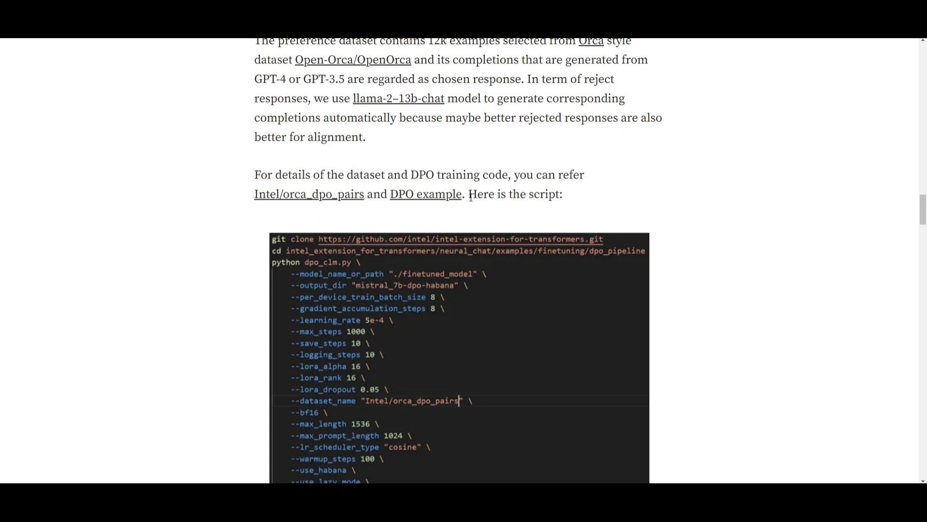
pyautogui.scroll(-3)
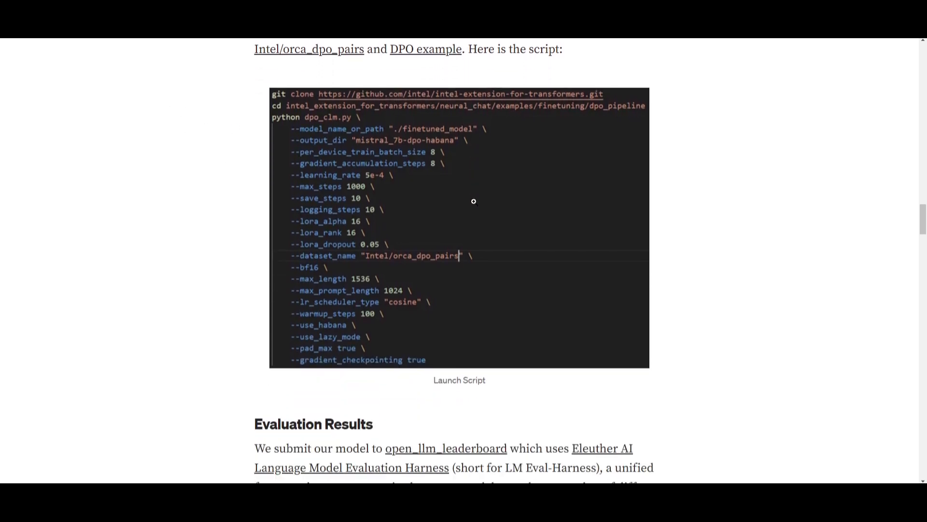
pyautogui.scroll(3)
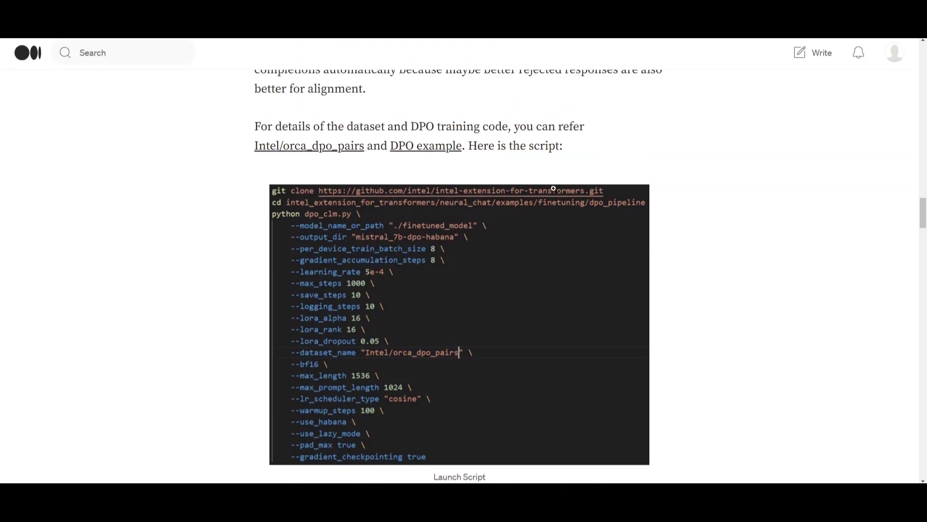
pyautogui.moveTo(313, 119)
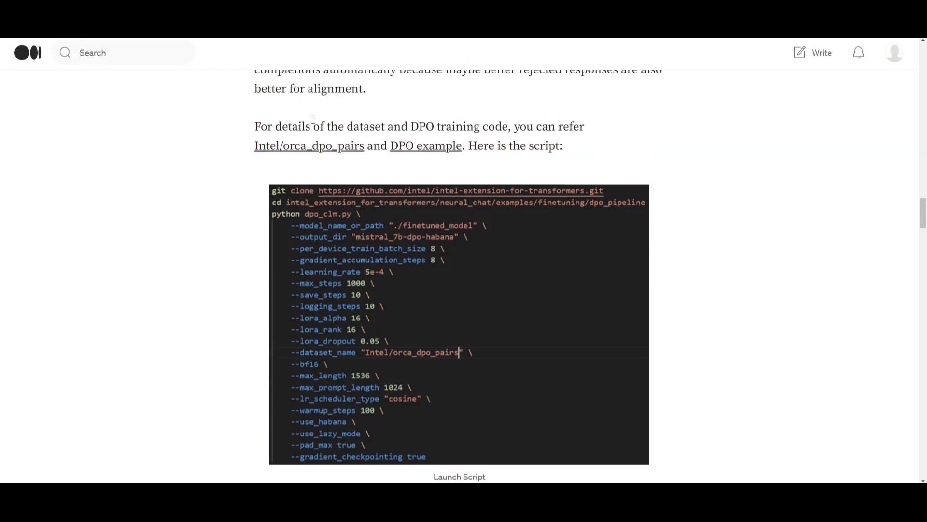
pyautogui.scroll(-3)
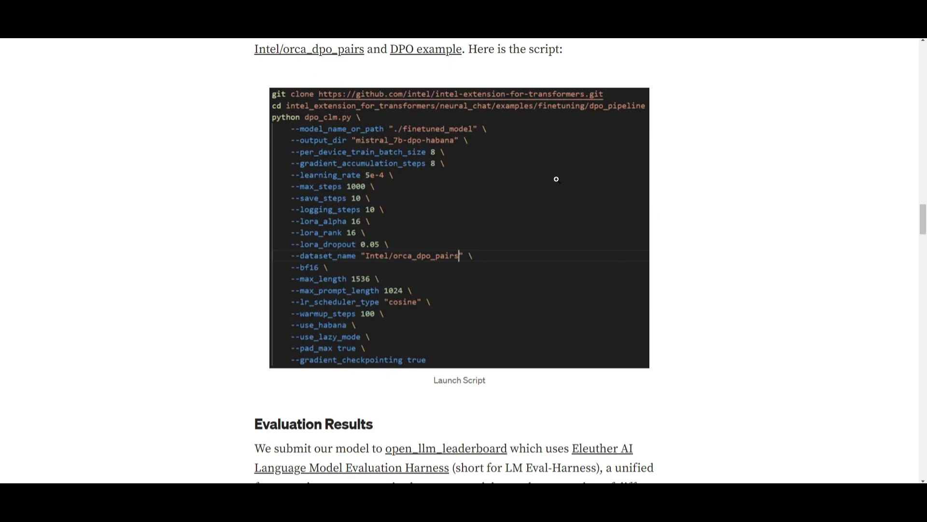
pyautogui.scroll(-3)
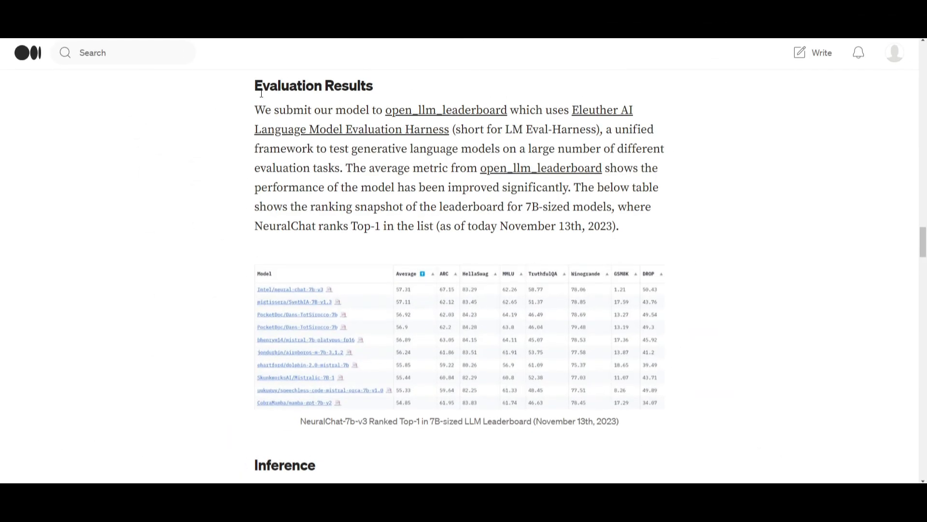
# Step: Scroll past the 7B leaderboard table ranking NeuralChat top-1 to the Inference section
pyautogui.scroll(-3)
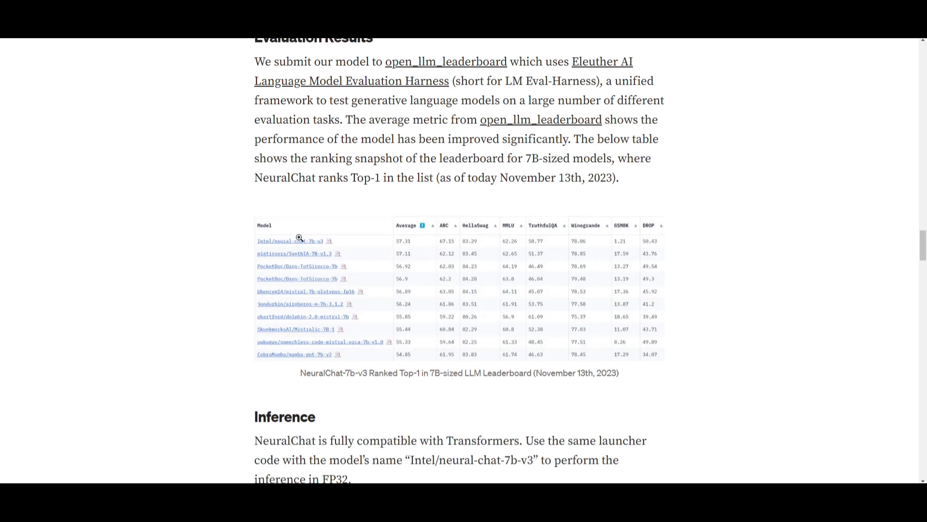
pyautogui.moveTo(333, 262)
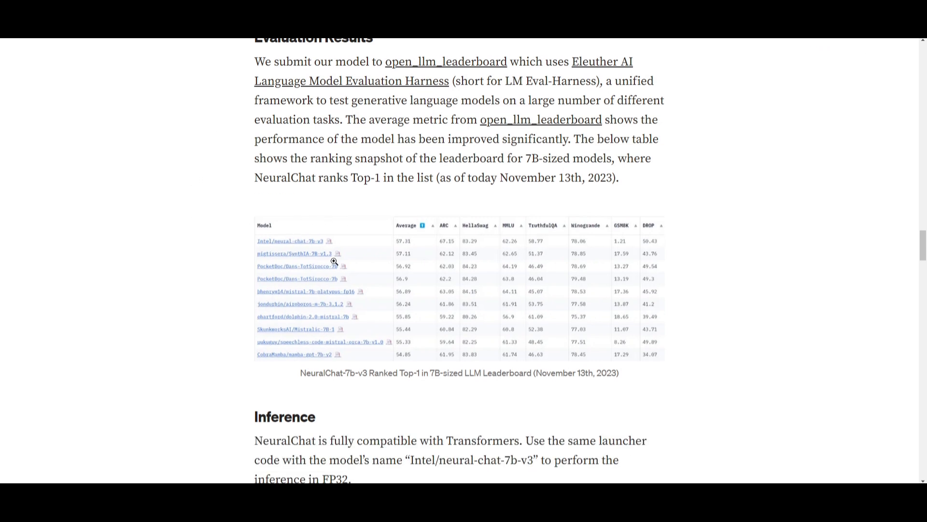
pyautogui.moveTo(350, 255)
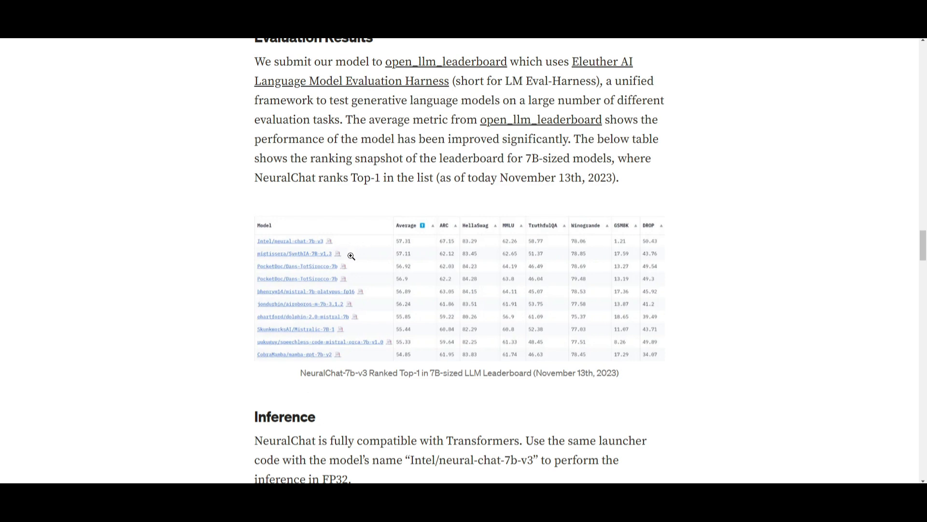
pyautogui.moveTo(579, 181)
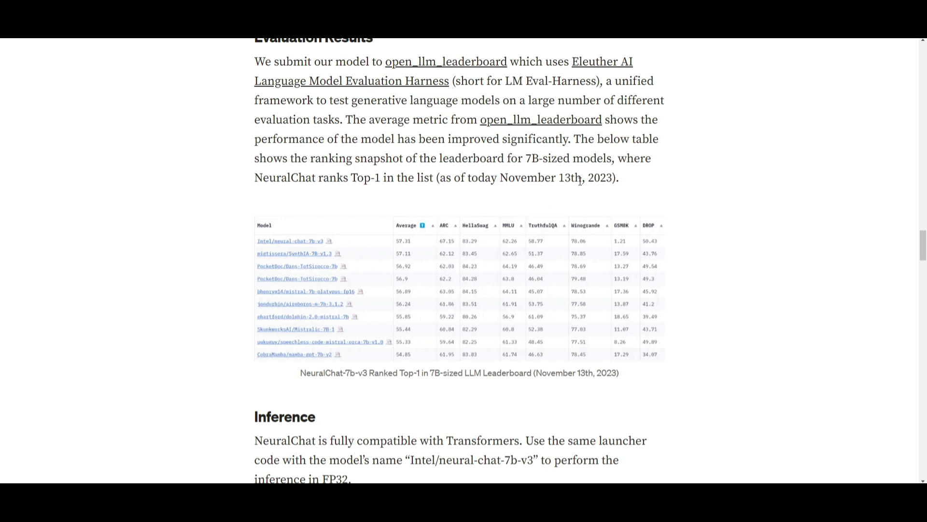
pyautogui.moveTo(397, 292)
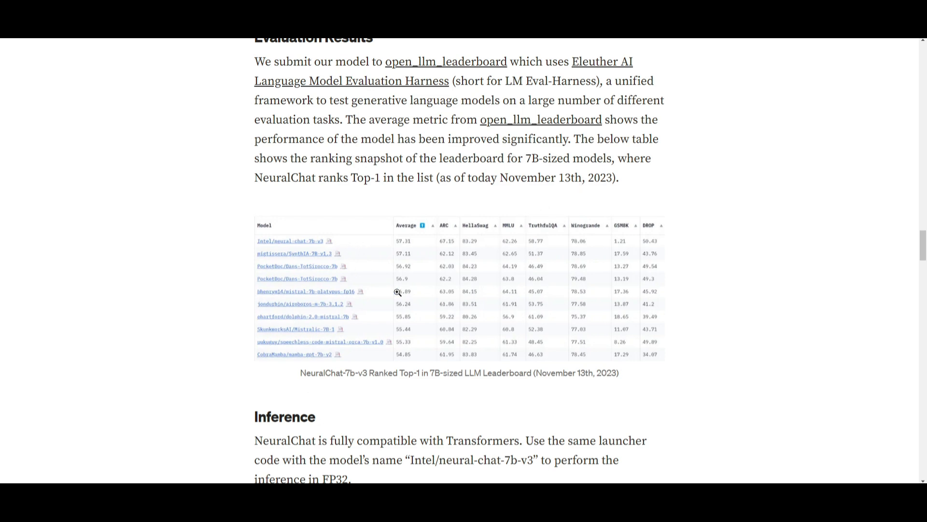
pyautogui.moveTo(180, 162)
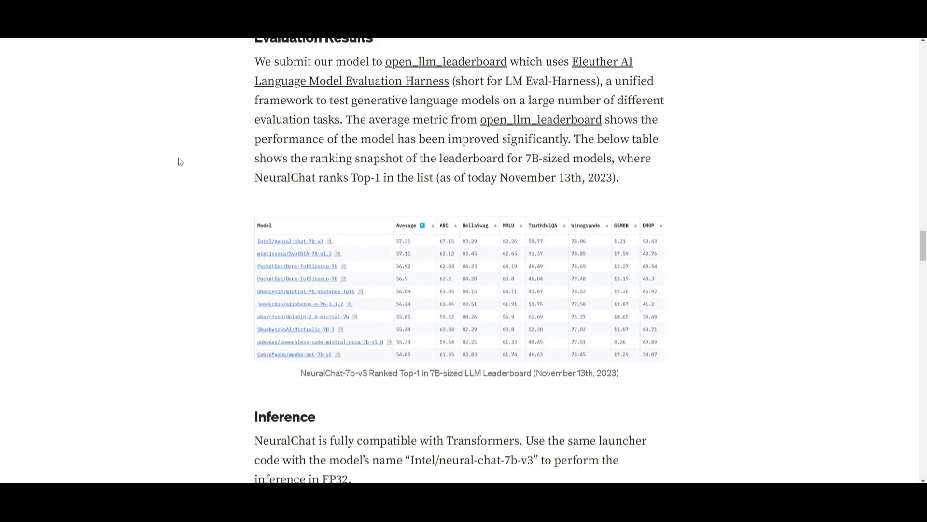
pyautogui.moveTo(475, 219)
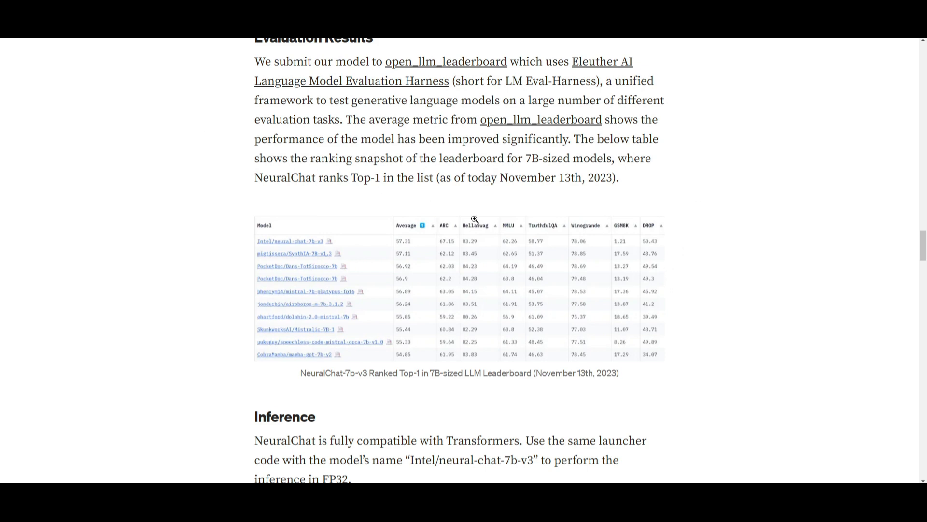
pyautogui.moveTo(604, 199)
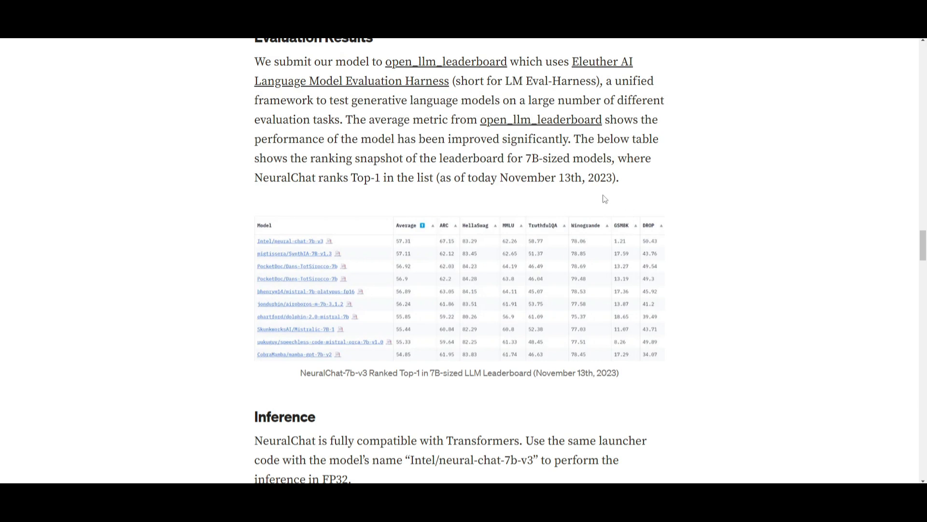
pyautogui.moveTo(431, 182)
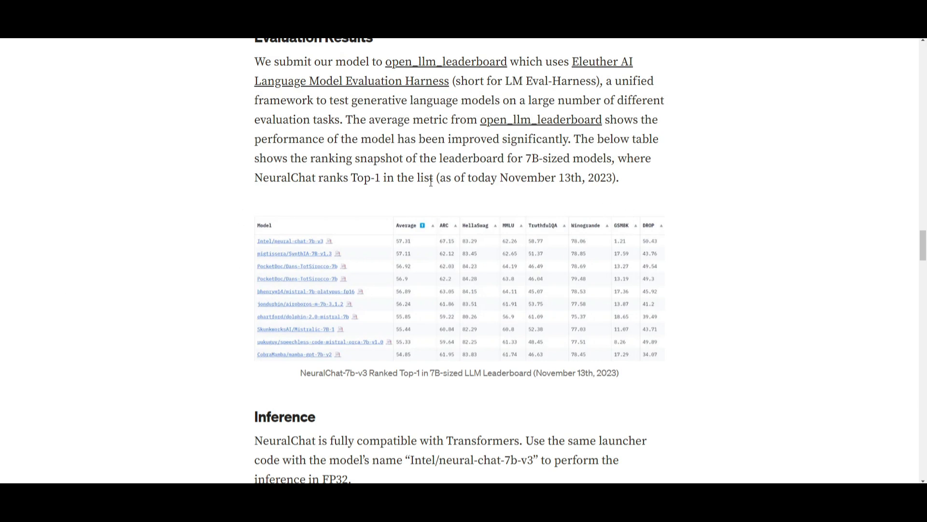
pyautogui.moveTo(565, 214)
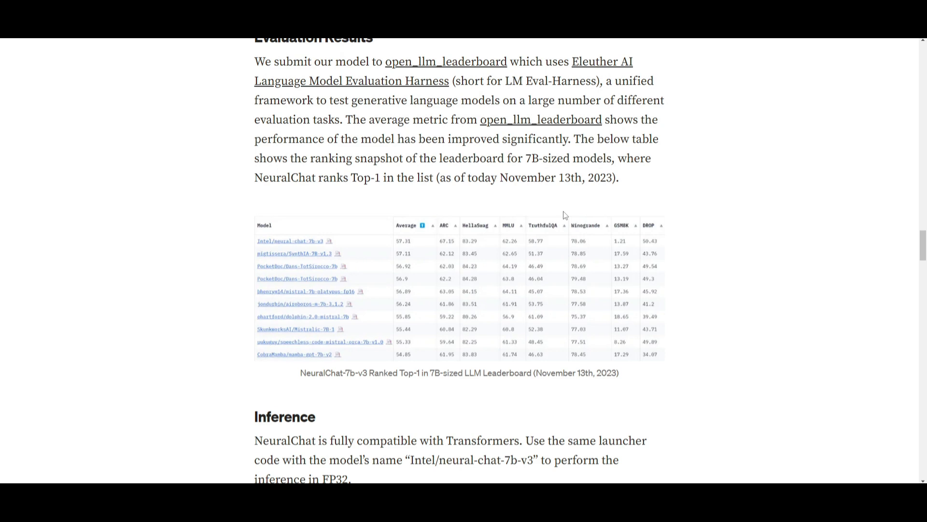
pyautogui.moveTo(388, 105)
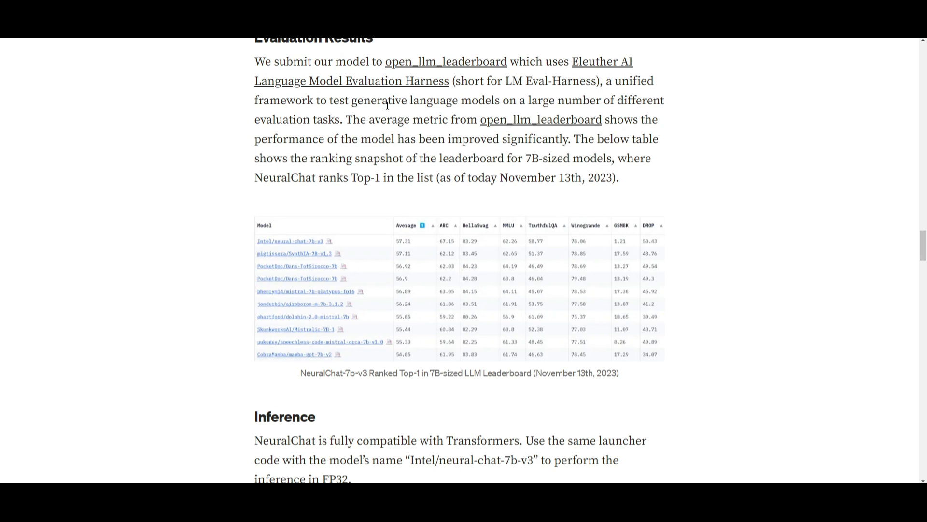
pyautogui.moveTo(297, 217)
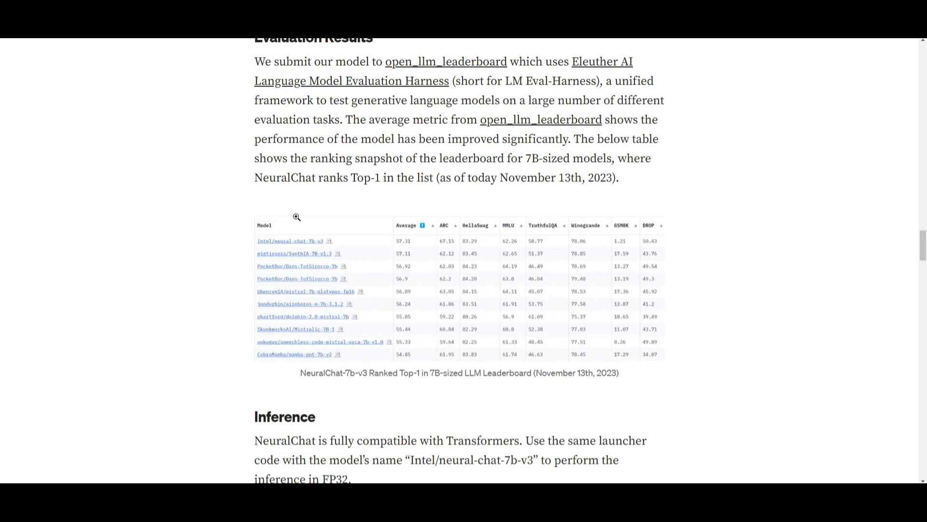
pyautogui.moveTo(488, 172)
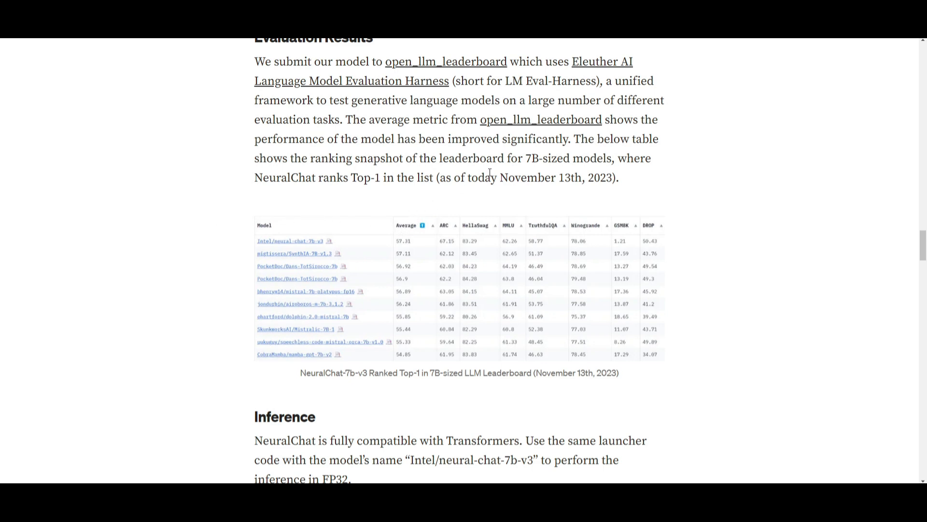
pyautogui.scroll(-3)
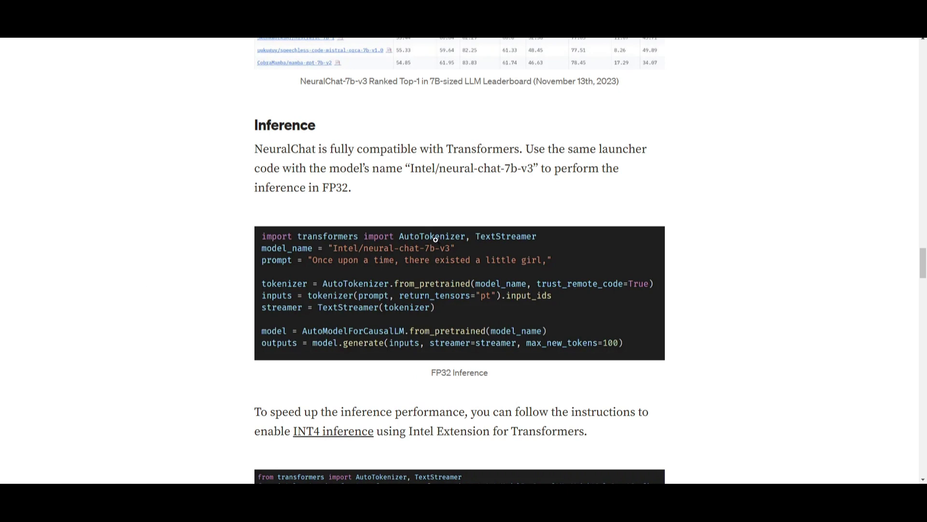
pyautogui.moveTo(346, 183)
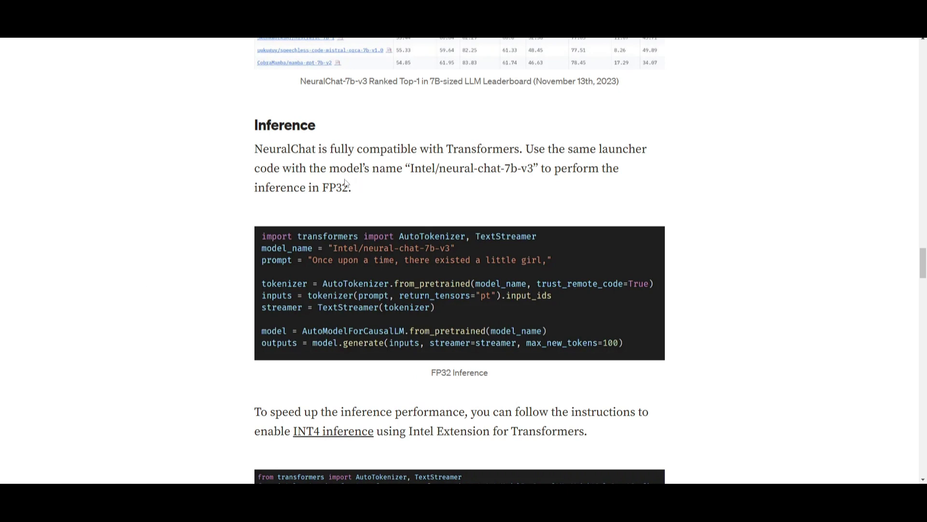
pyautogui.moveTo(468, 157)
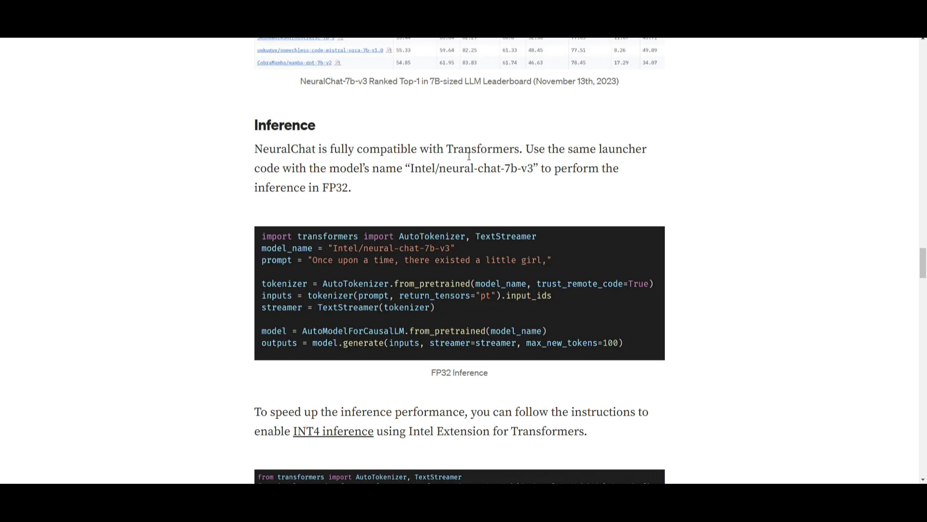
# Step: Scroll through the FP32 Transformers inference code to reach the INT4 inference example
pyautogui.scroll(-3)
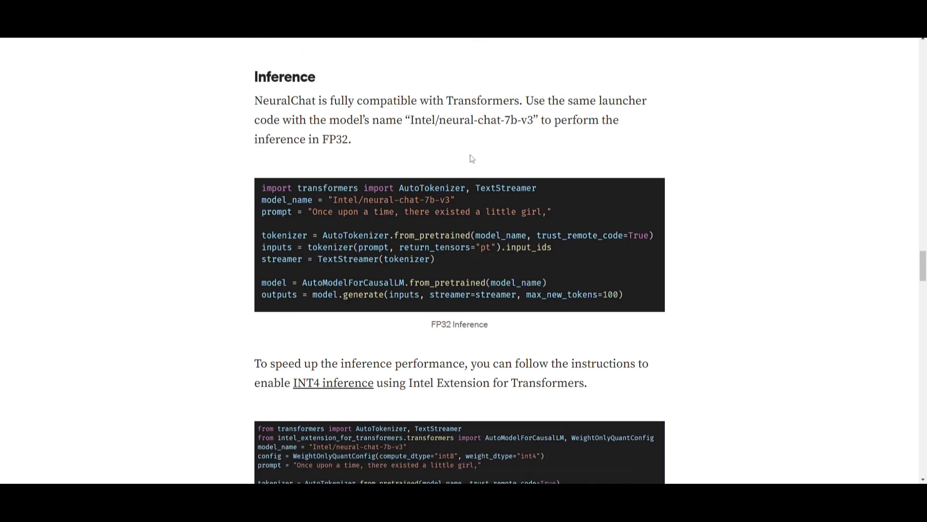
pyautogui.moveTo(449, 168)
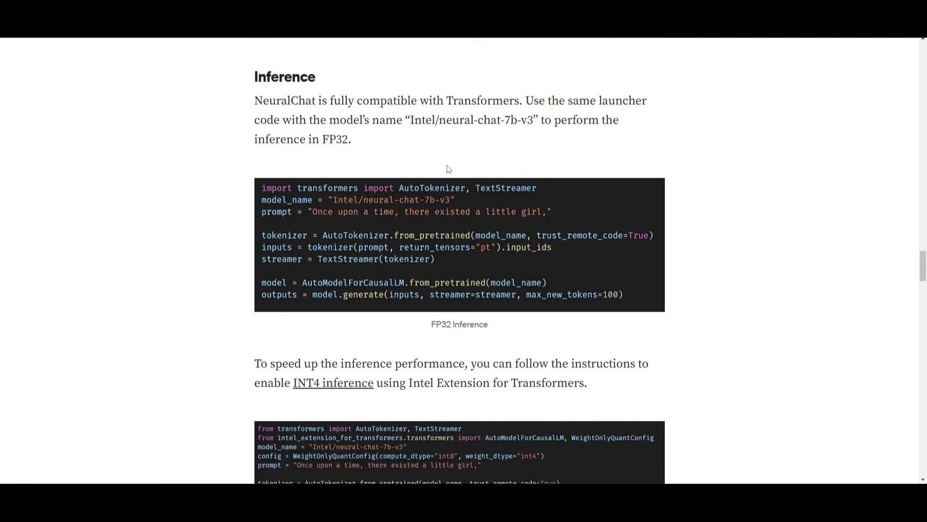
pyautogui.moveTo(273, 85)
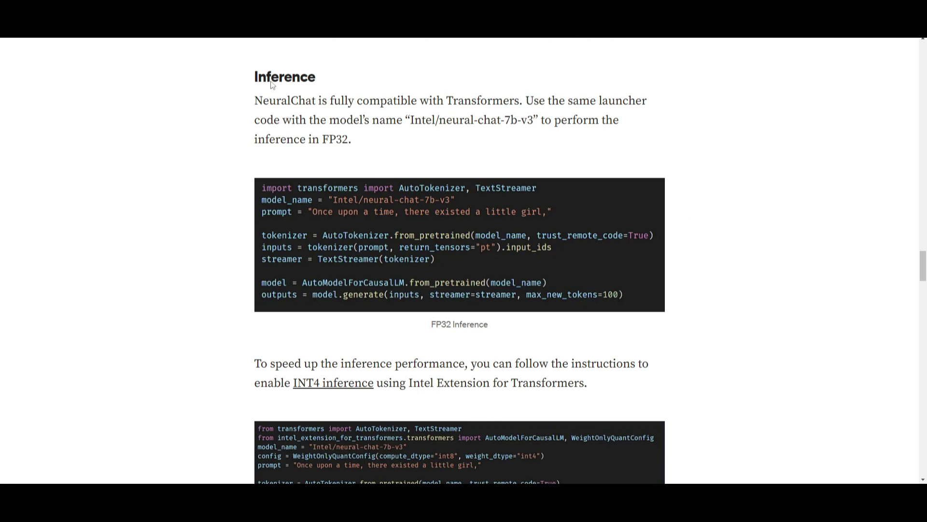
pyautogui.moveTo(454, 143)
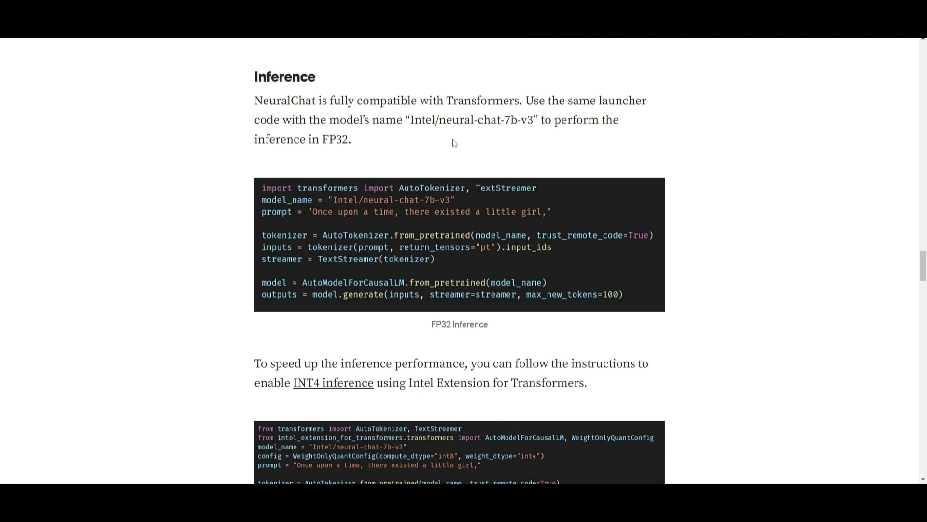
pyautogui.moveTo(495, 124)
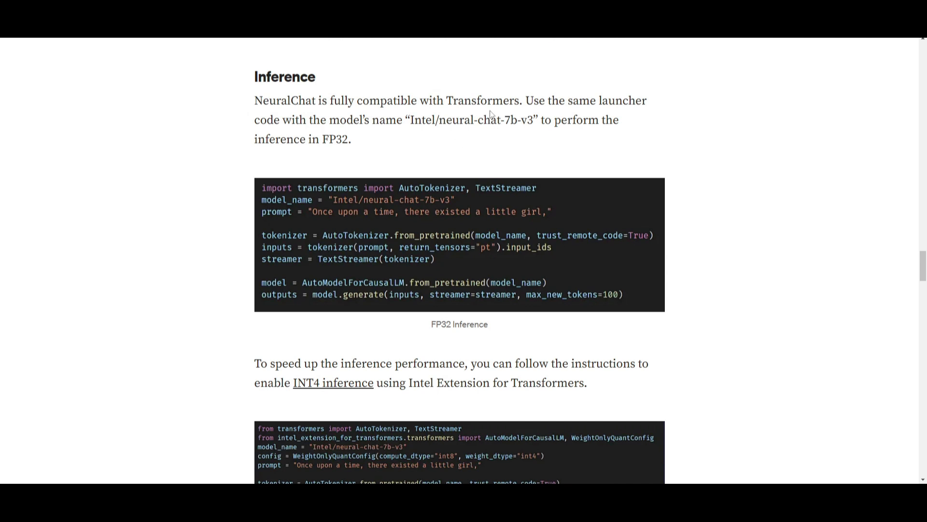
pyautogui.moveTo(532, 224)
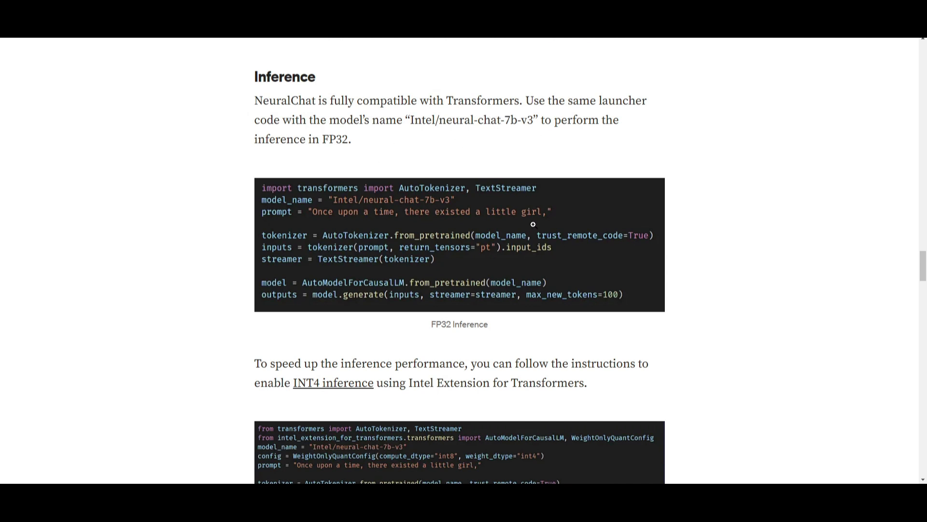
pyautogui.moveTo(487, 247)
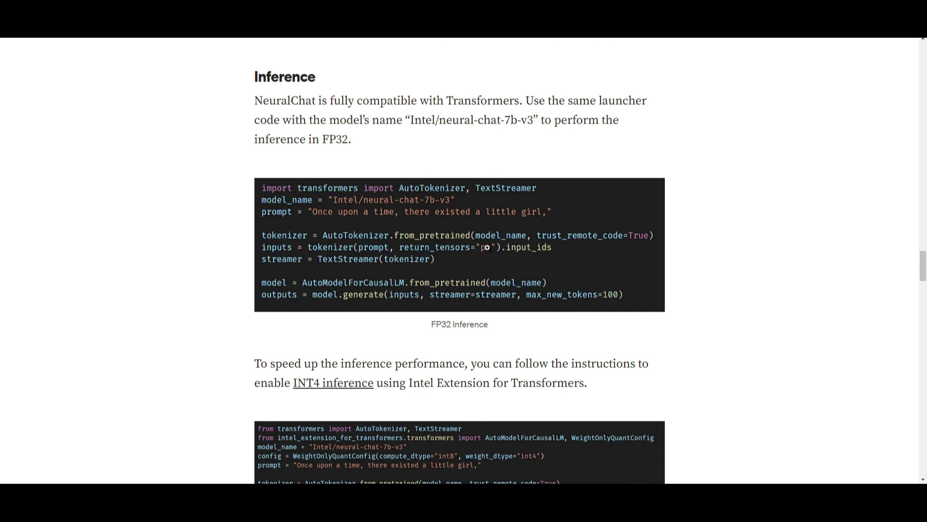
pyautogui.moveTo(529, 241)
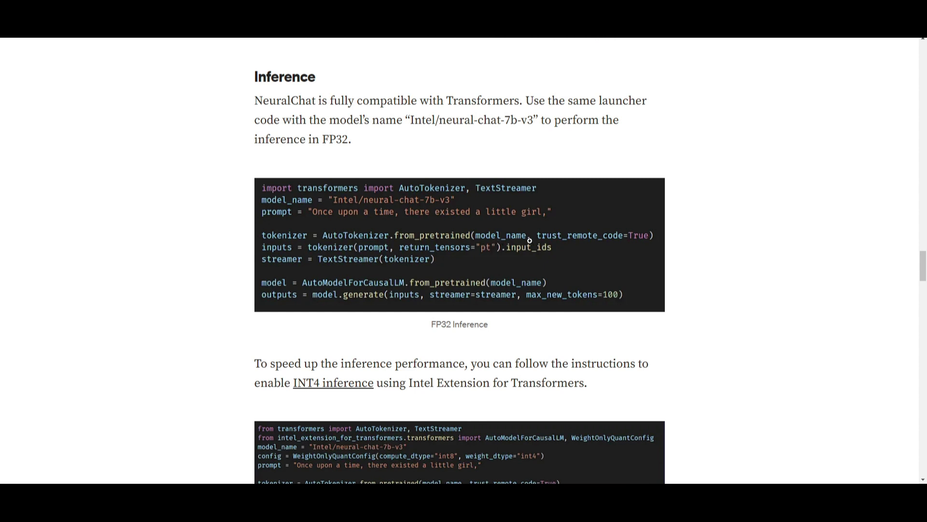
pyautogui.scroll(-3)
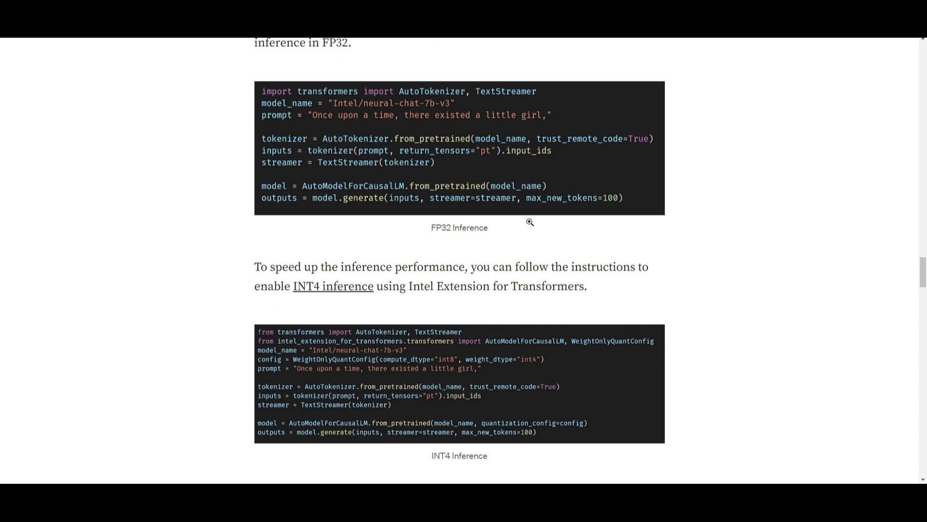
pyautogui.moveTo(378, 158)
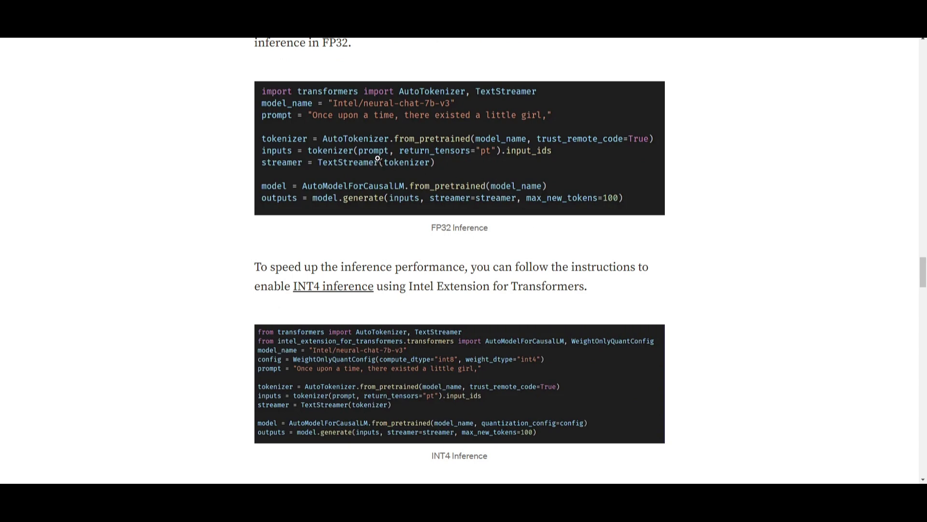
pyautogui.scroll(3)
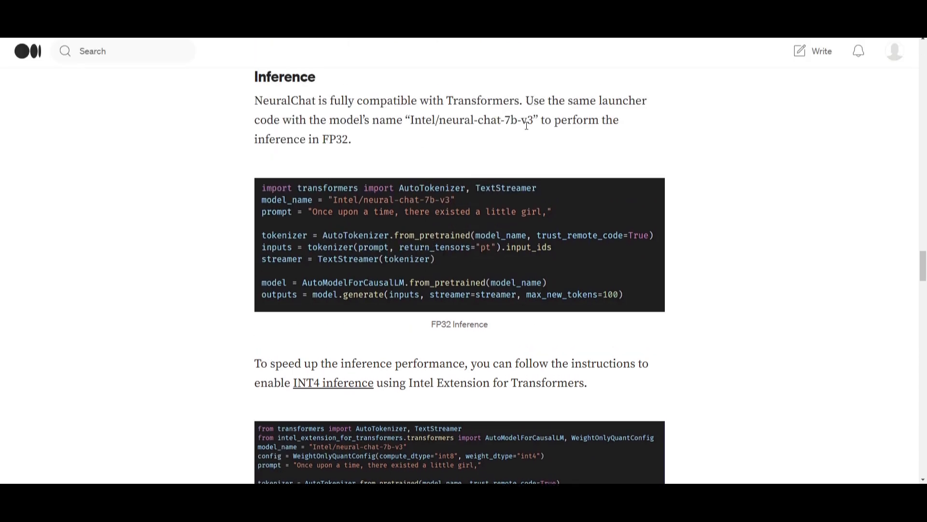
pyautogui.moveTo(179, 139)
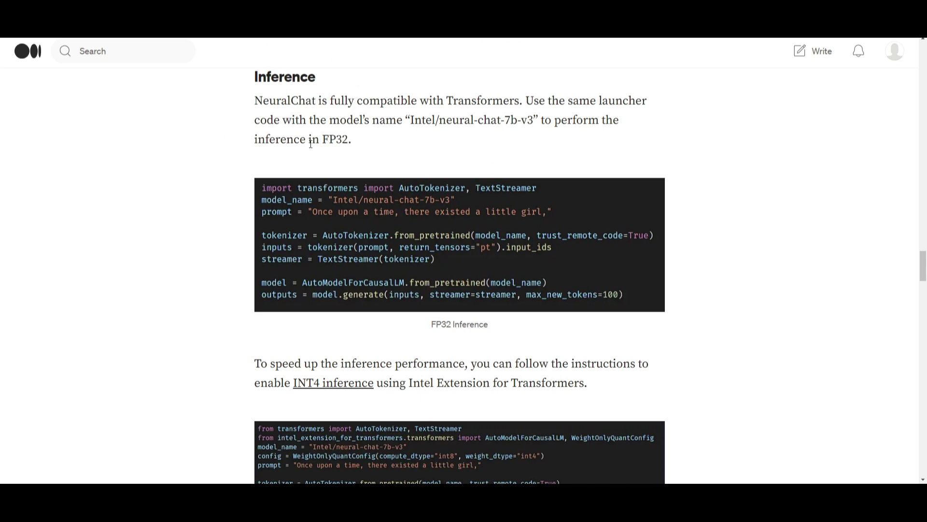
pyautogui.moveTo(412, 180)
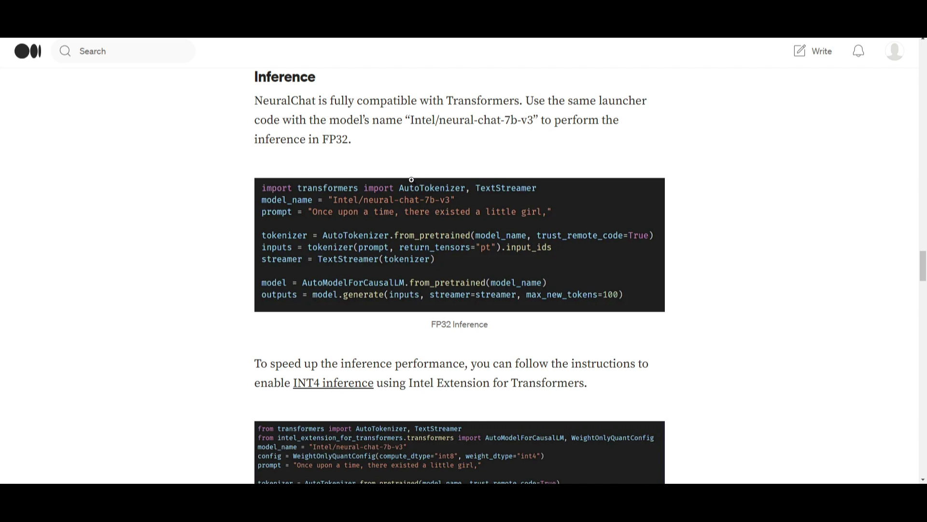
pyautogui.moveTo(460, 236)
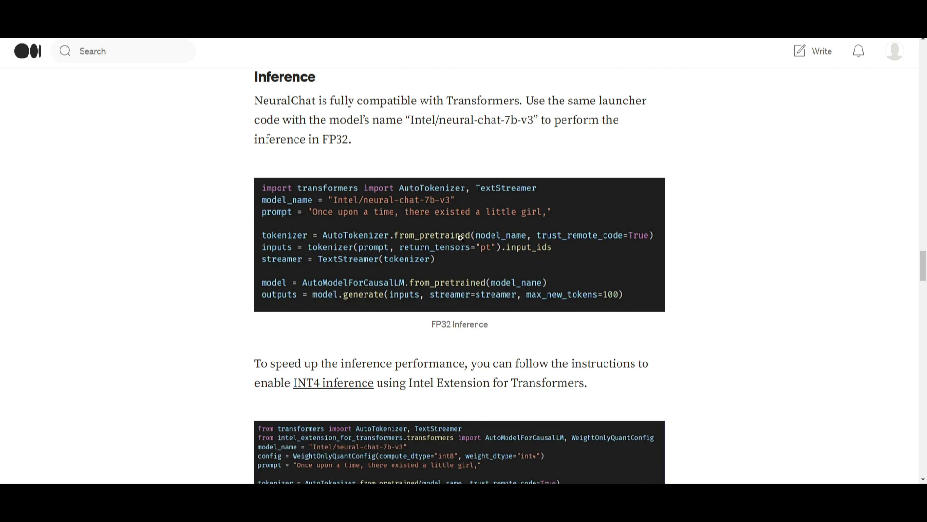
pyautogui.scroll(-3)
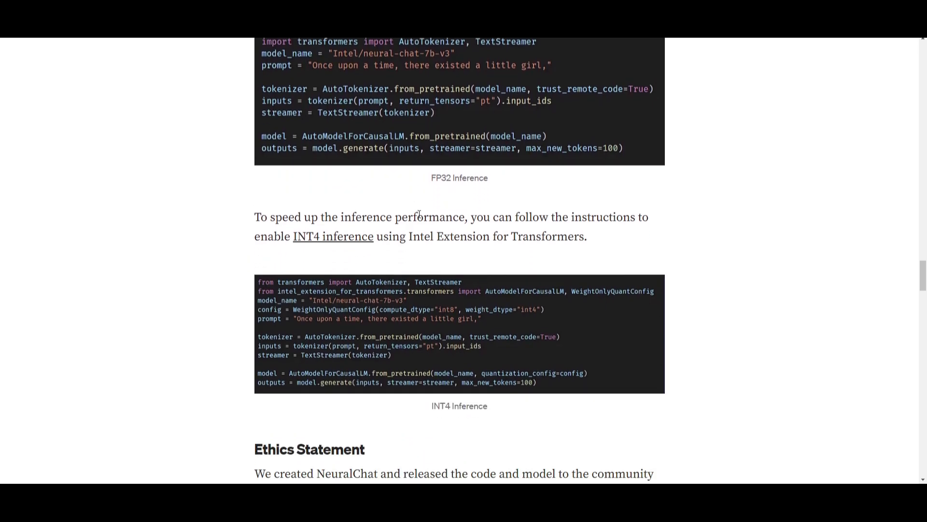
# Step: Scroll past the INT4 Intel Extension for Transformers code to the full Ethics Statement paragraph
pyautogui.scroll(-3)
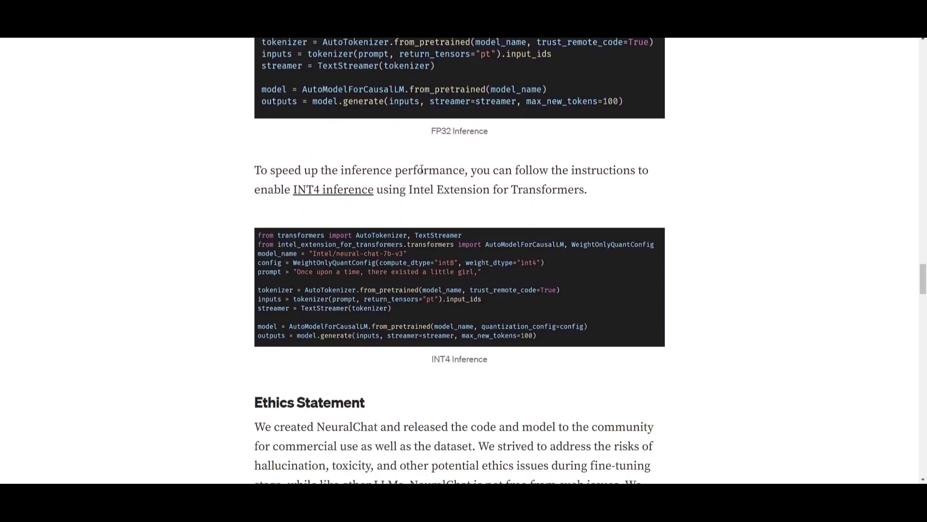
pyautogui.moveTo(472, 174)
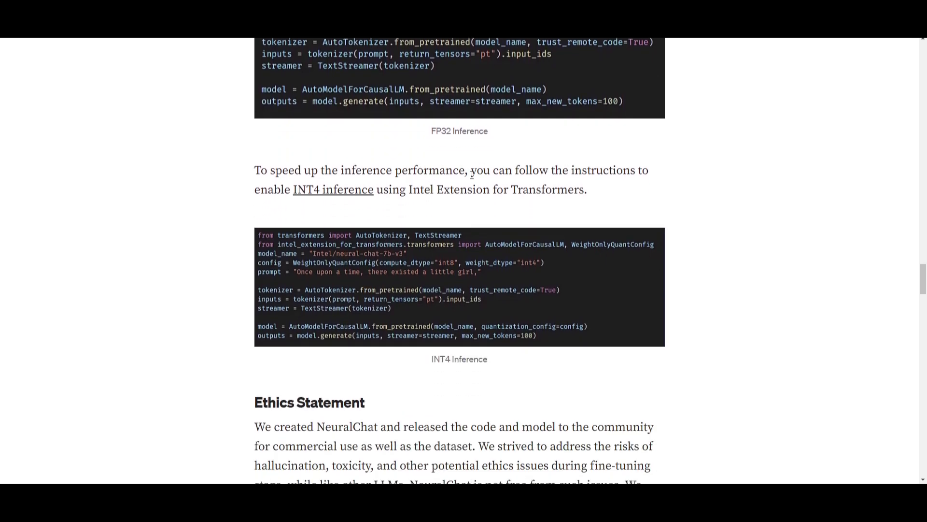
pyautogui.scroll(-3)
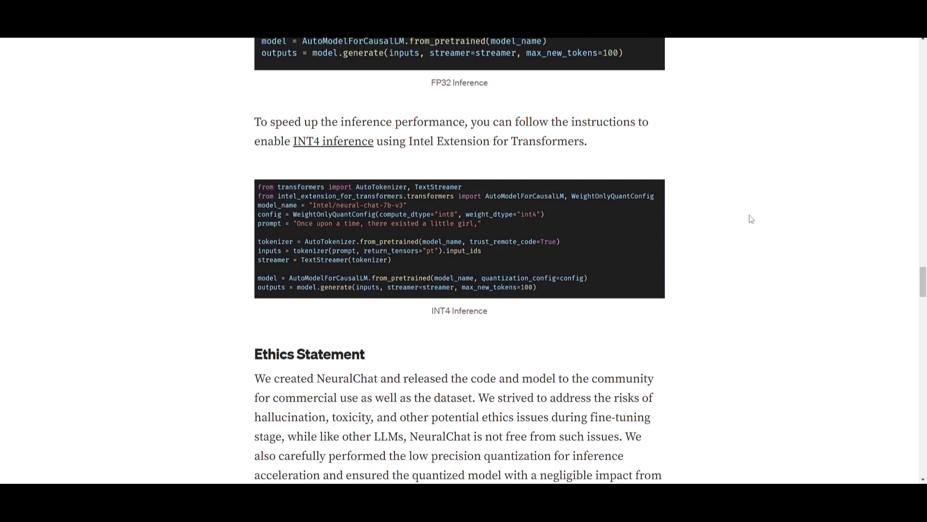
pyautogui.scroll(-3)
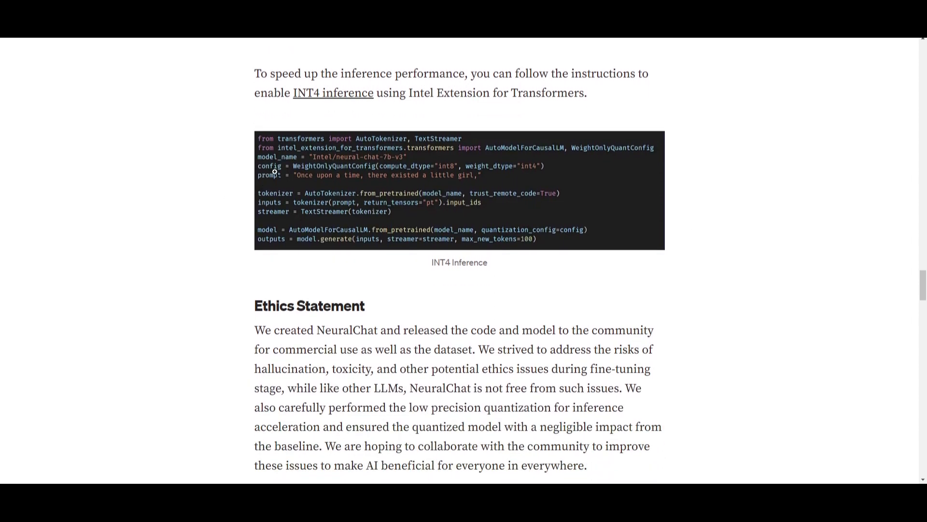
pyautogui.moveTo(312, 166)
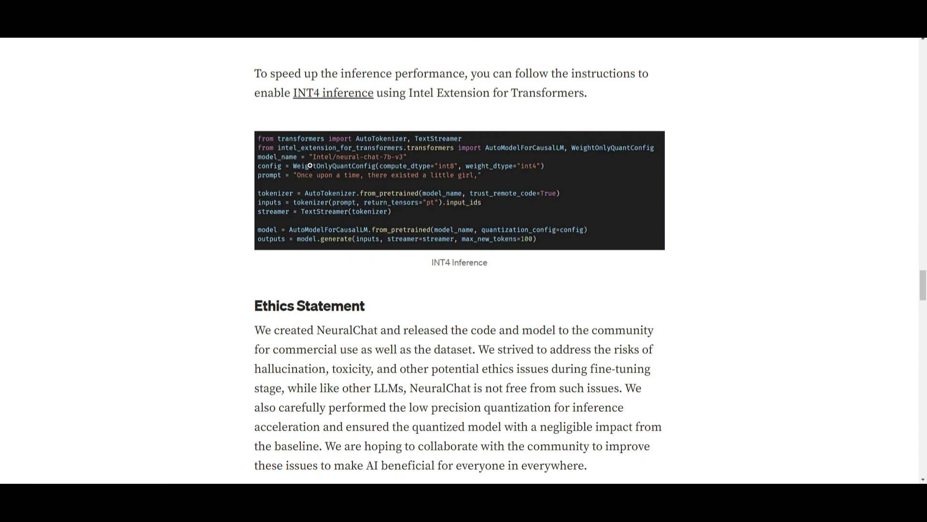
pyautogui.moveTo(467, 236)
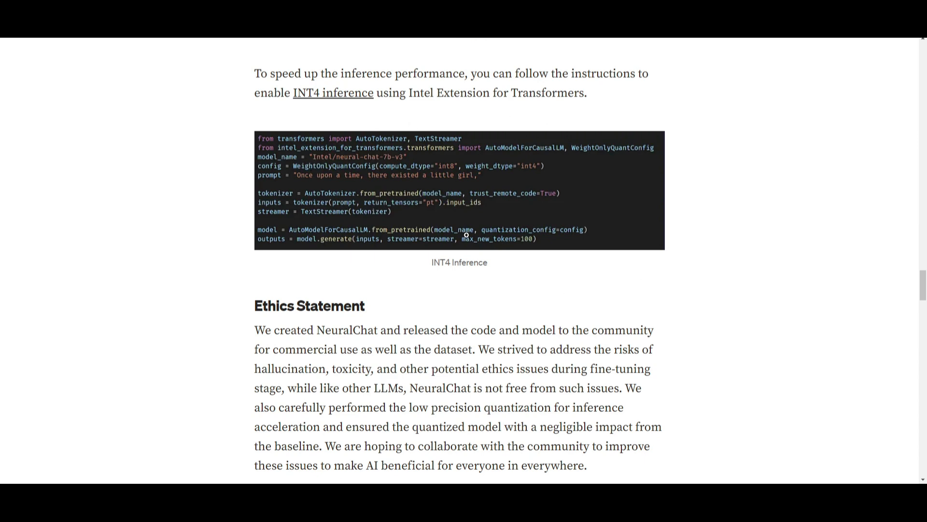
pyautogui.moveTo(301, 267)
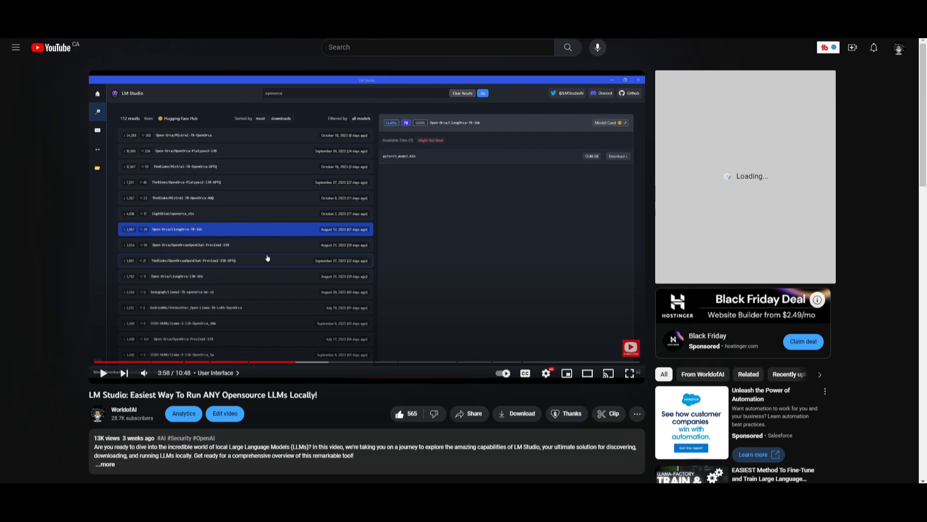
pyautogui.moveTo(28, 315)
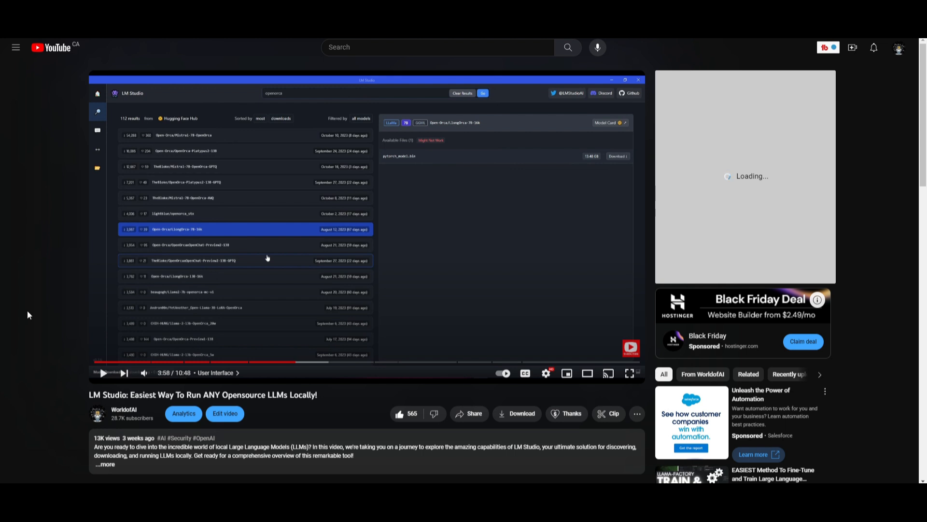
pyautogui.moveTo(576, 238)
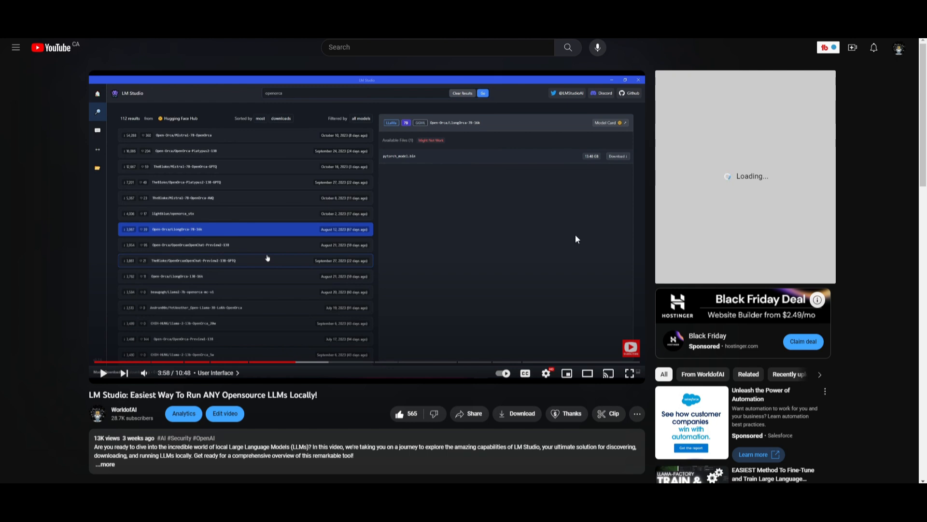
pyautogui.moveTo(165, 329)
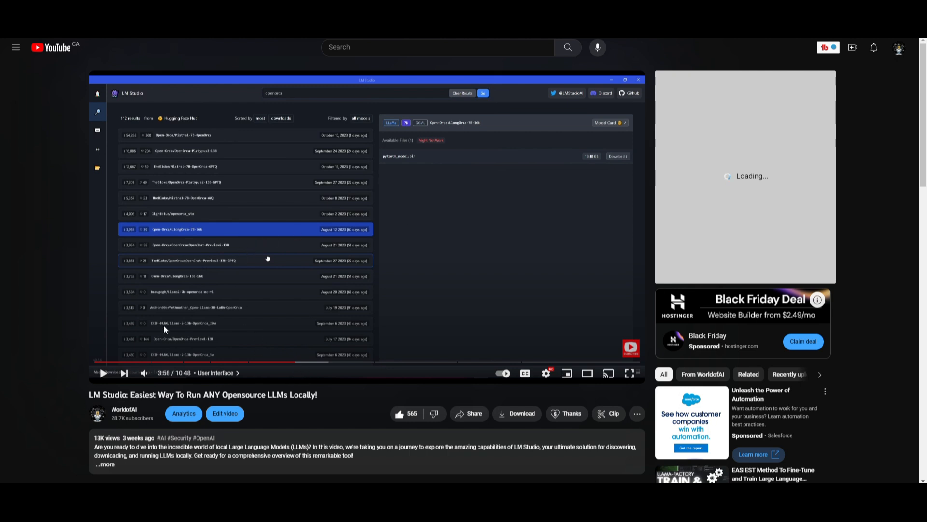
pyautogui.moveTo(302, 307)
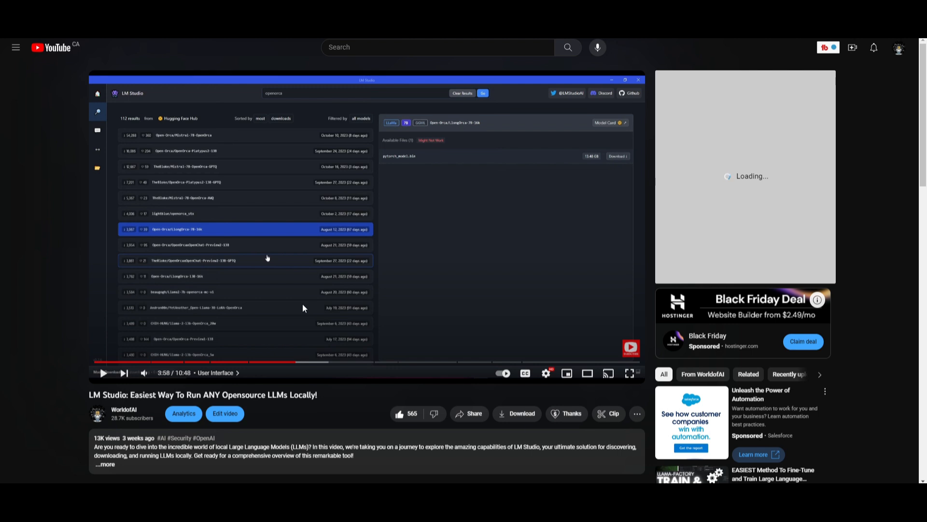
pyautogui.moveTo(566, 200)
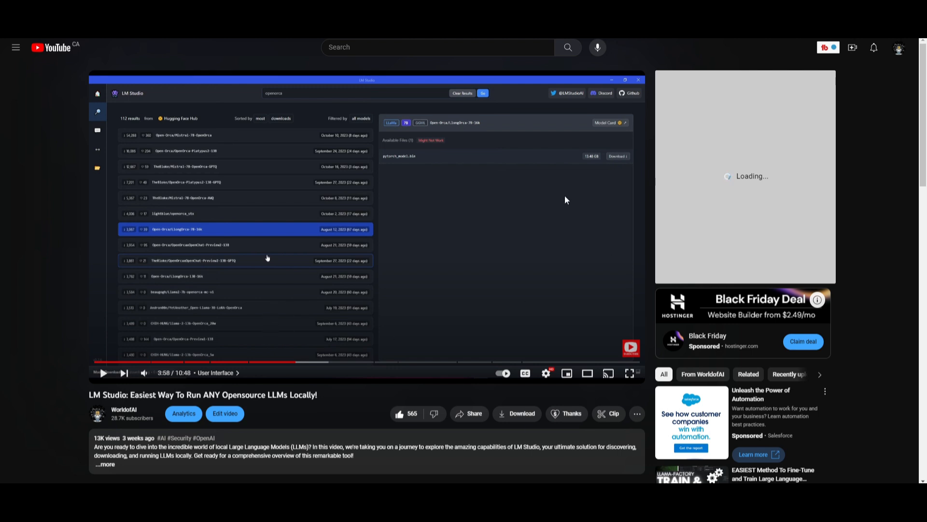
pyautogui.moveTo(23, 294)
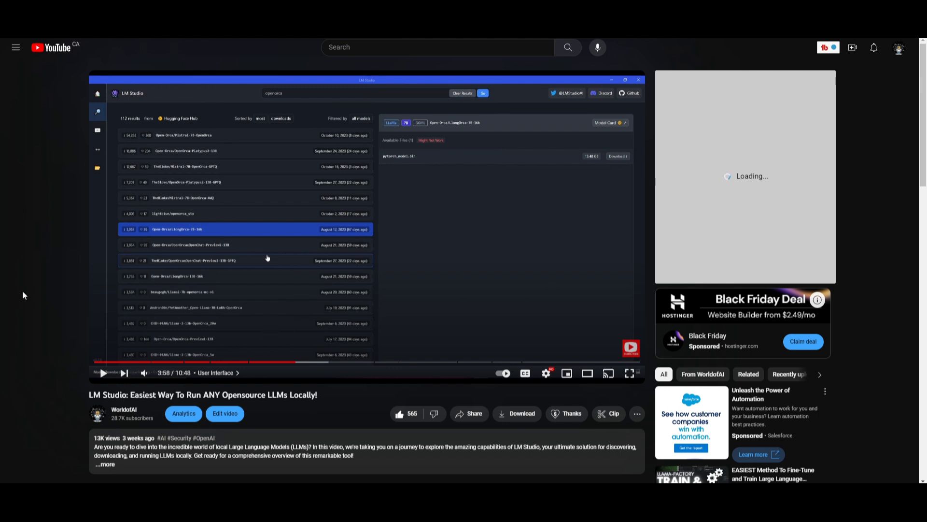
pyautogui.moveTo(303, 435)
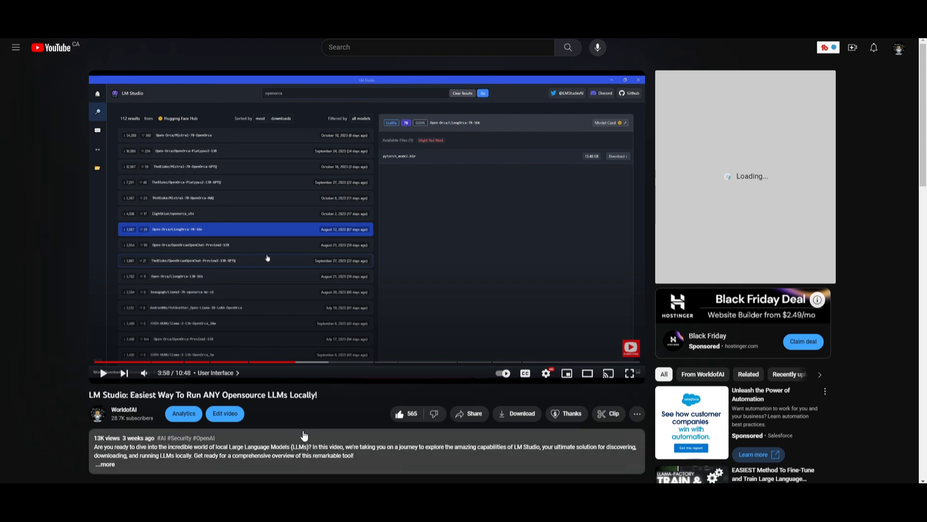
pyautogui.moveTo(78, 394)
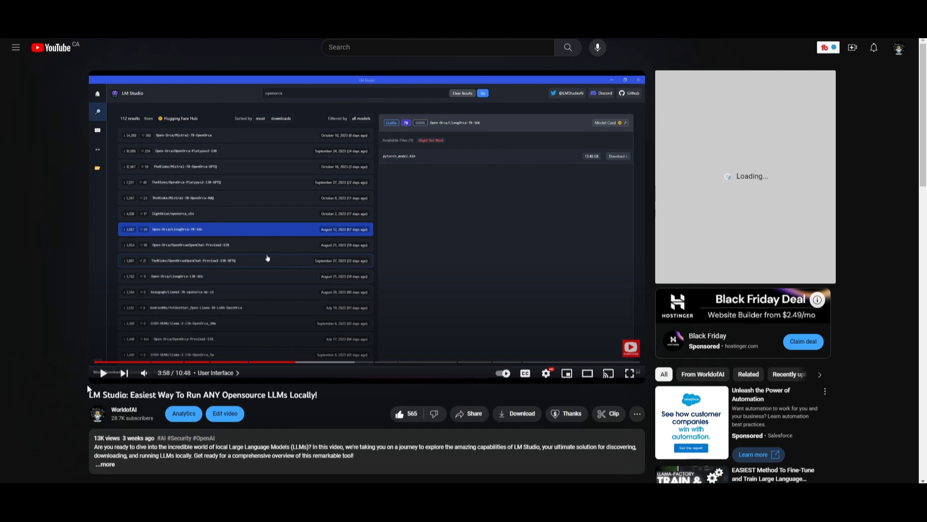
pyautogui.moveTo(59, 385)
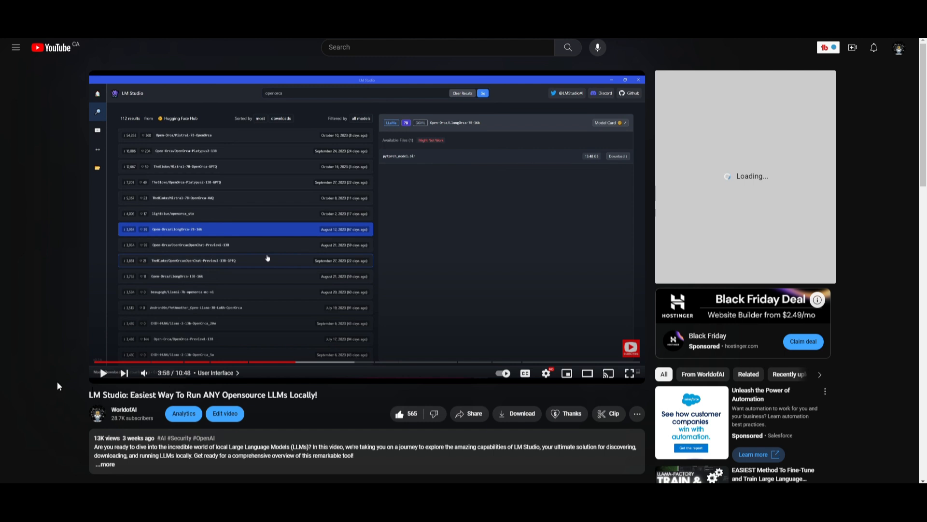
pyautogui.moveTo(50, 422)
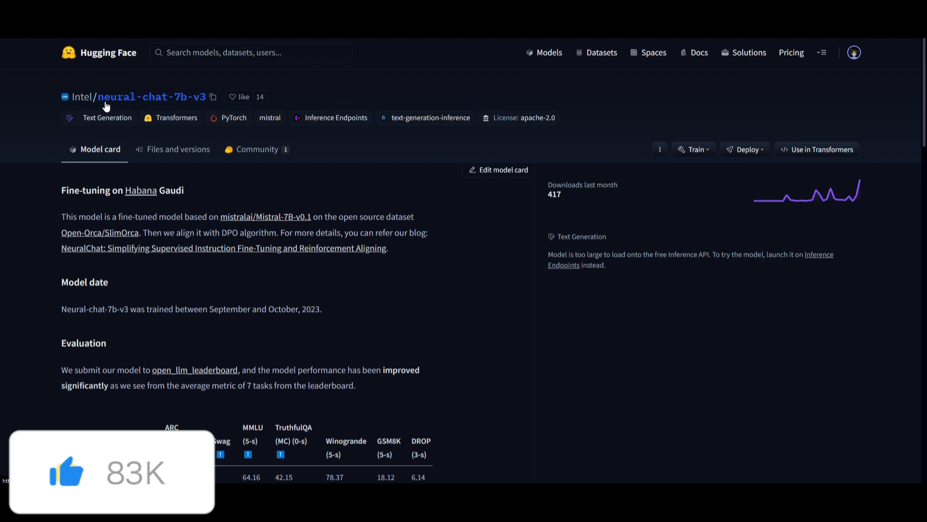
# Step: Launch LM Studio from the Start menu by searching 'lm'
pyautogui.click(213, 96)
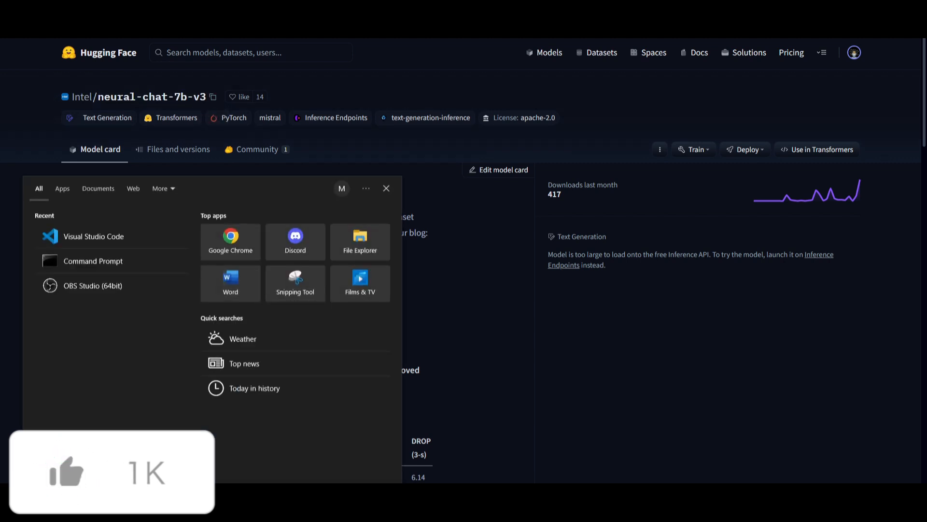
pyautogui.write('lm')
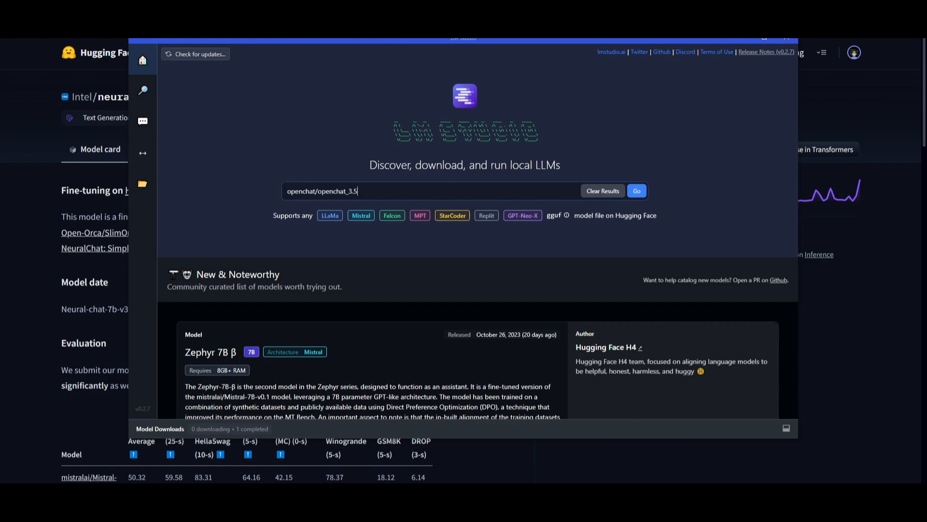
# Step: Search LM Studio for Intel/neural-chat-7b-v3, review the two .bin files, then go to the chat screen
pyautogui.click(199, 54)
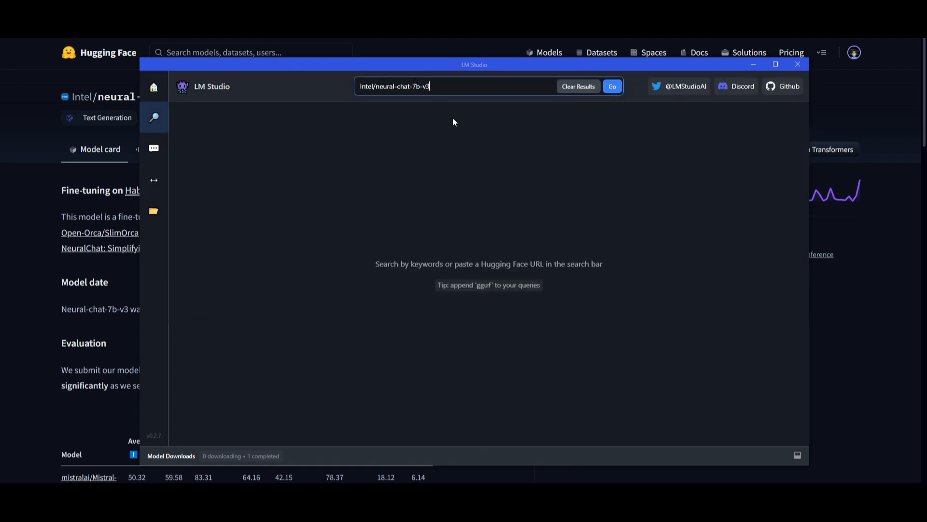
pyautogui.click(612, 86)
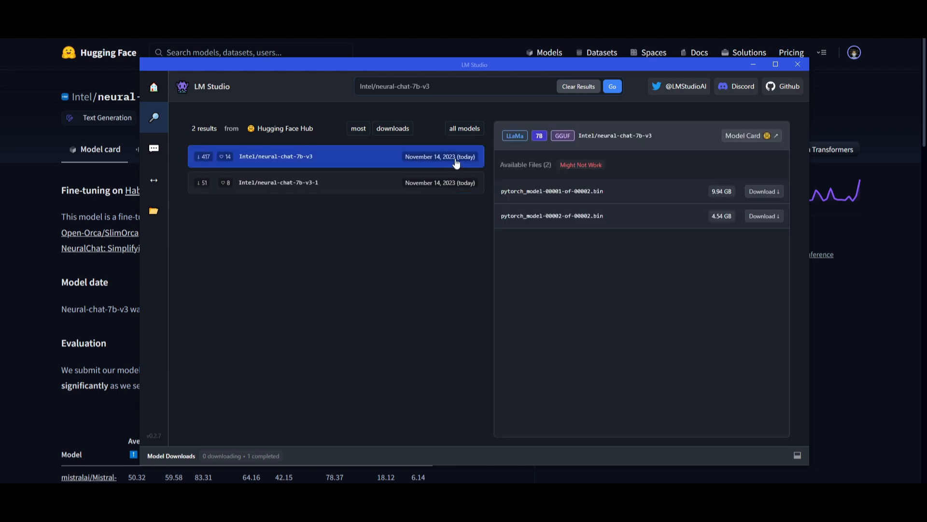
pyautogui.moveTo(634, 172)
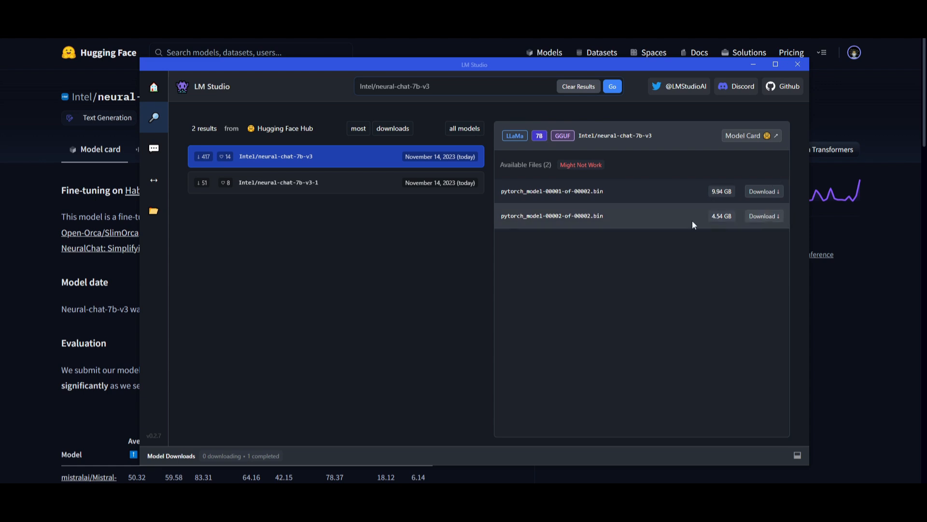
pyautogui.moveTo(763, 191)
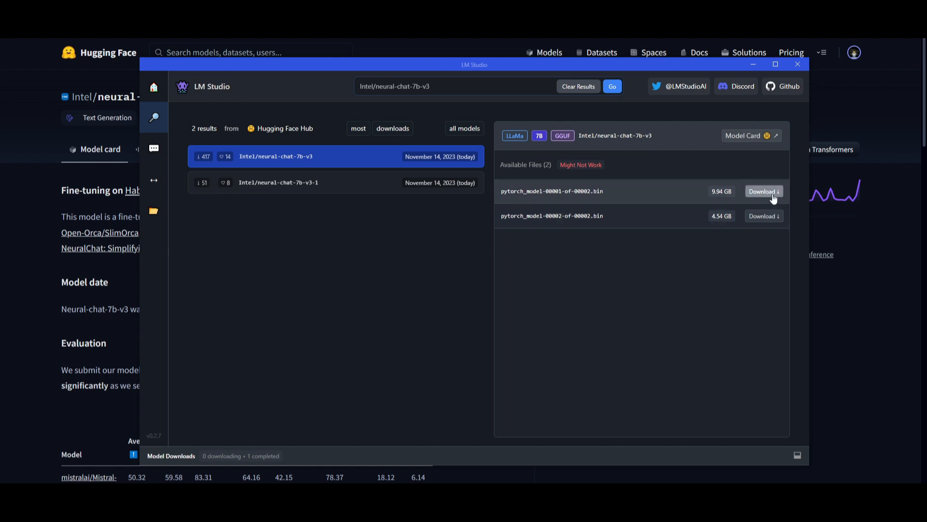
pyautogui.moveTo(707, 205)
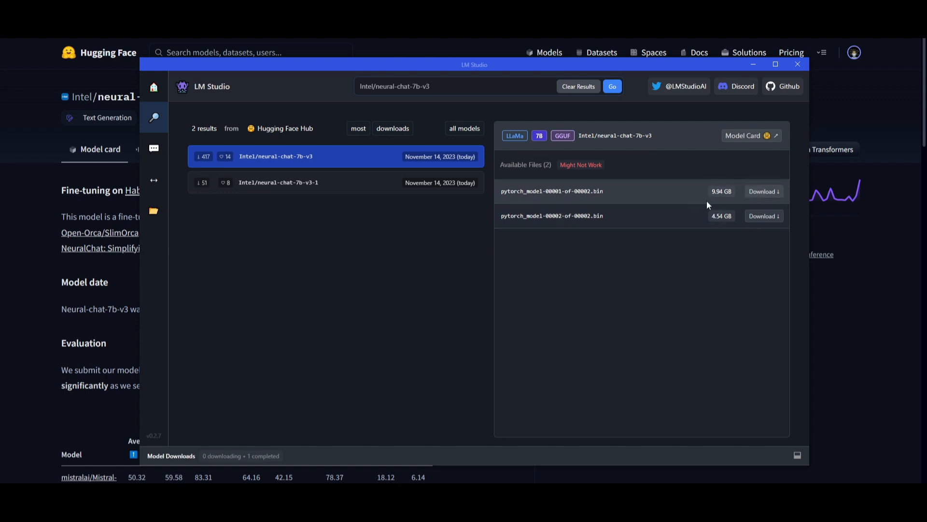
pyautogui.moveTo(763, 191)
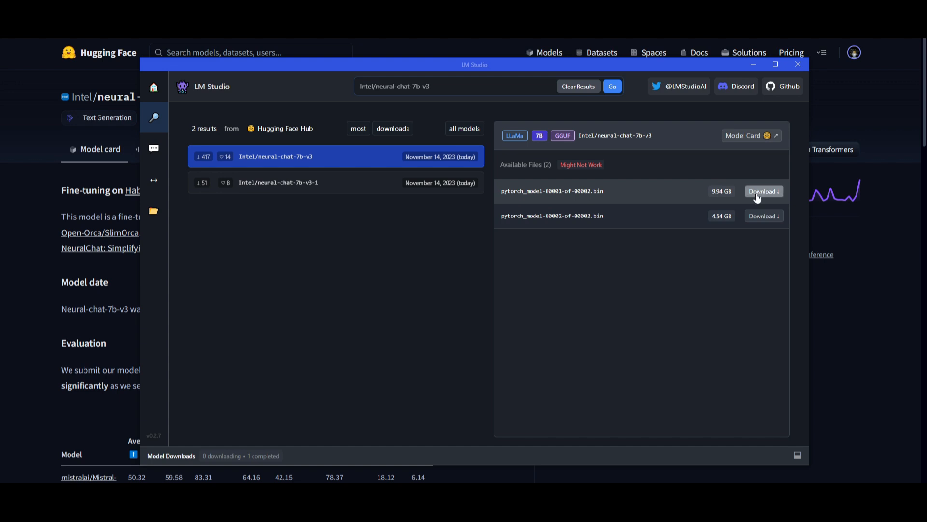
pyautogui.moveTo(855, 165)
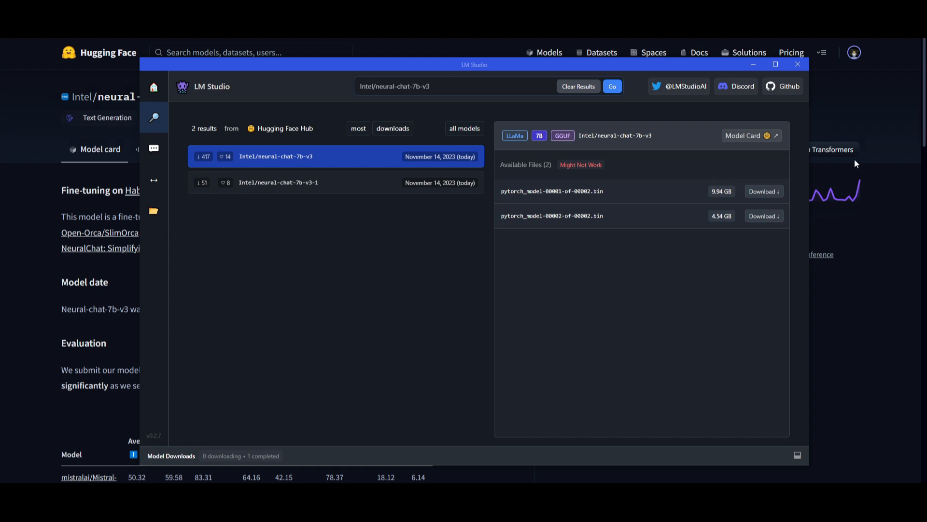
pyautogui.moveTo(154, 147)
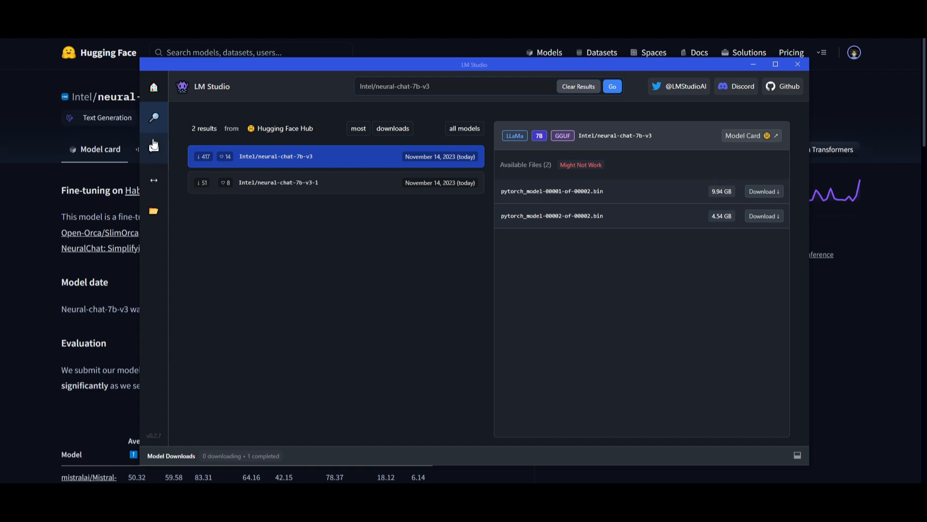
pyautogui.click(154, 148)
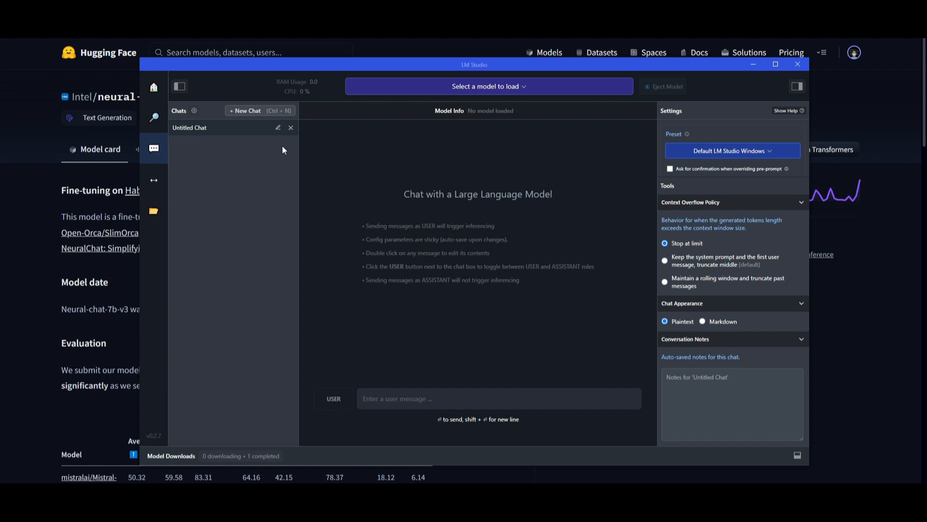
pyautogui.click(488, 86)
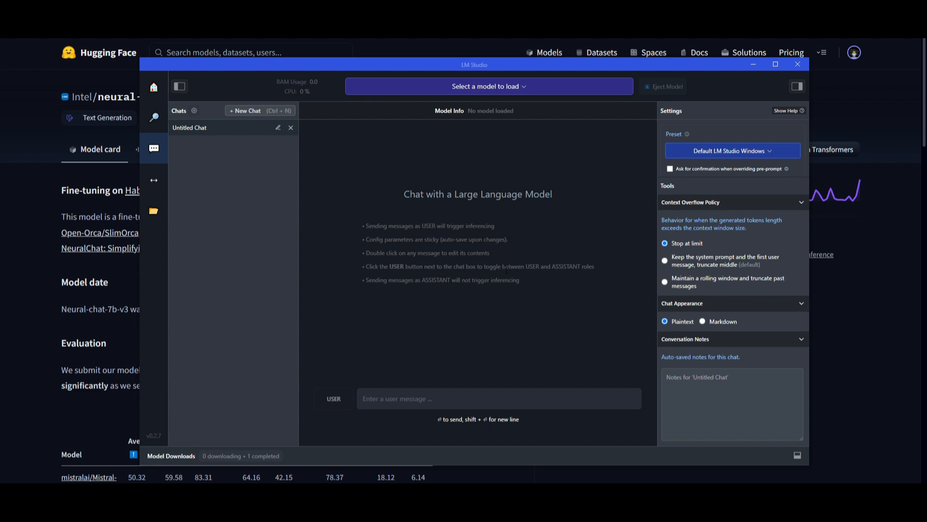
pyautogui.moveTo(494, 275)
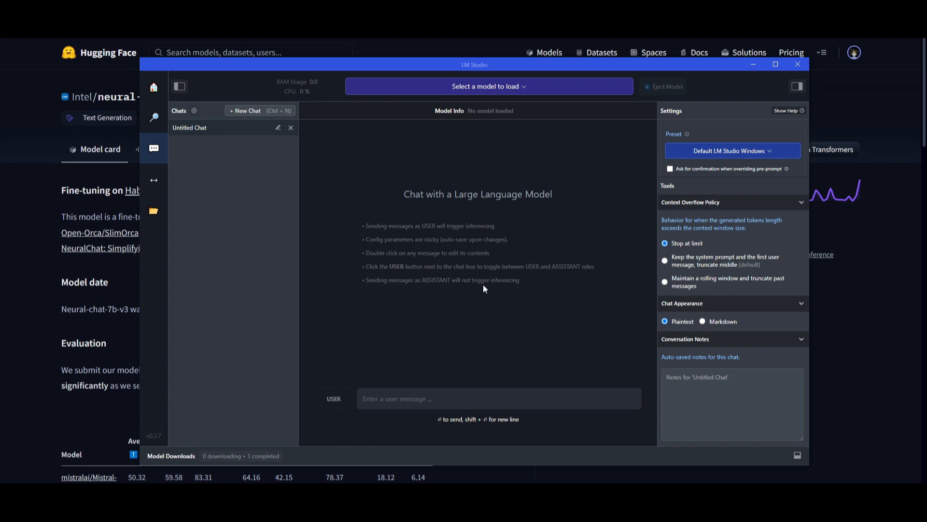
pyautogui.moveTo(549, 205)
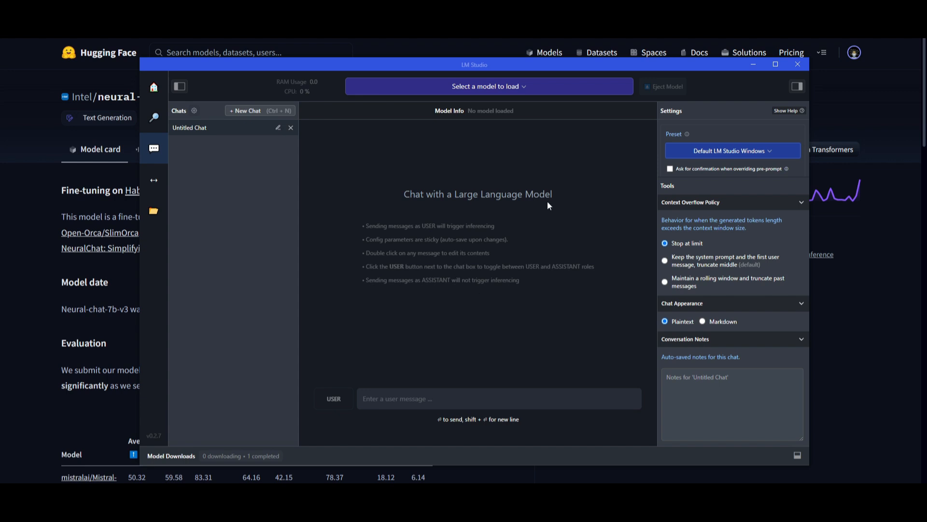
pyautogui.moveTo(270, 85)
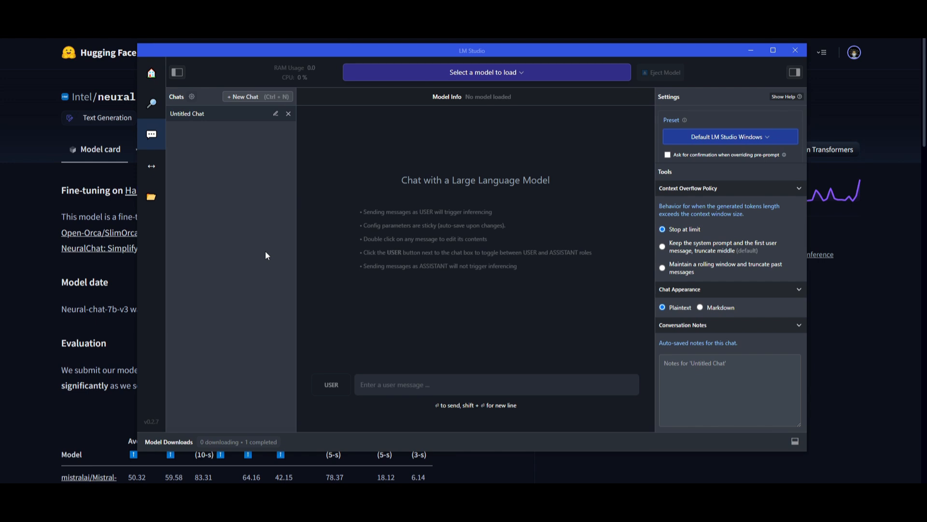
pyautogui.moveTo(505, 209)
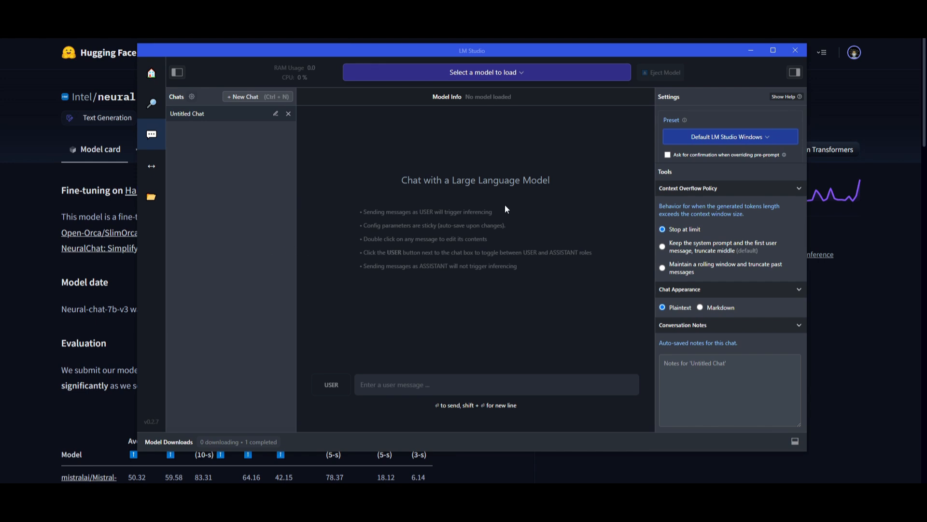
pyautogui.moveTo(309, 185)
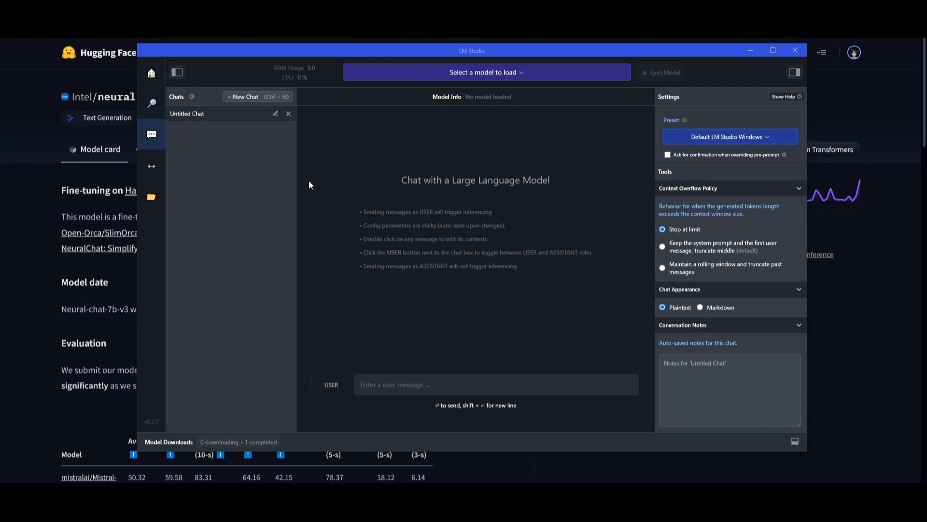
pyautogui.moveTo(292, 217)
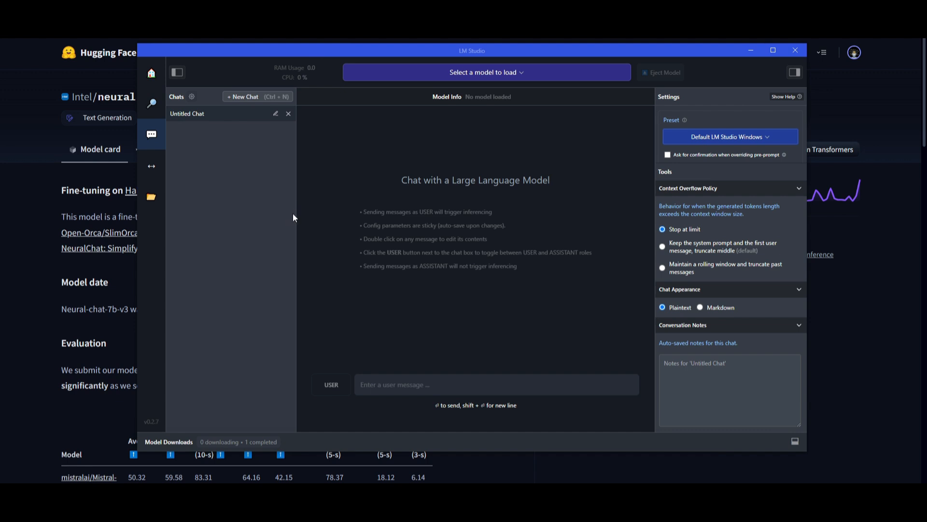
pyautogui.moveTo(318, 230)
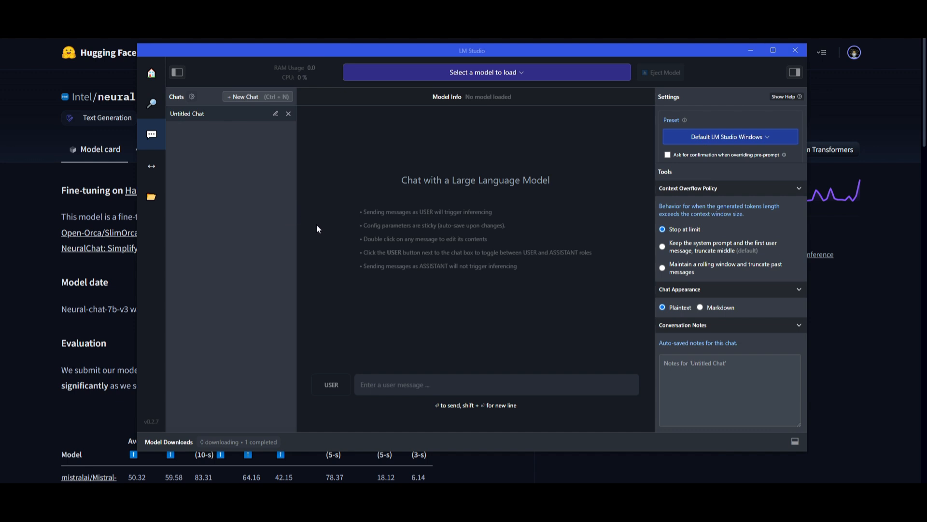
pyautogui.moveTo(123, 322)
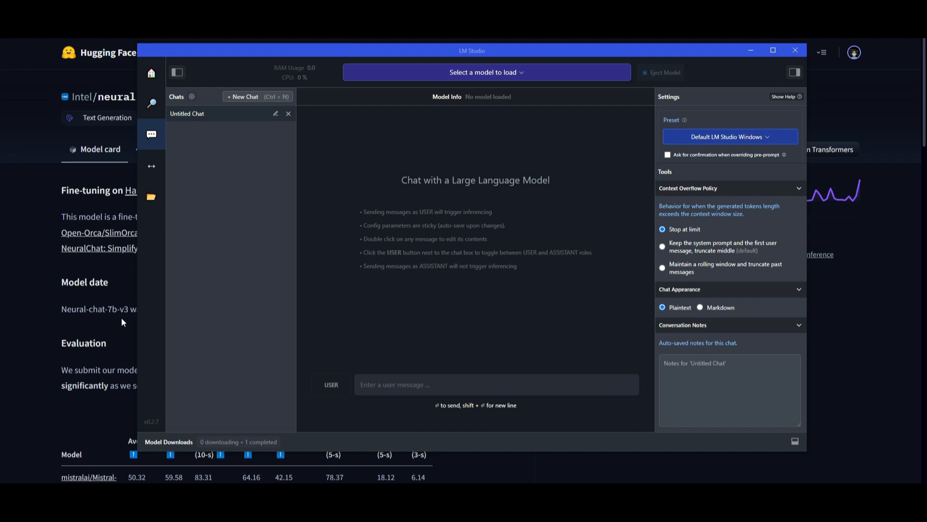
pyautogui.moveTo(100, 303)
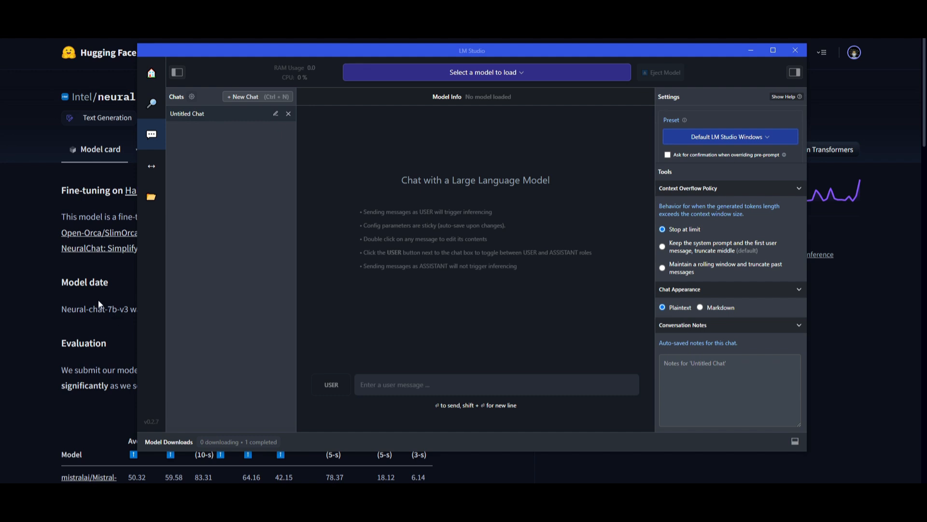
pyautogui.moveTo(86, 329)
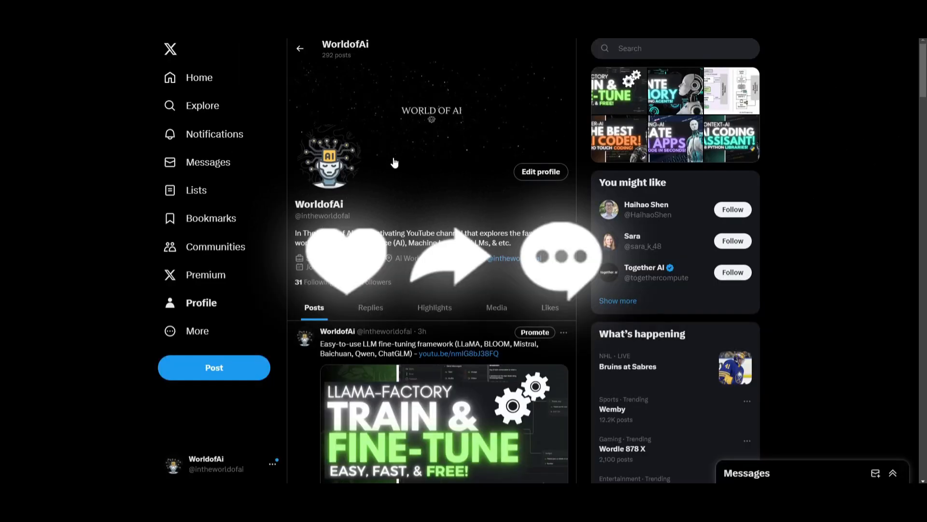
# Step: Scroll down through the AI channel's recent posts on its X profile
pyautogui.scroll(-3)
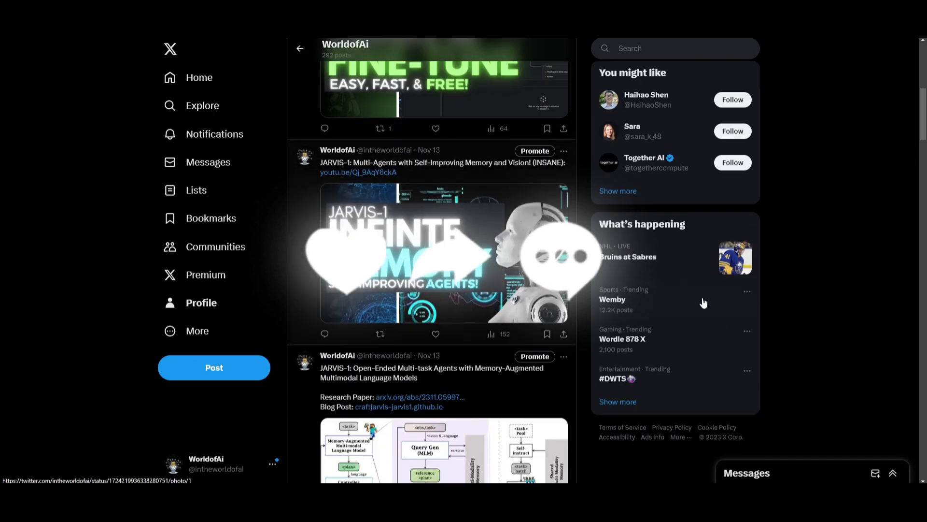
pyautogui.scroll(-3)
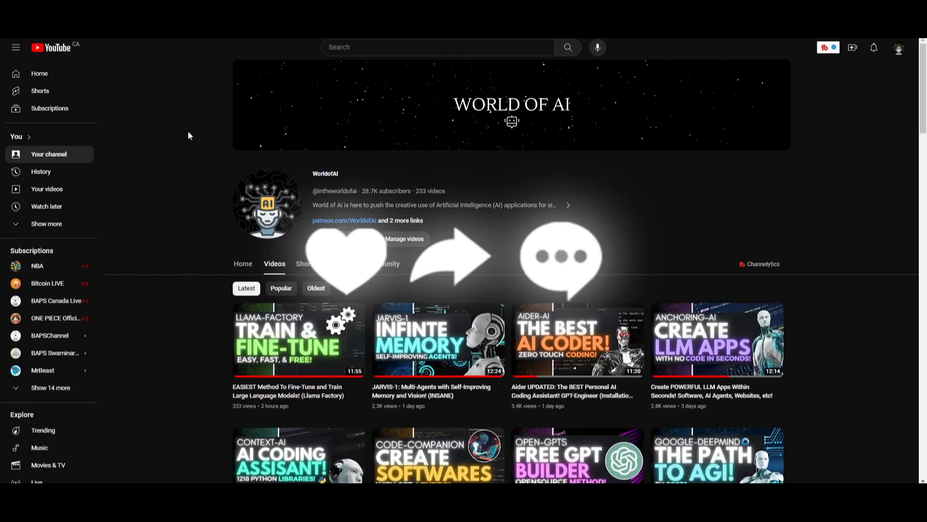
# Step: Scroll down the channel's YouTube uploads to the LM Studio local LLMs video
pyautogui.scroll(-3)
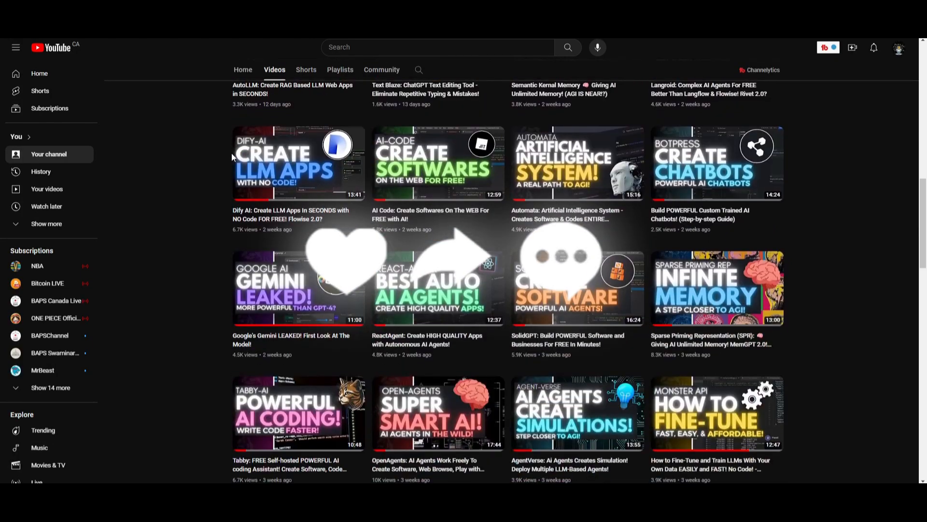
pyautogui.scroll(-3)
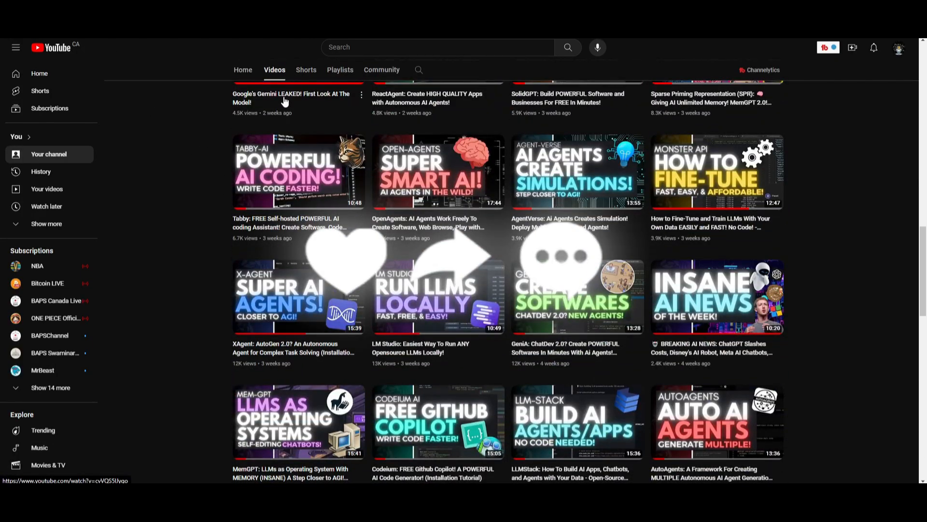
pyautogui.moveTo(266, 326)
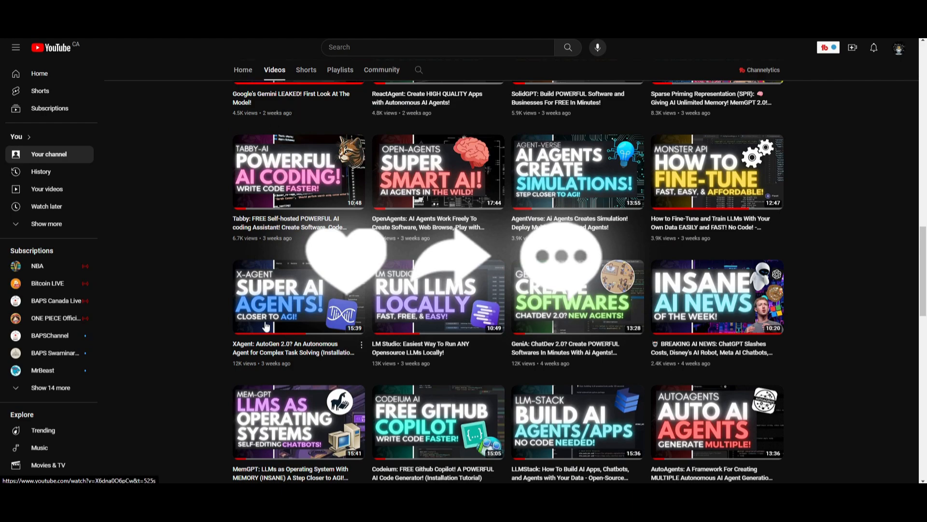